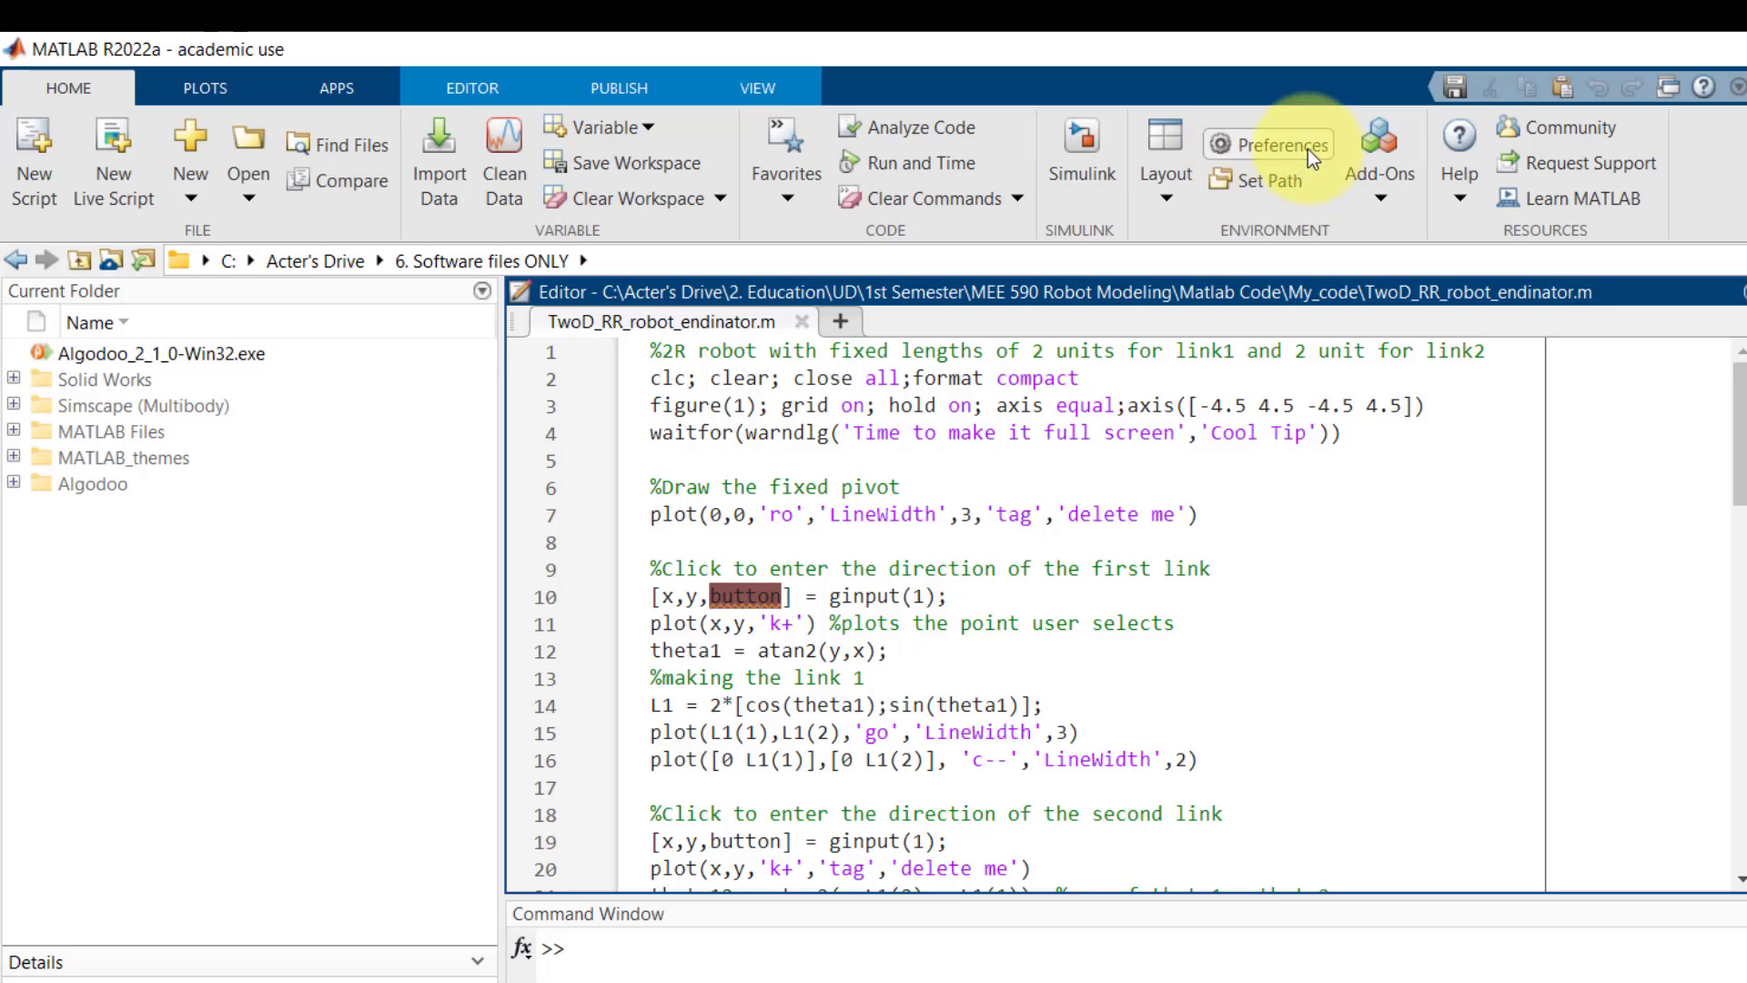
In Preferences > Colors, turn off 'Use system colors' and set the background to black.
{"action": "left_click", "coordinate": [1266, 144]}
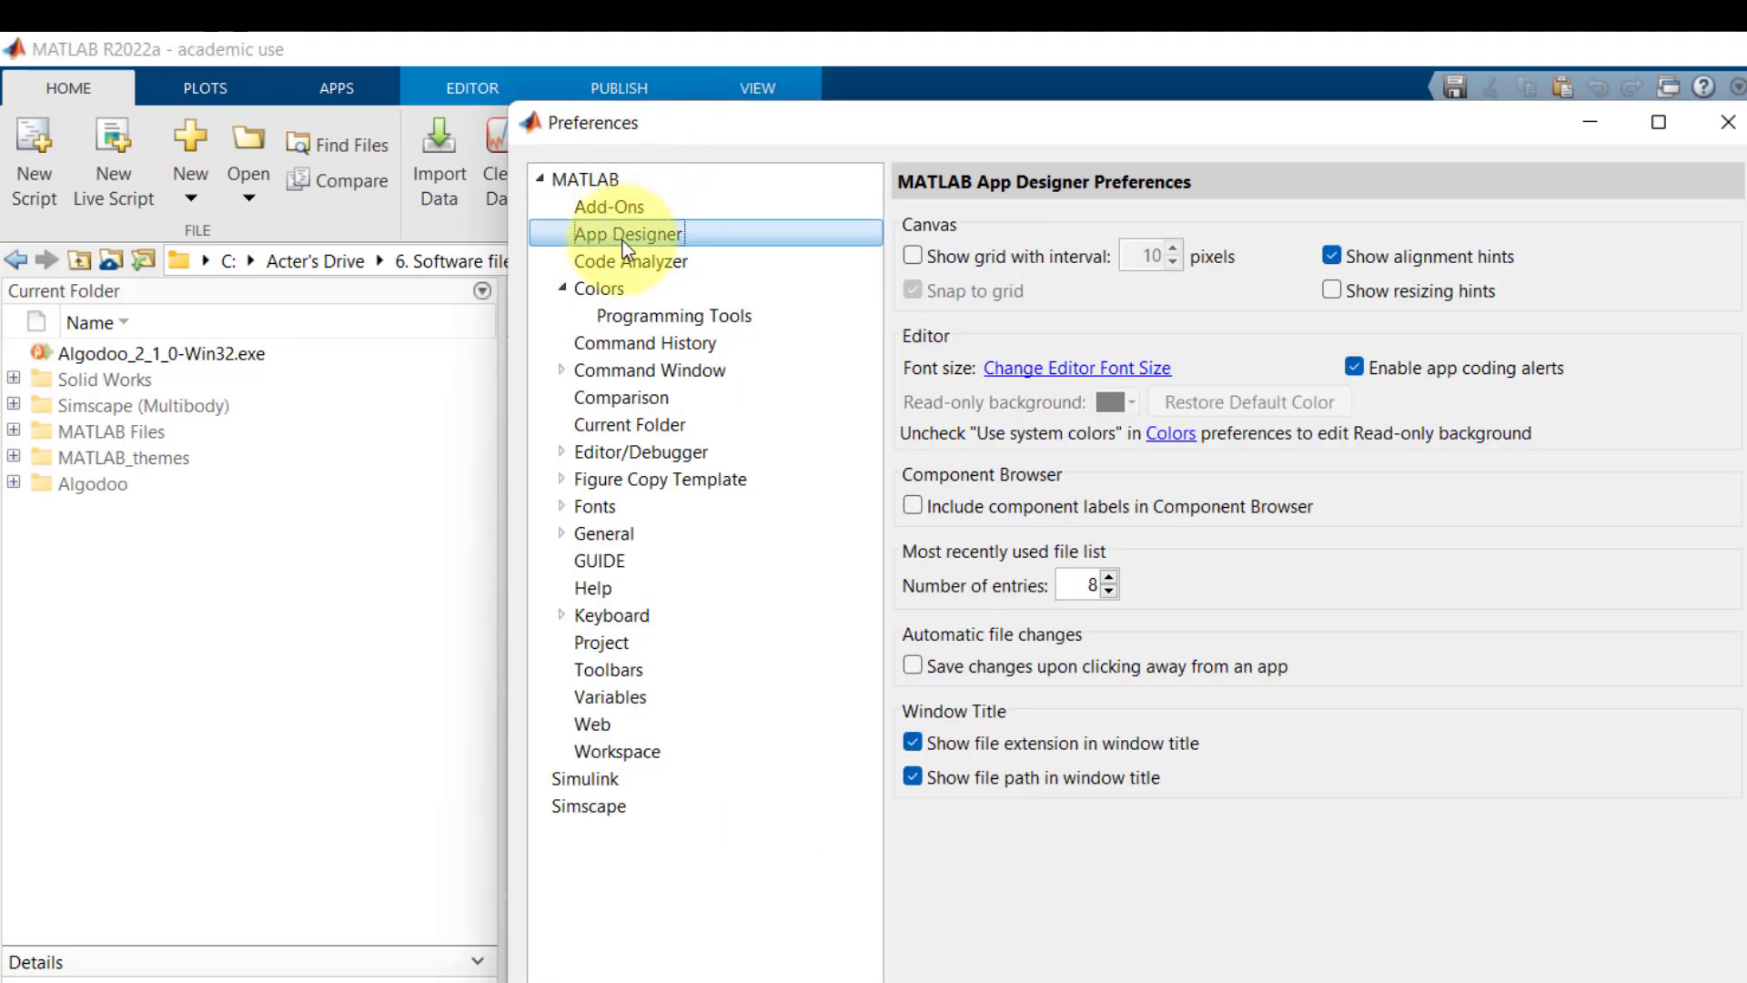
{"action": "left_click", "coordinate": [600, 288]}
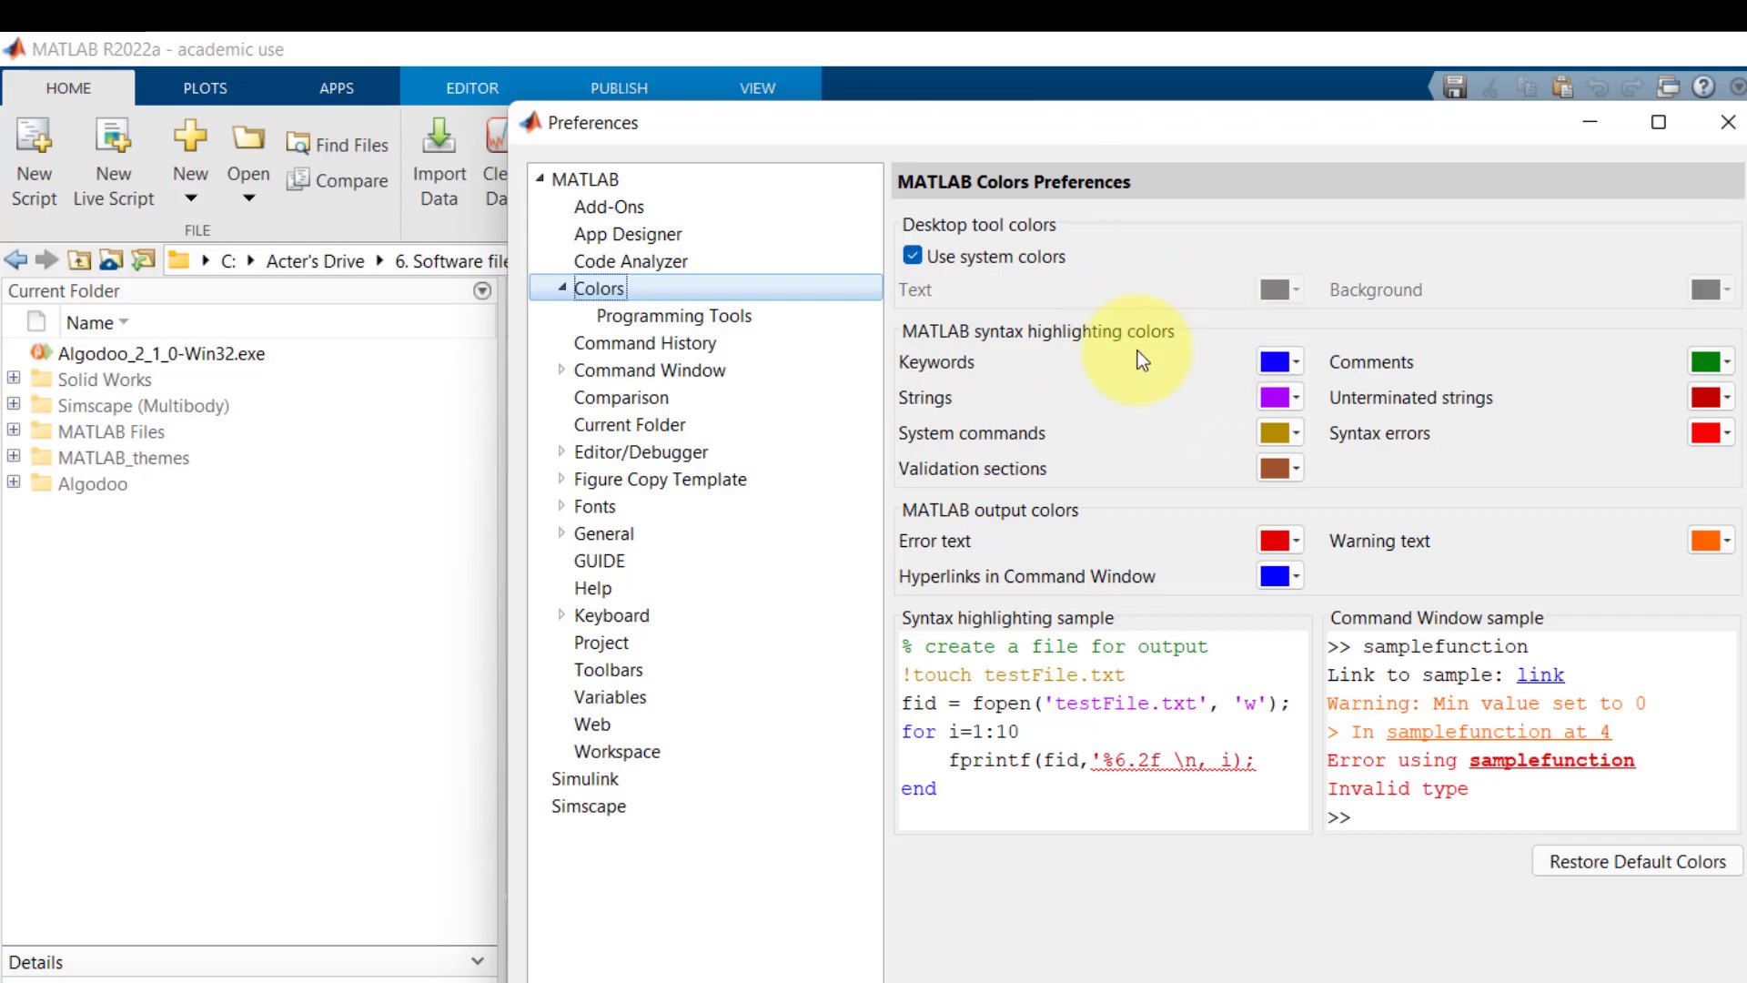
{"action": "mouse_move", "coordinate": [1027, 468]}
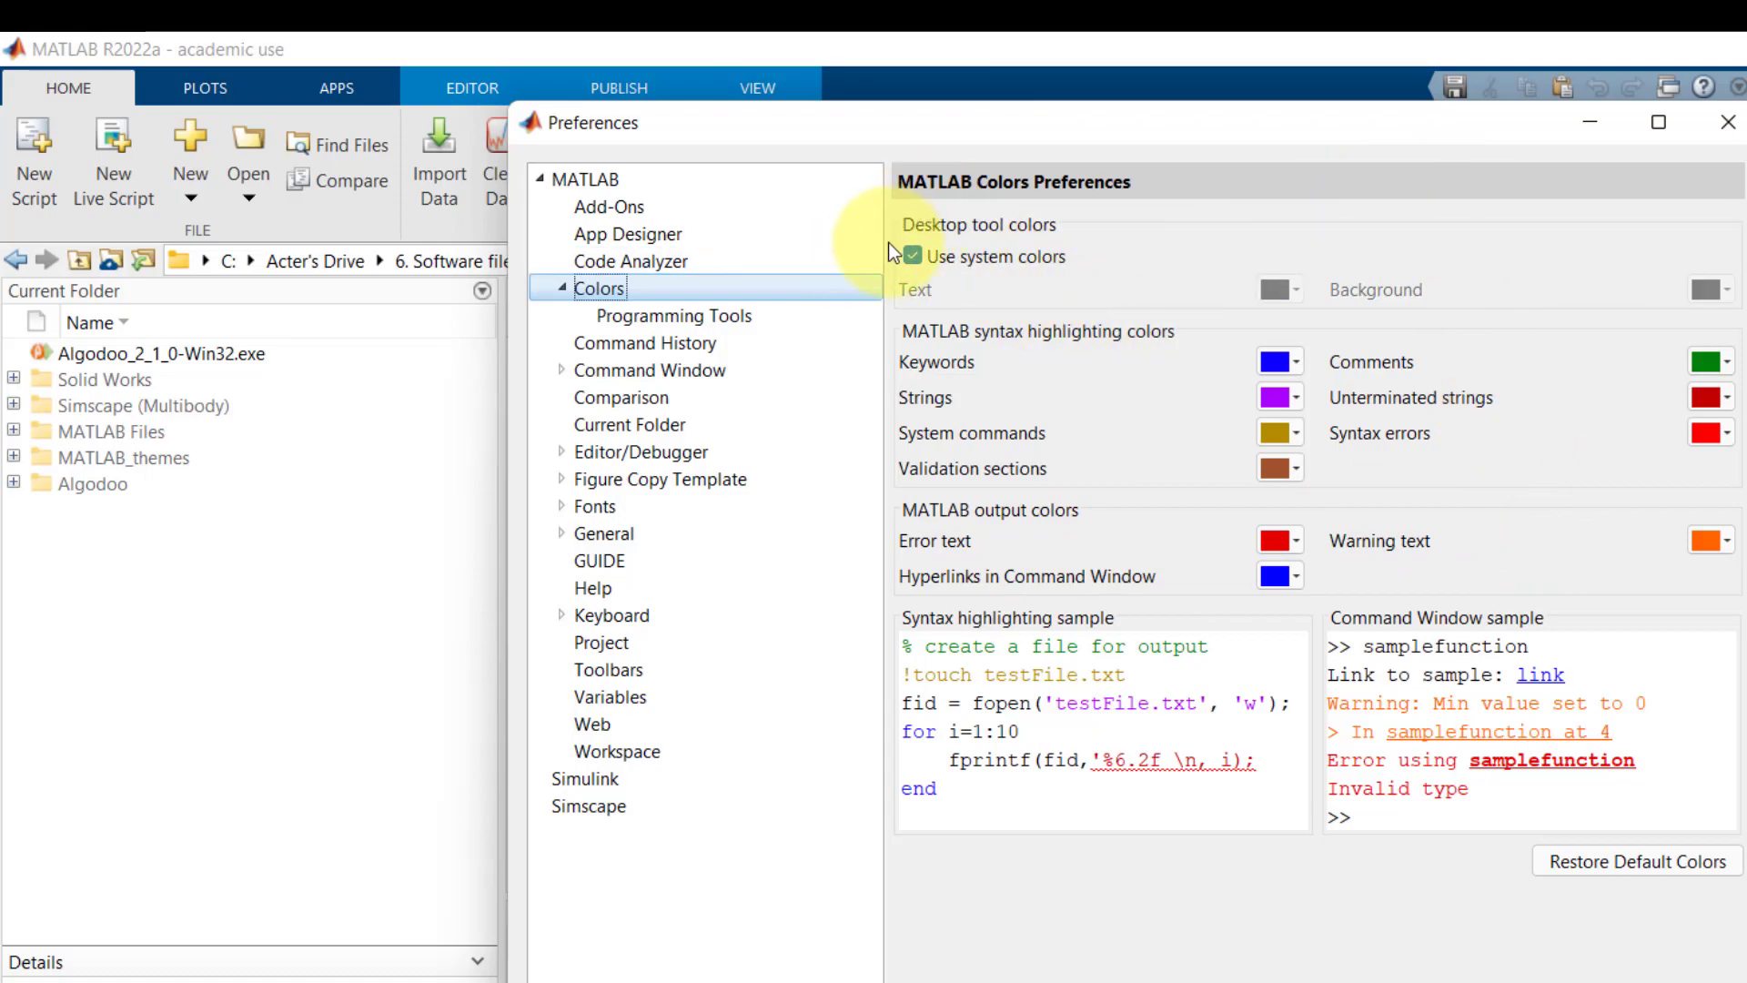
{"action": "left_click", "coordinate": [911, 257]}
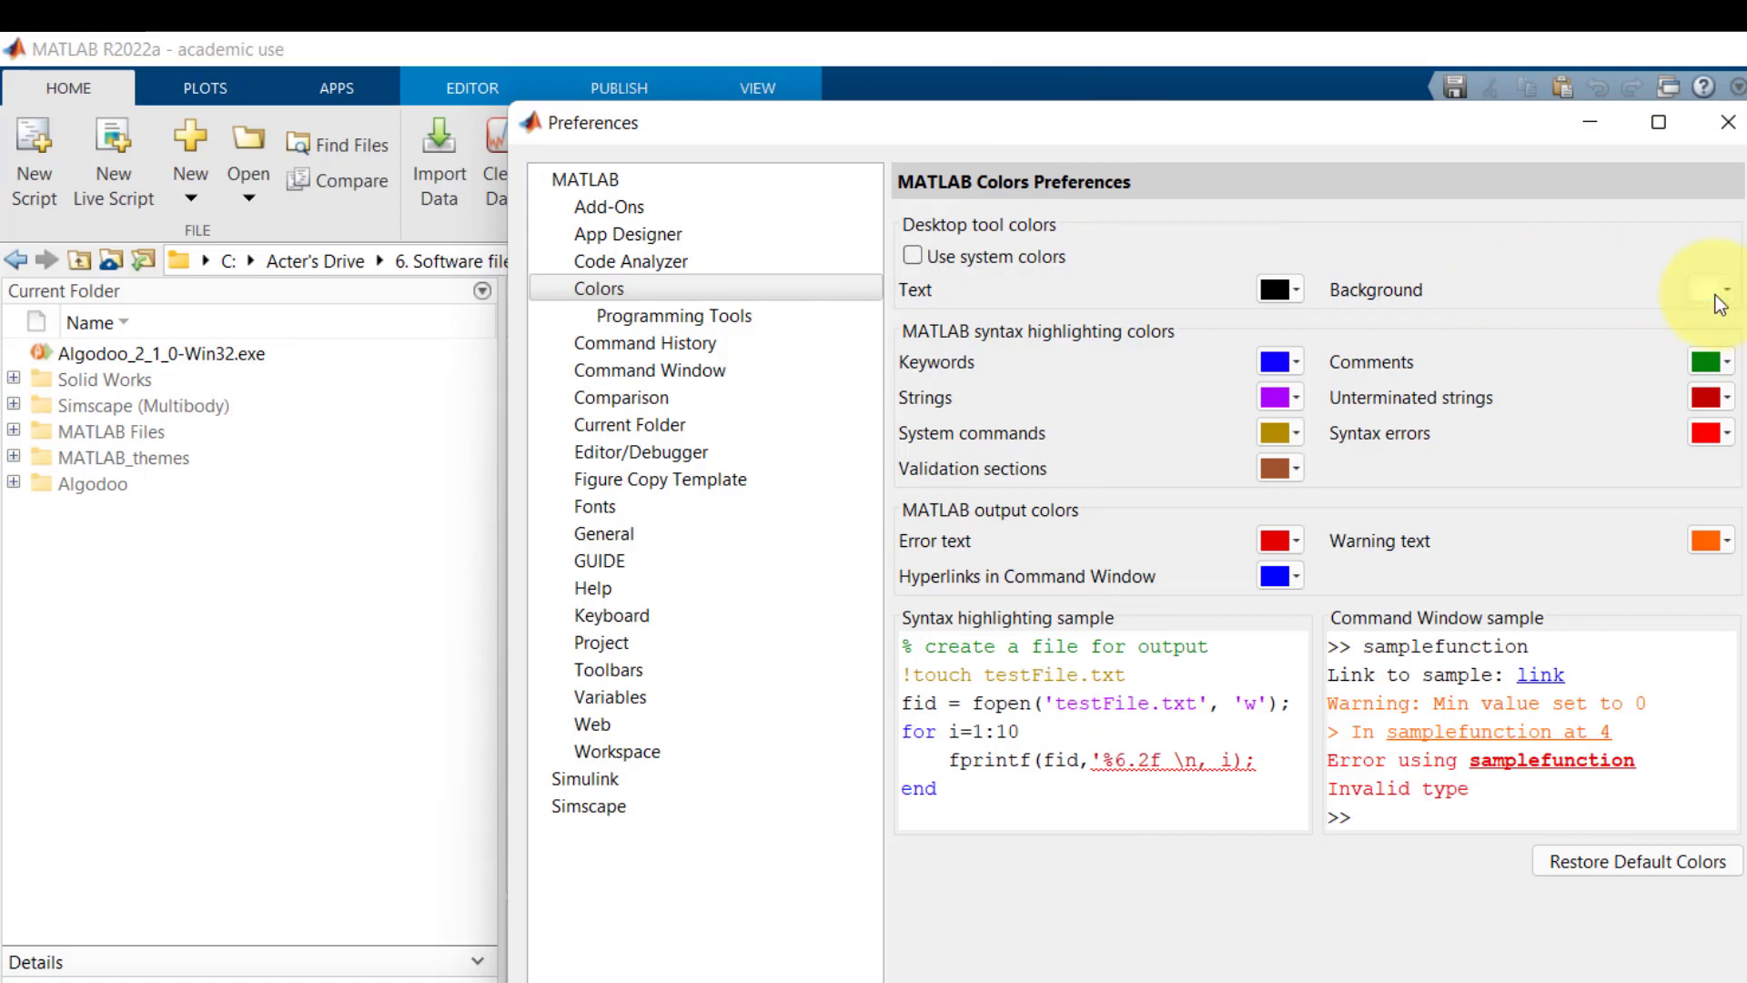
{"action": "left_click", "coordinate": [1719, 289]}
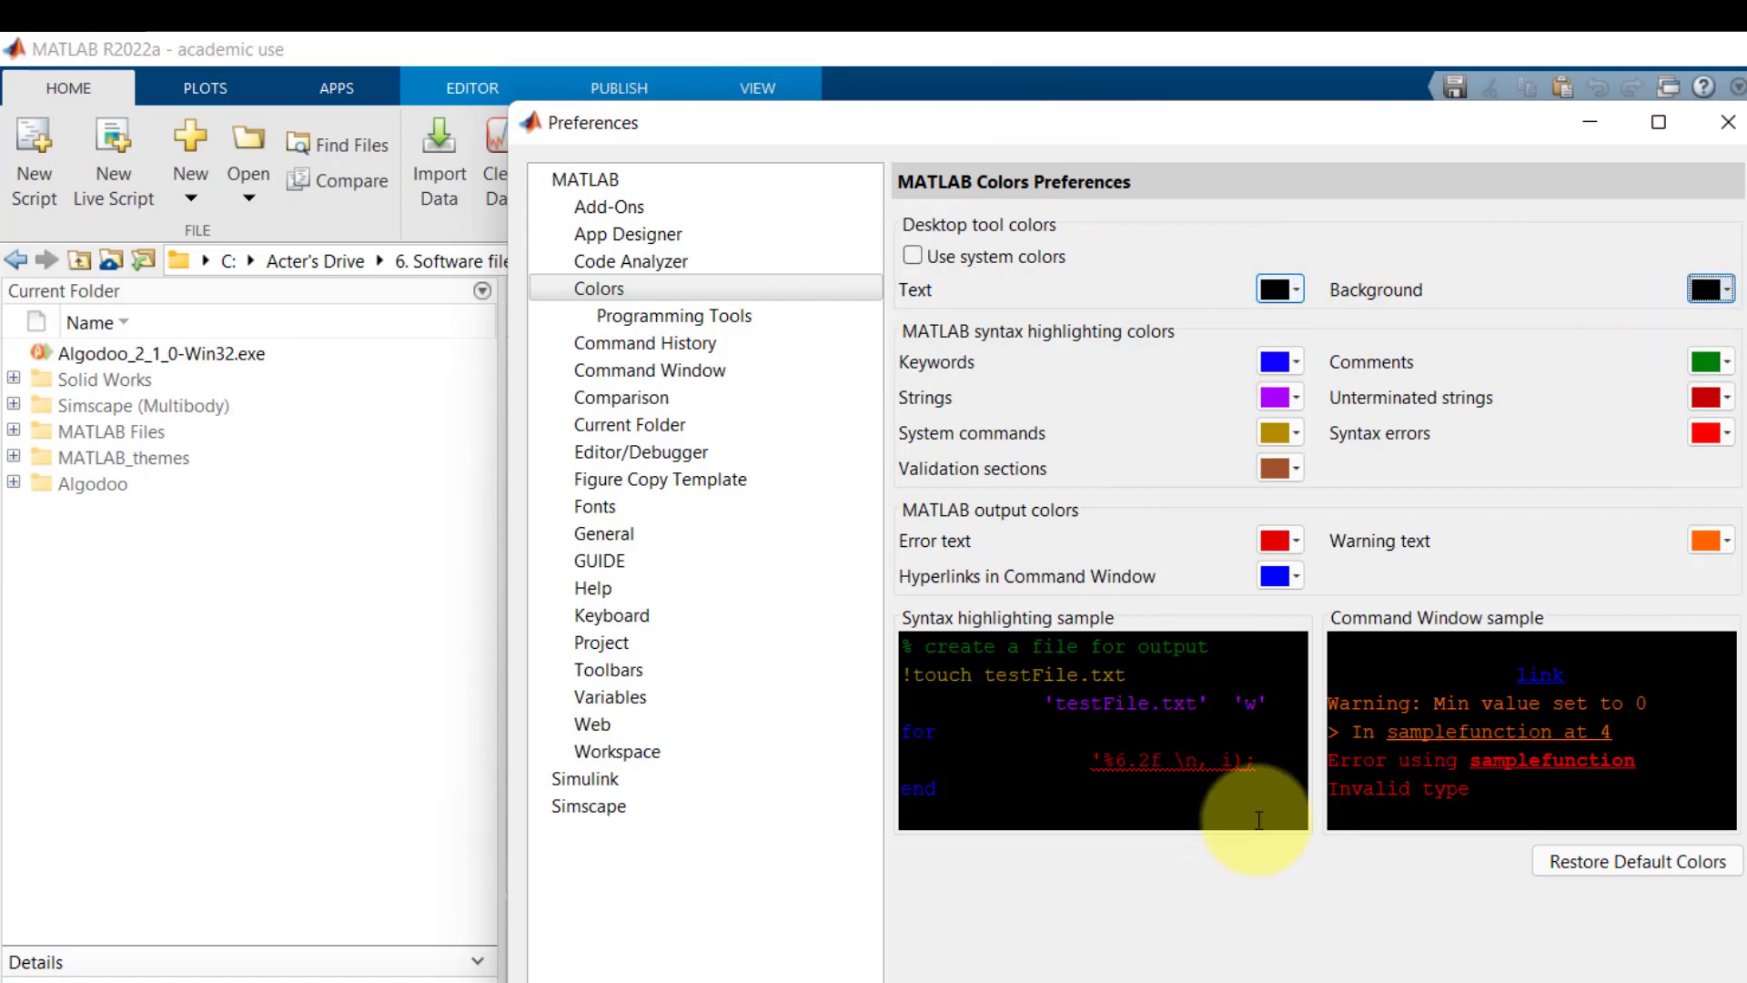
{"action": "mouse_move", "coordinate": [1008, 815]}
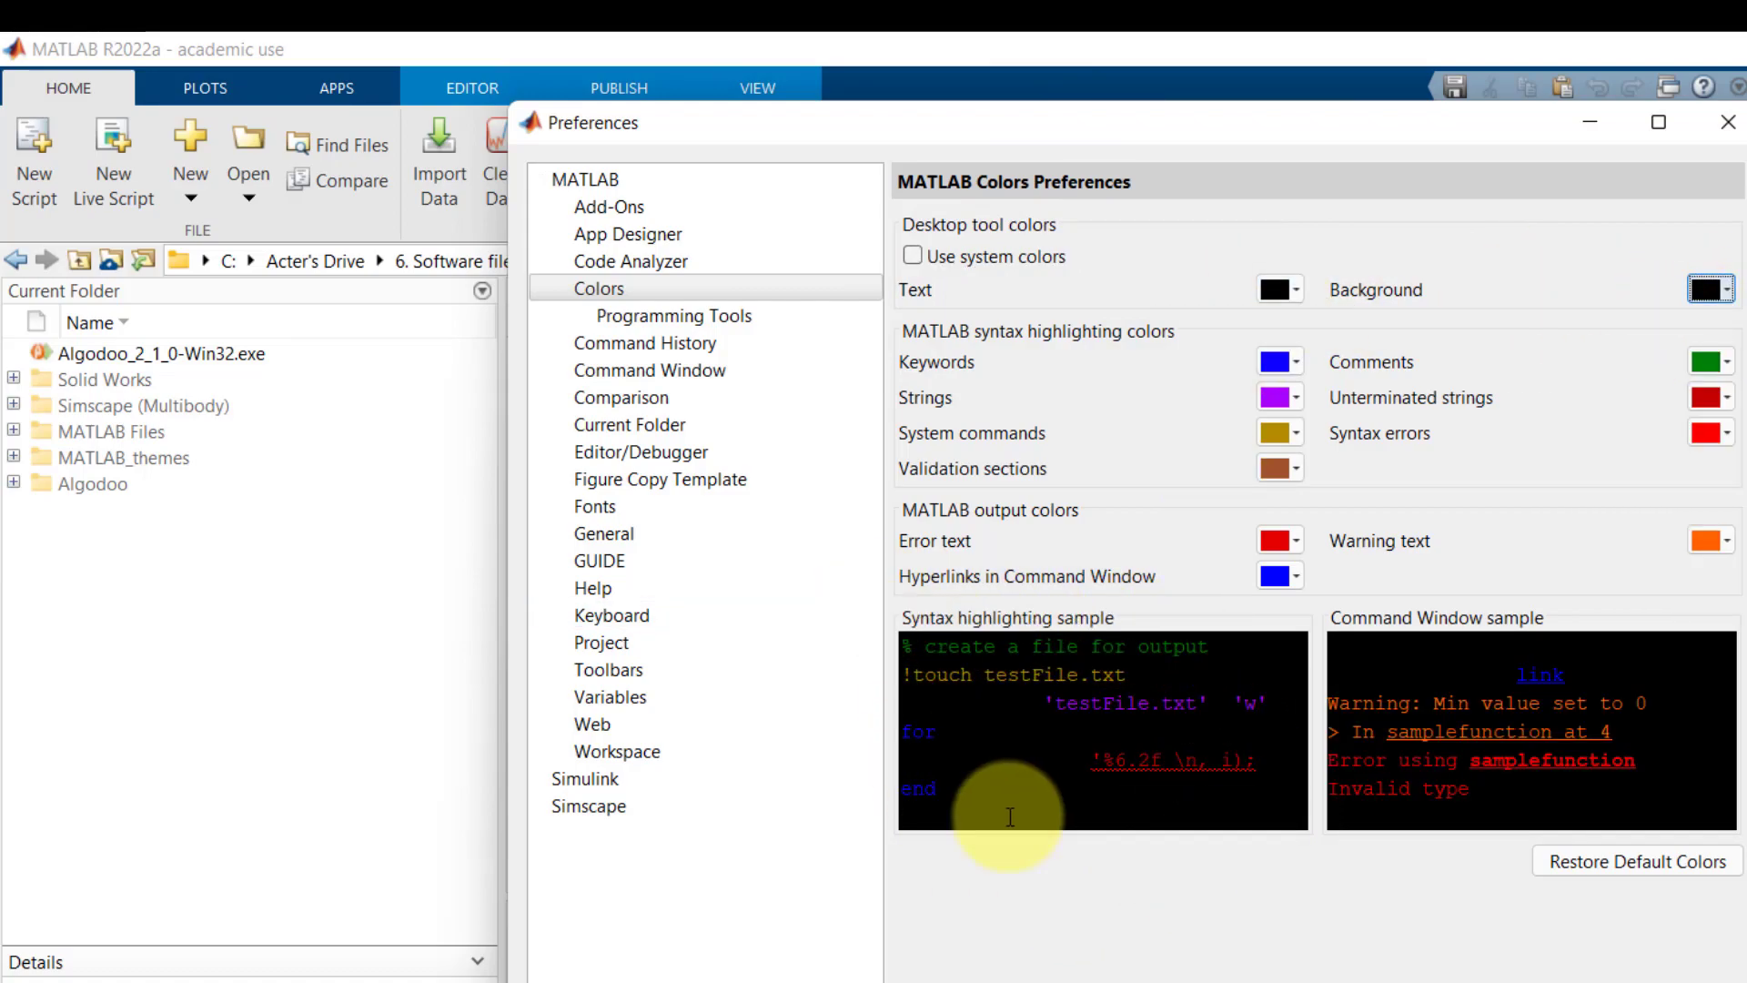
{"action": "mouse_move", "coordinate": [1558, 737]}
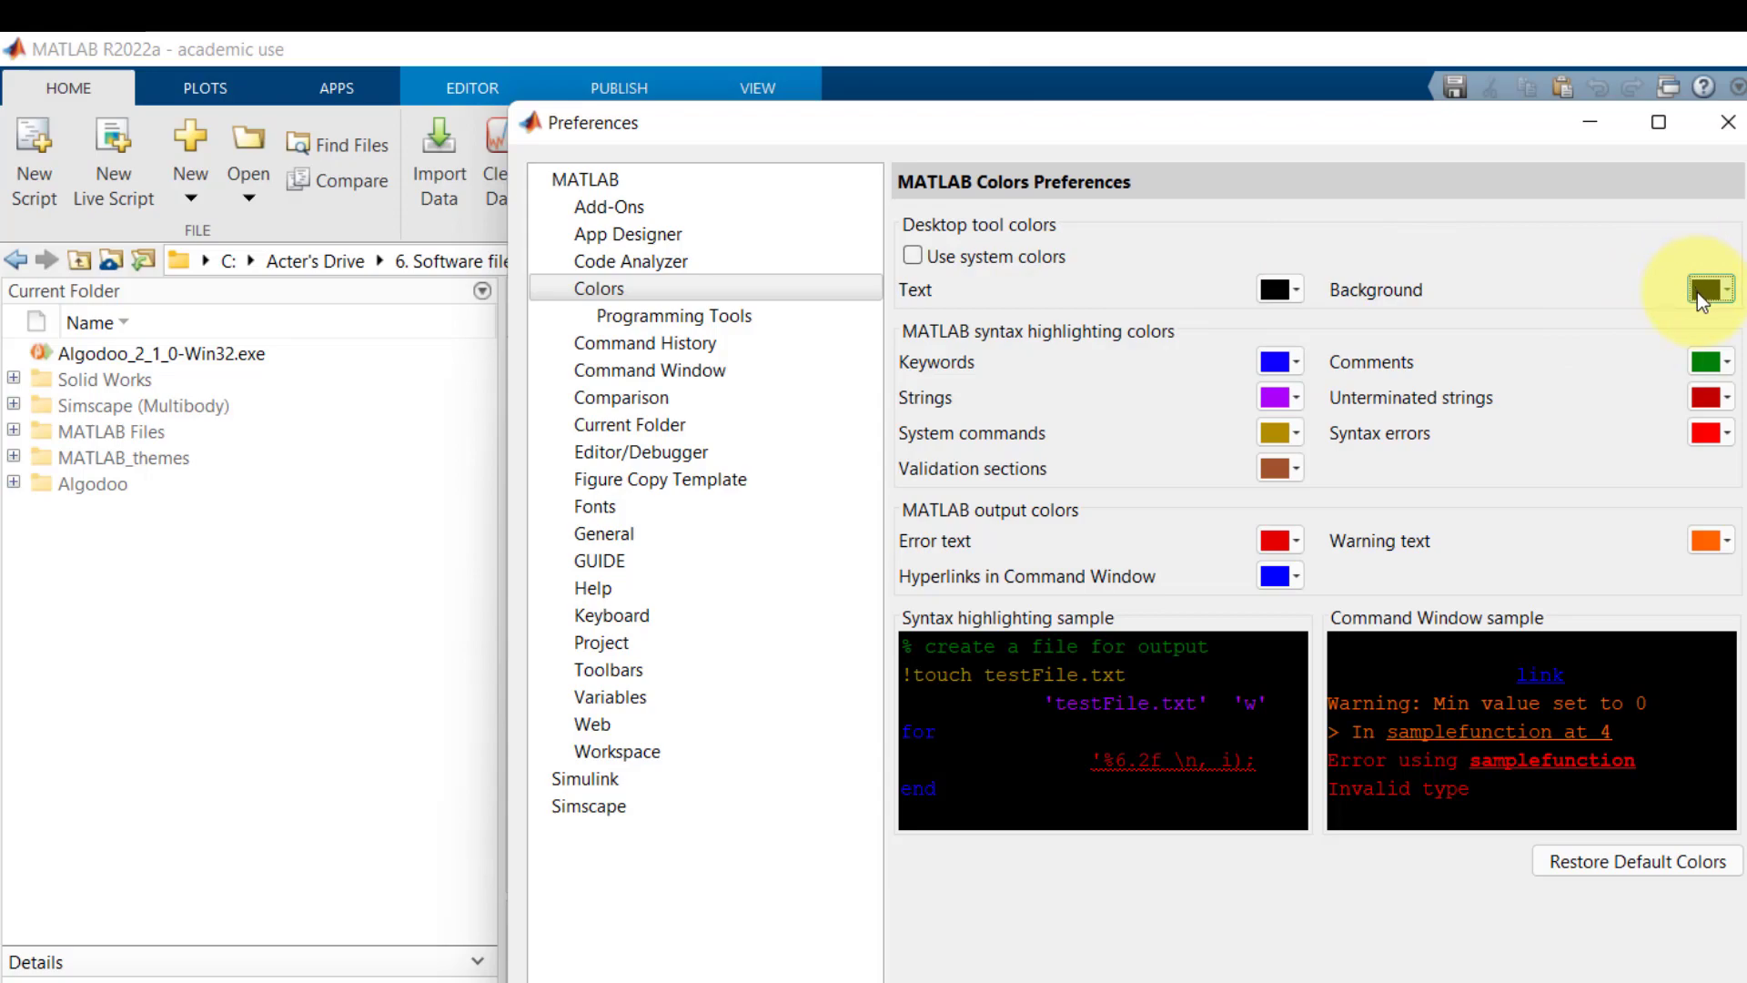
Apply the dark colors with OK, then reopen Preferences to review the syntax colors.
{"action": "left_click", "coordinate": [1713, 289]}
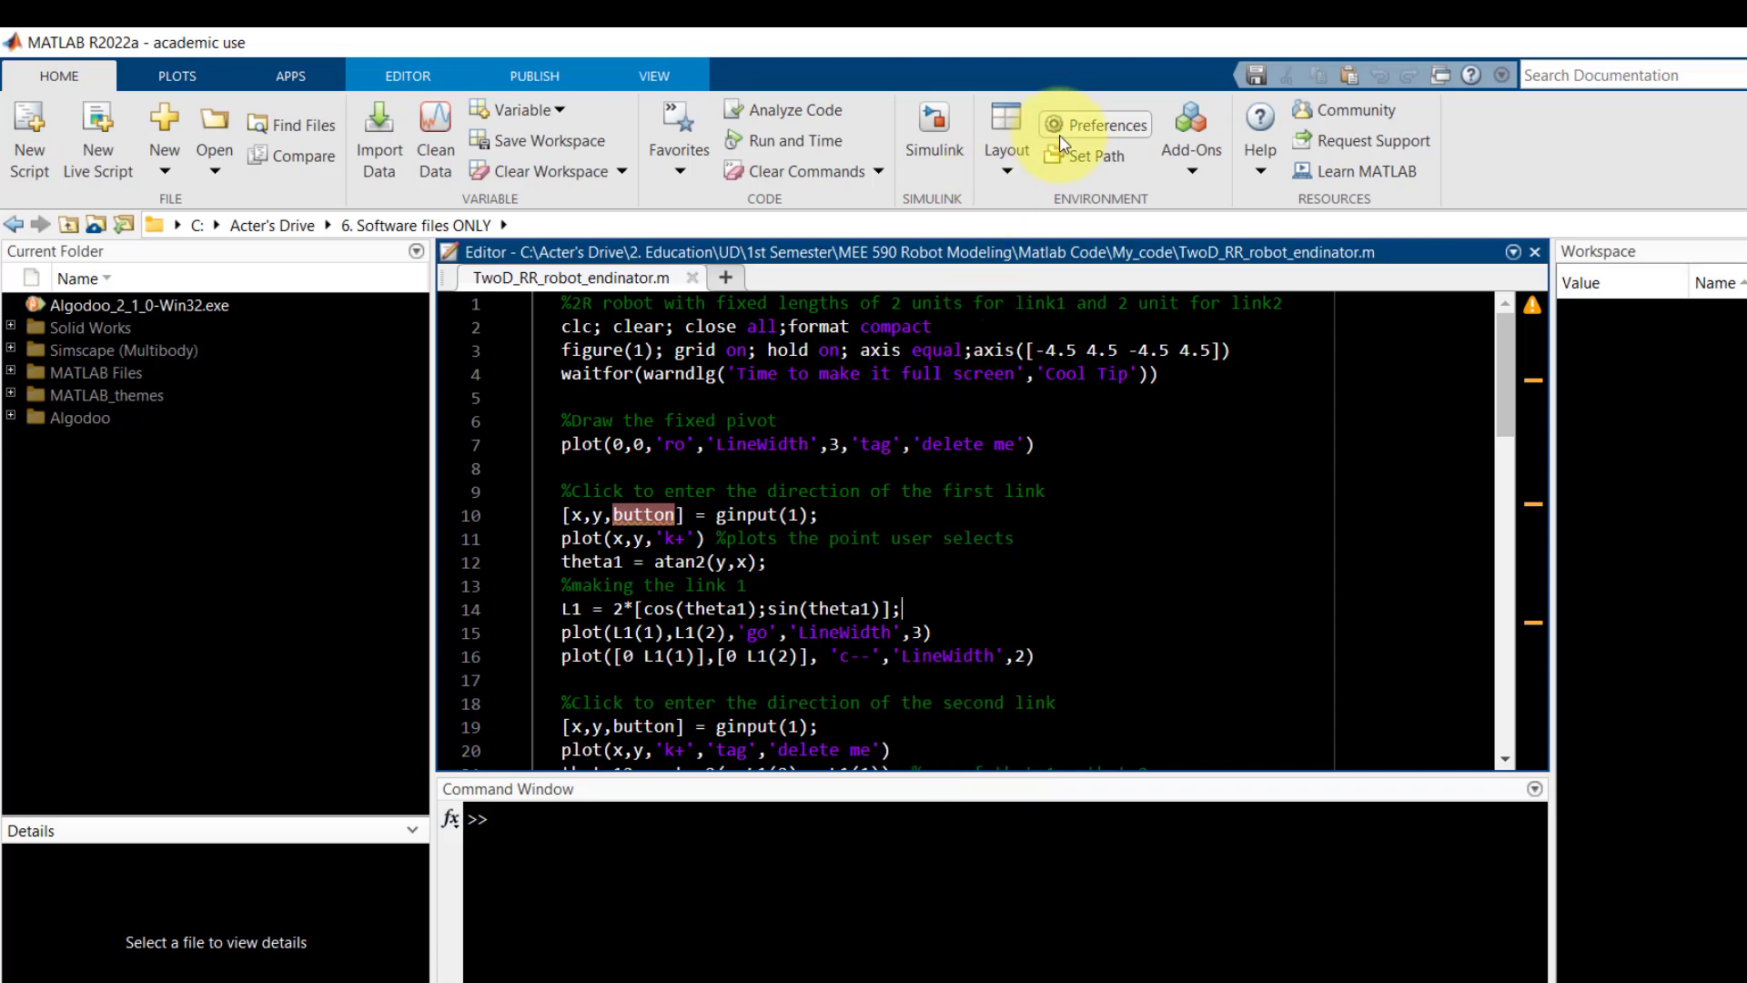
{"action": "left_click", "coordinate": [1092, 123]}
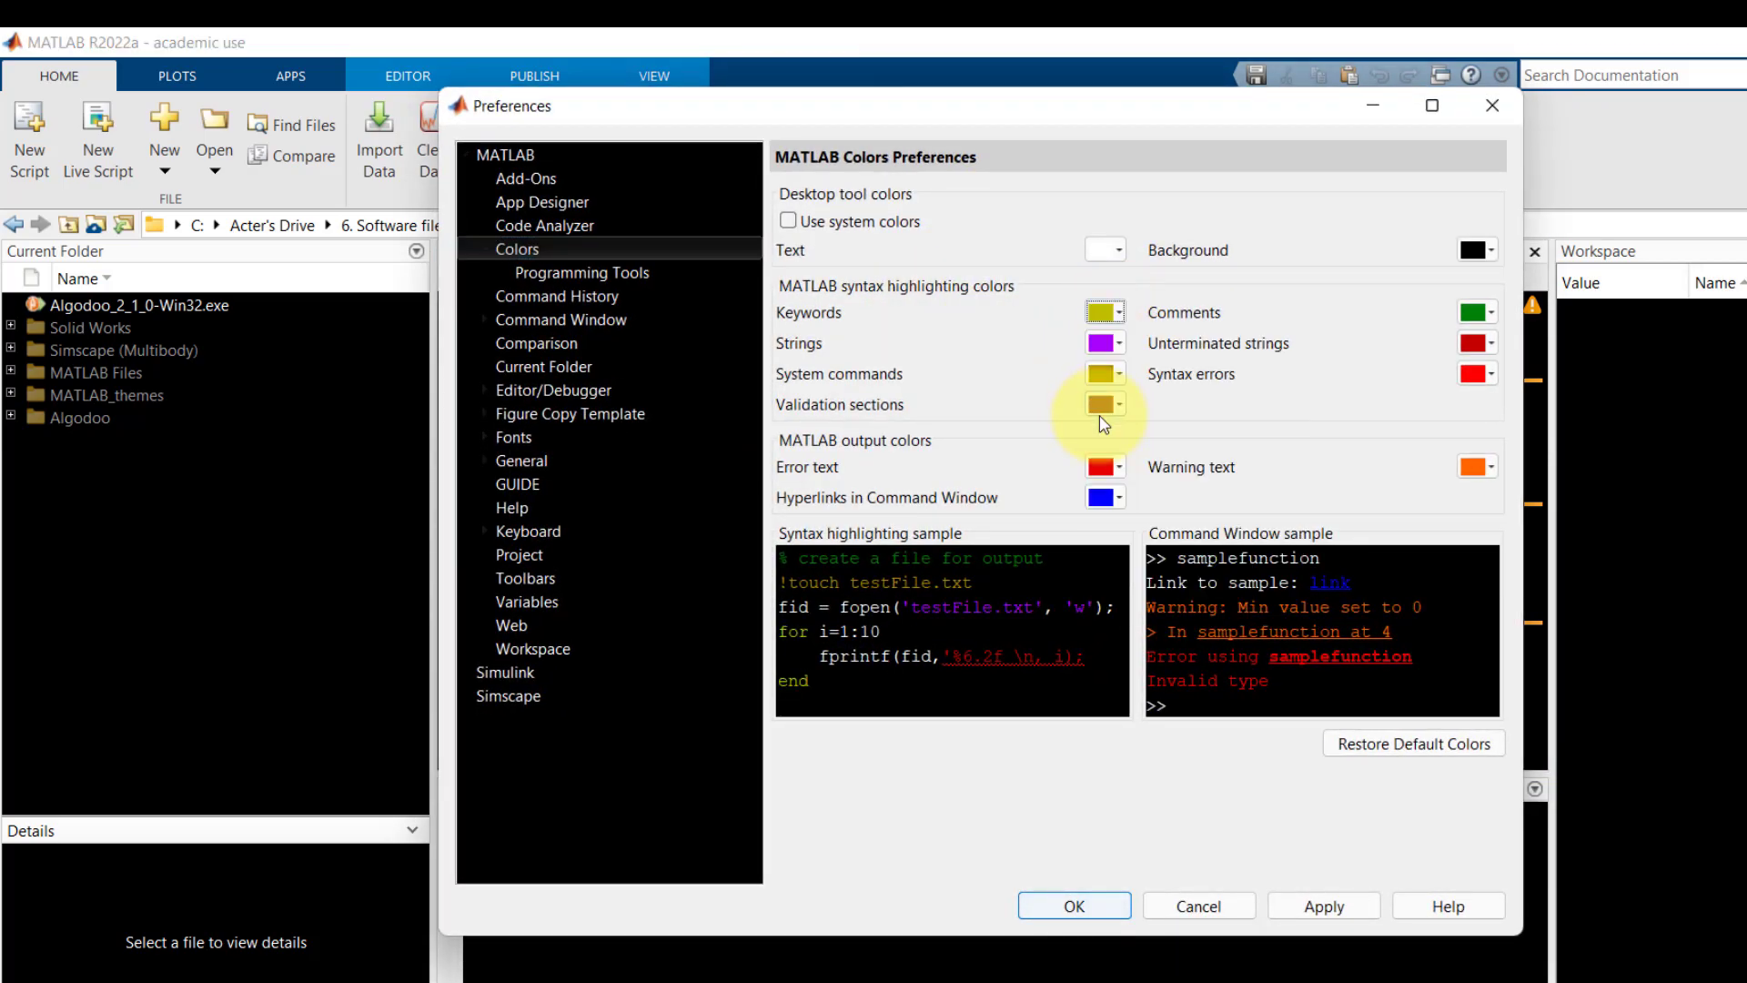
{"action": "left_click", "coordinate": [1117, 373]}
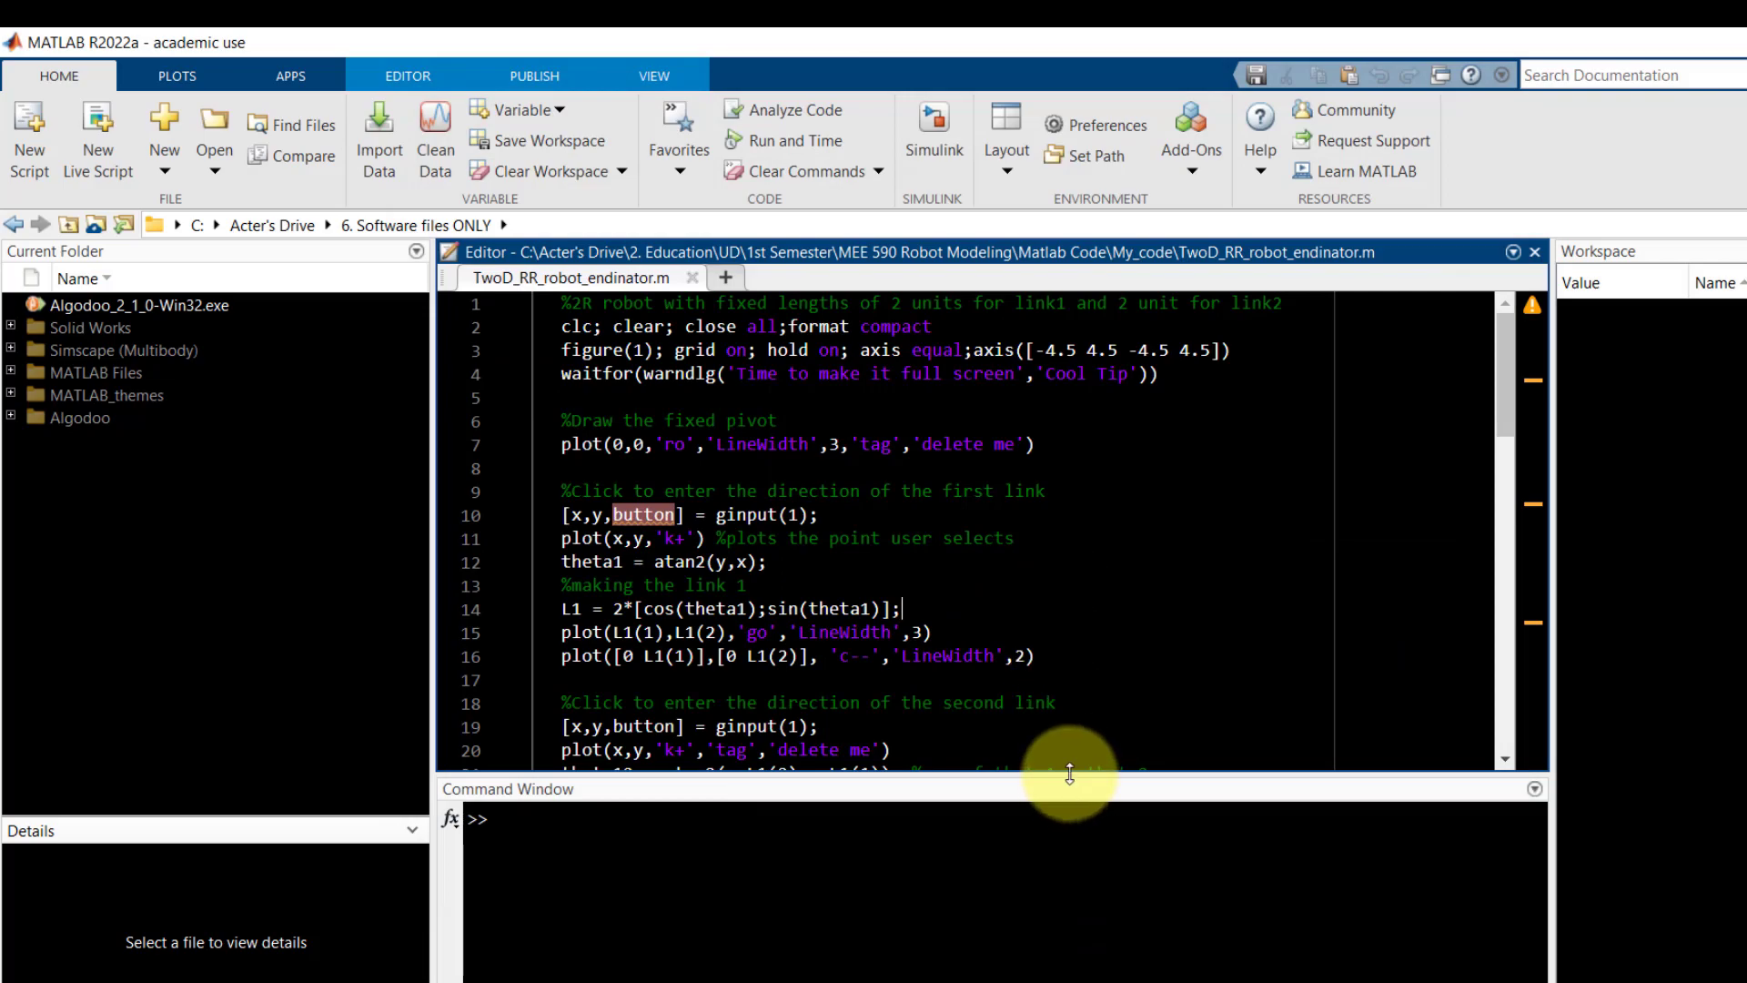
{"action": "left_click", "coordinate": [1095, 124]}
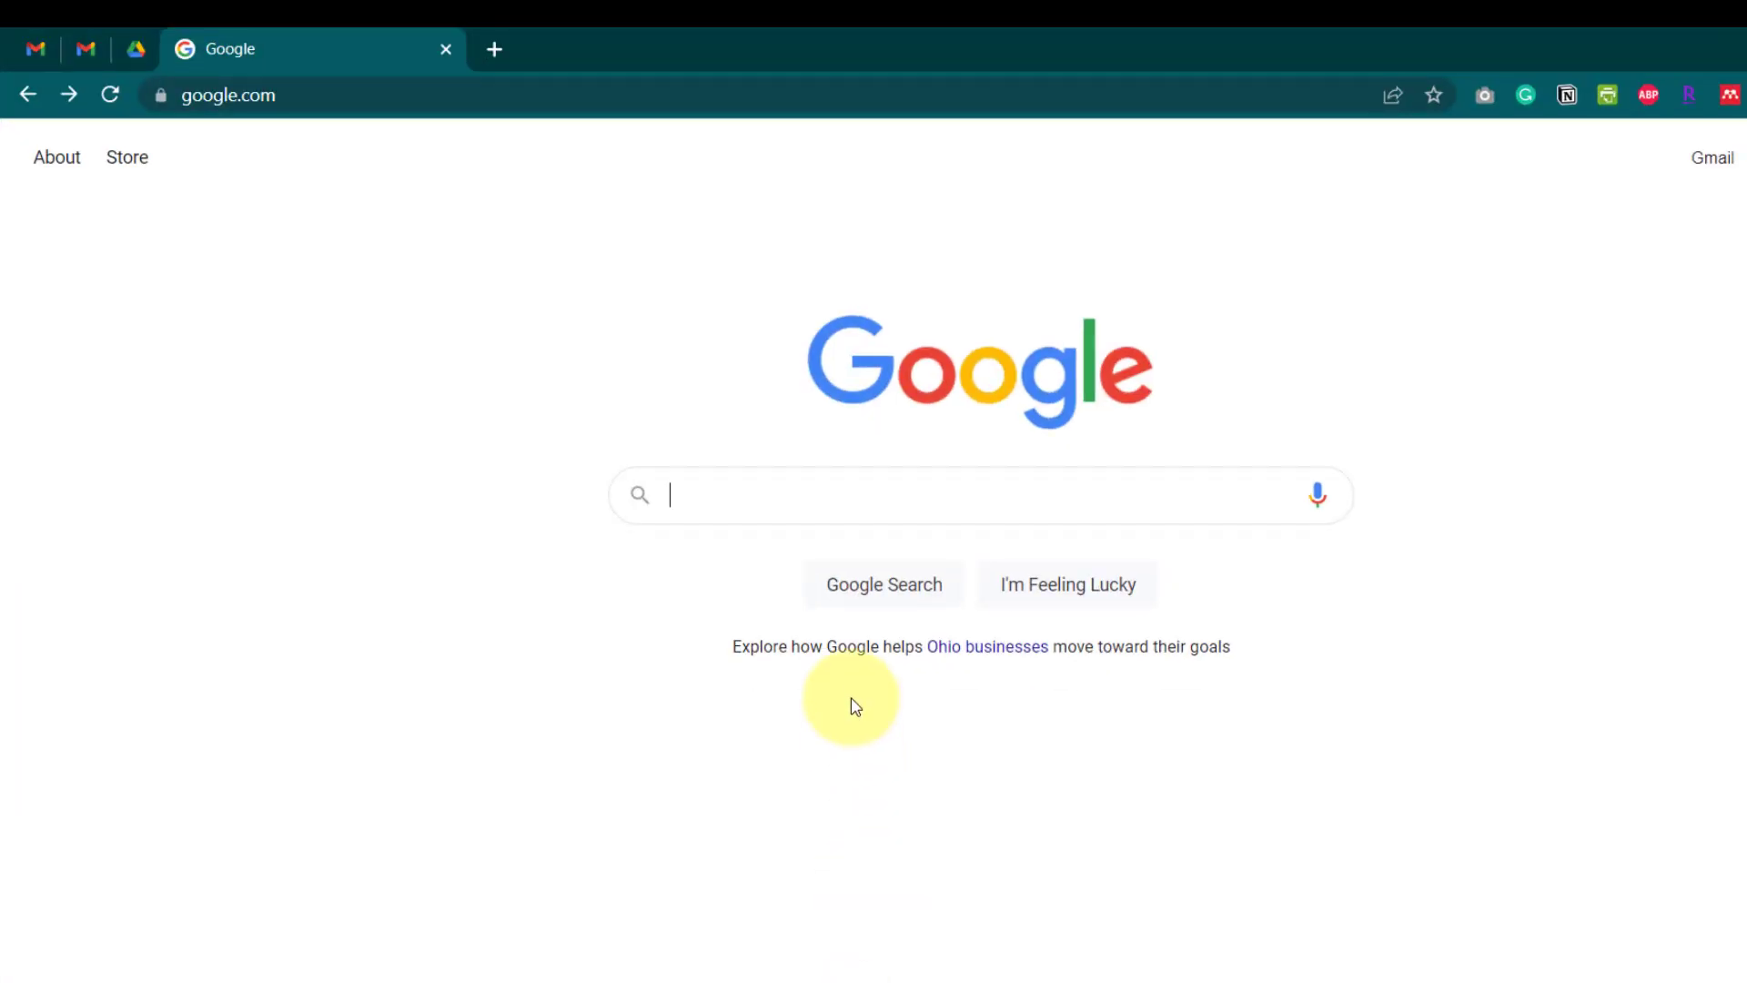
Search Google for 'matlab schemer' and download Schemer from its File Exchange page.
{"action": "type", "text": "matlab sche"}
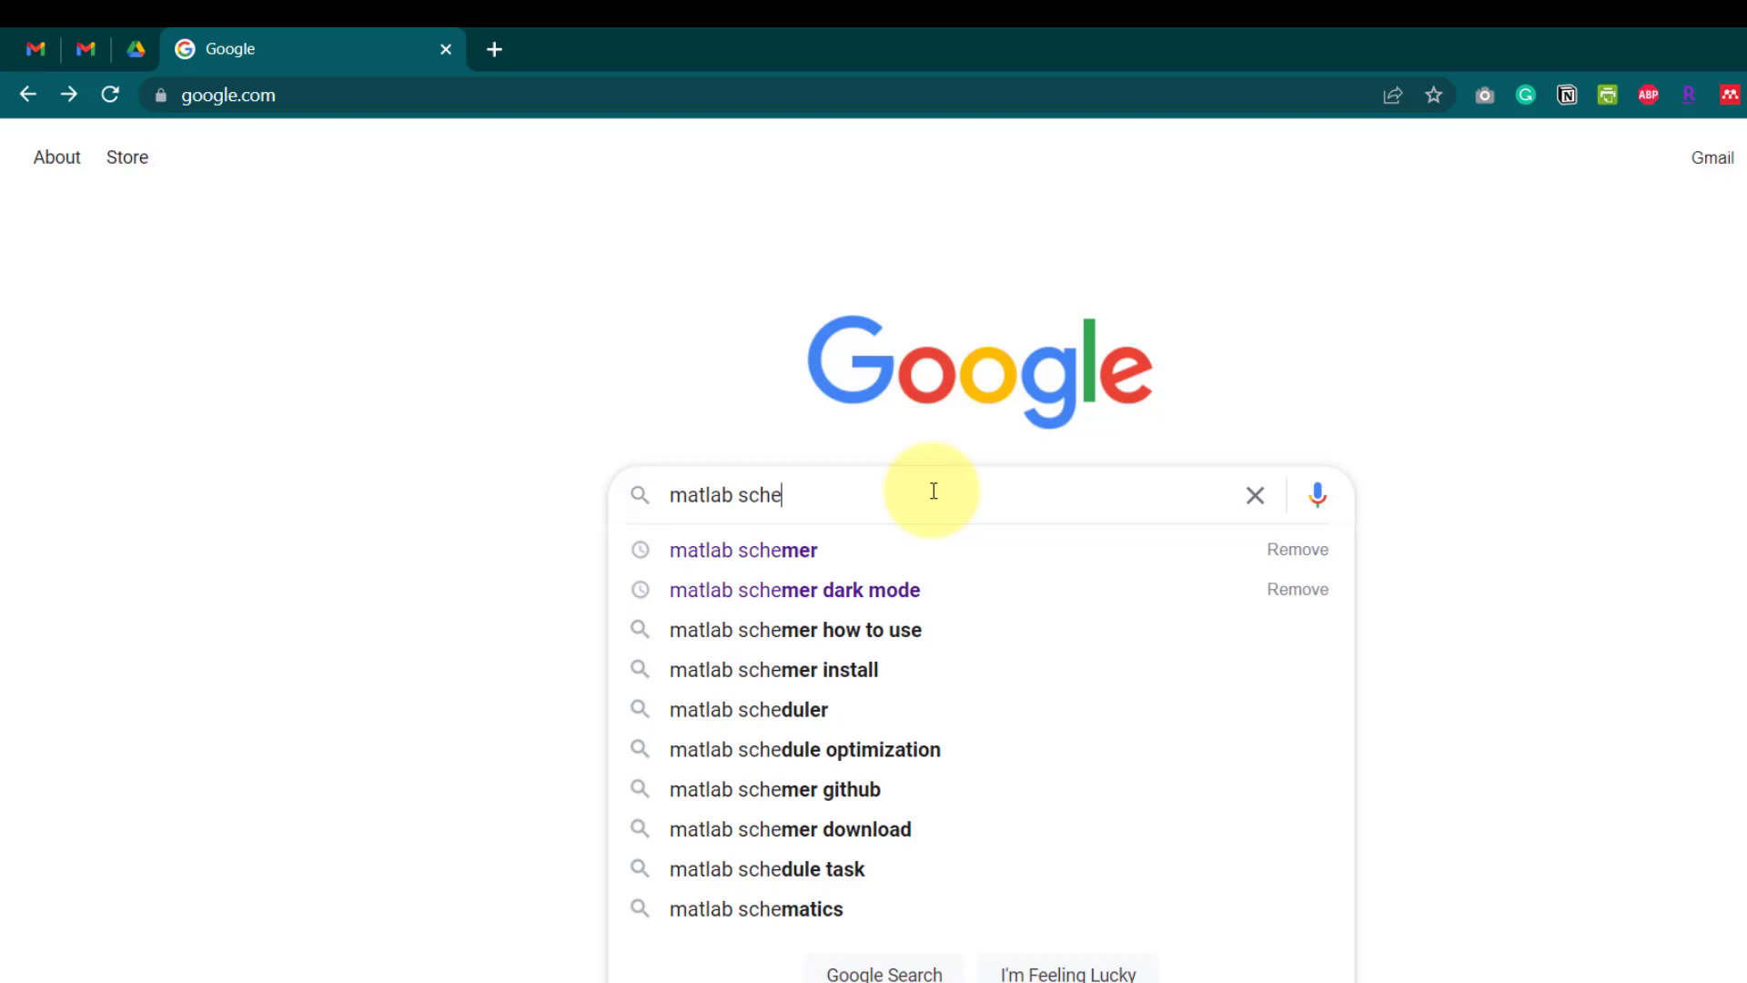
{"action": "left_click", "coordinate": [743, 550]}
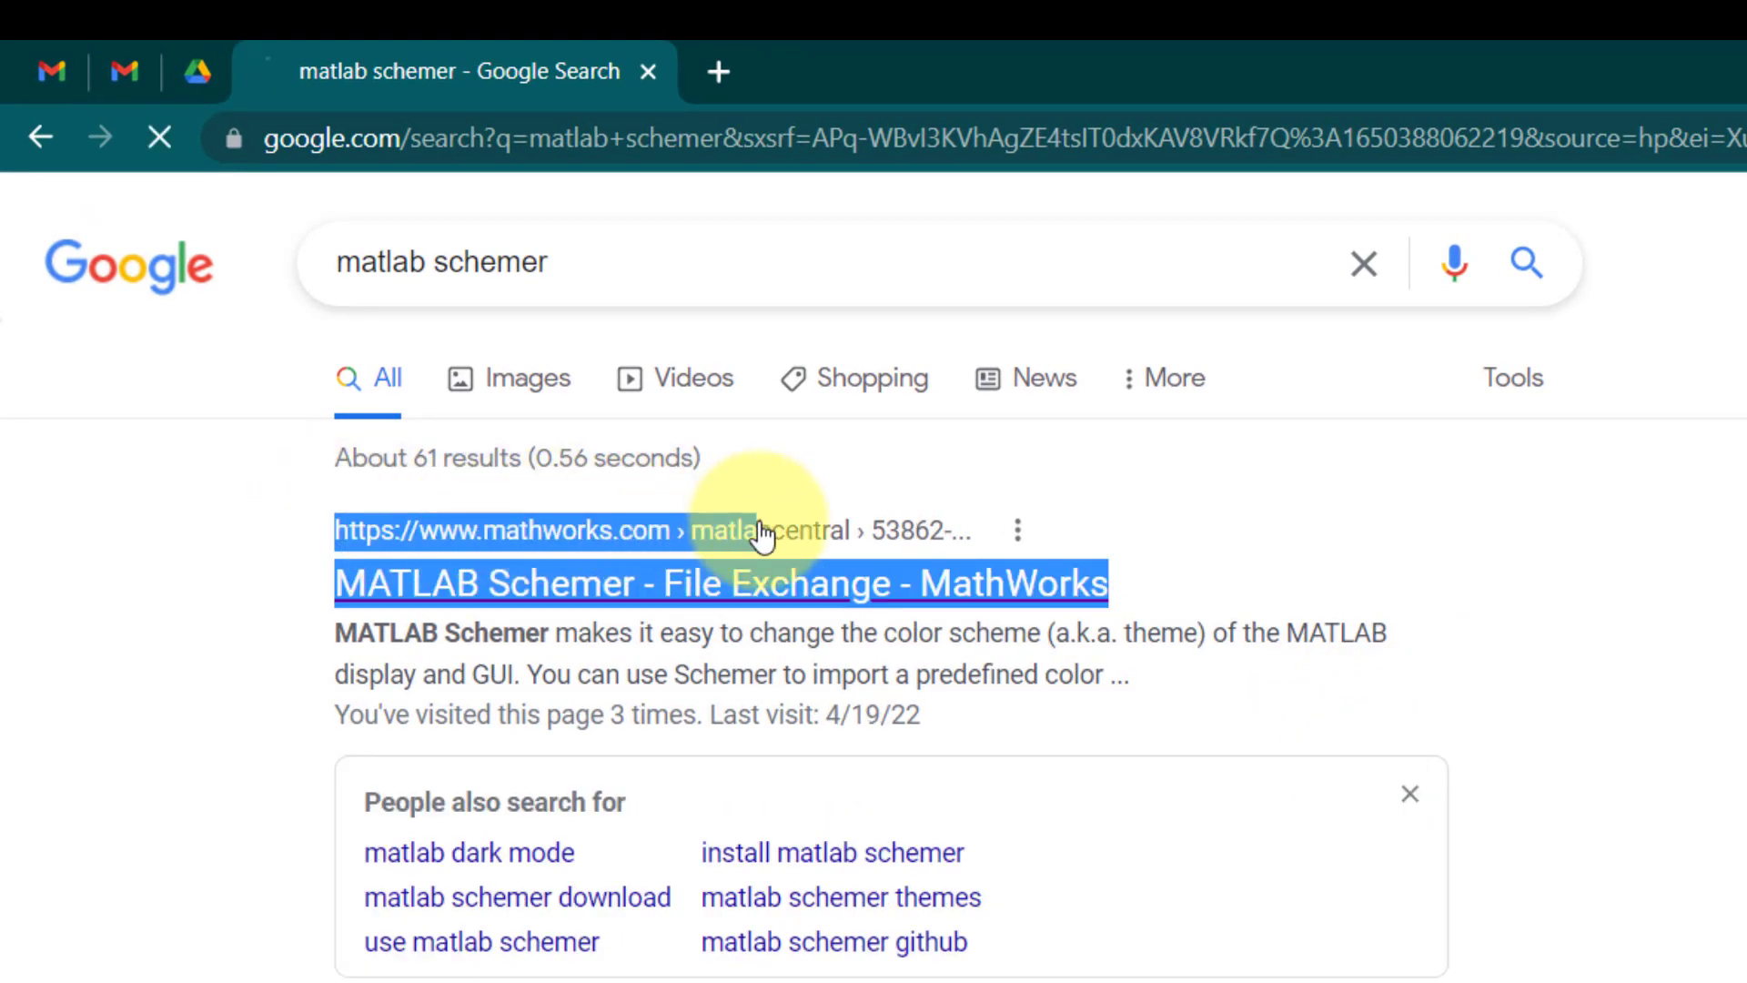
{"action": "left_click", "coordinate": [719, 582]}
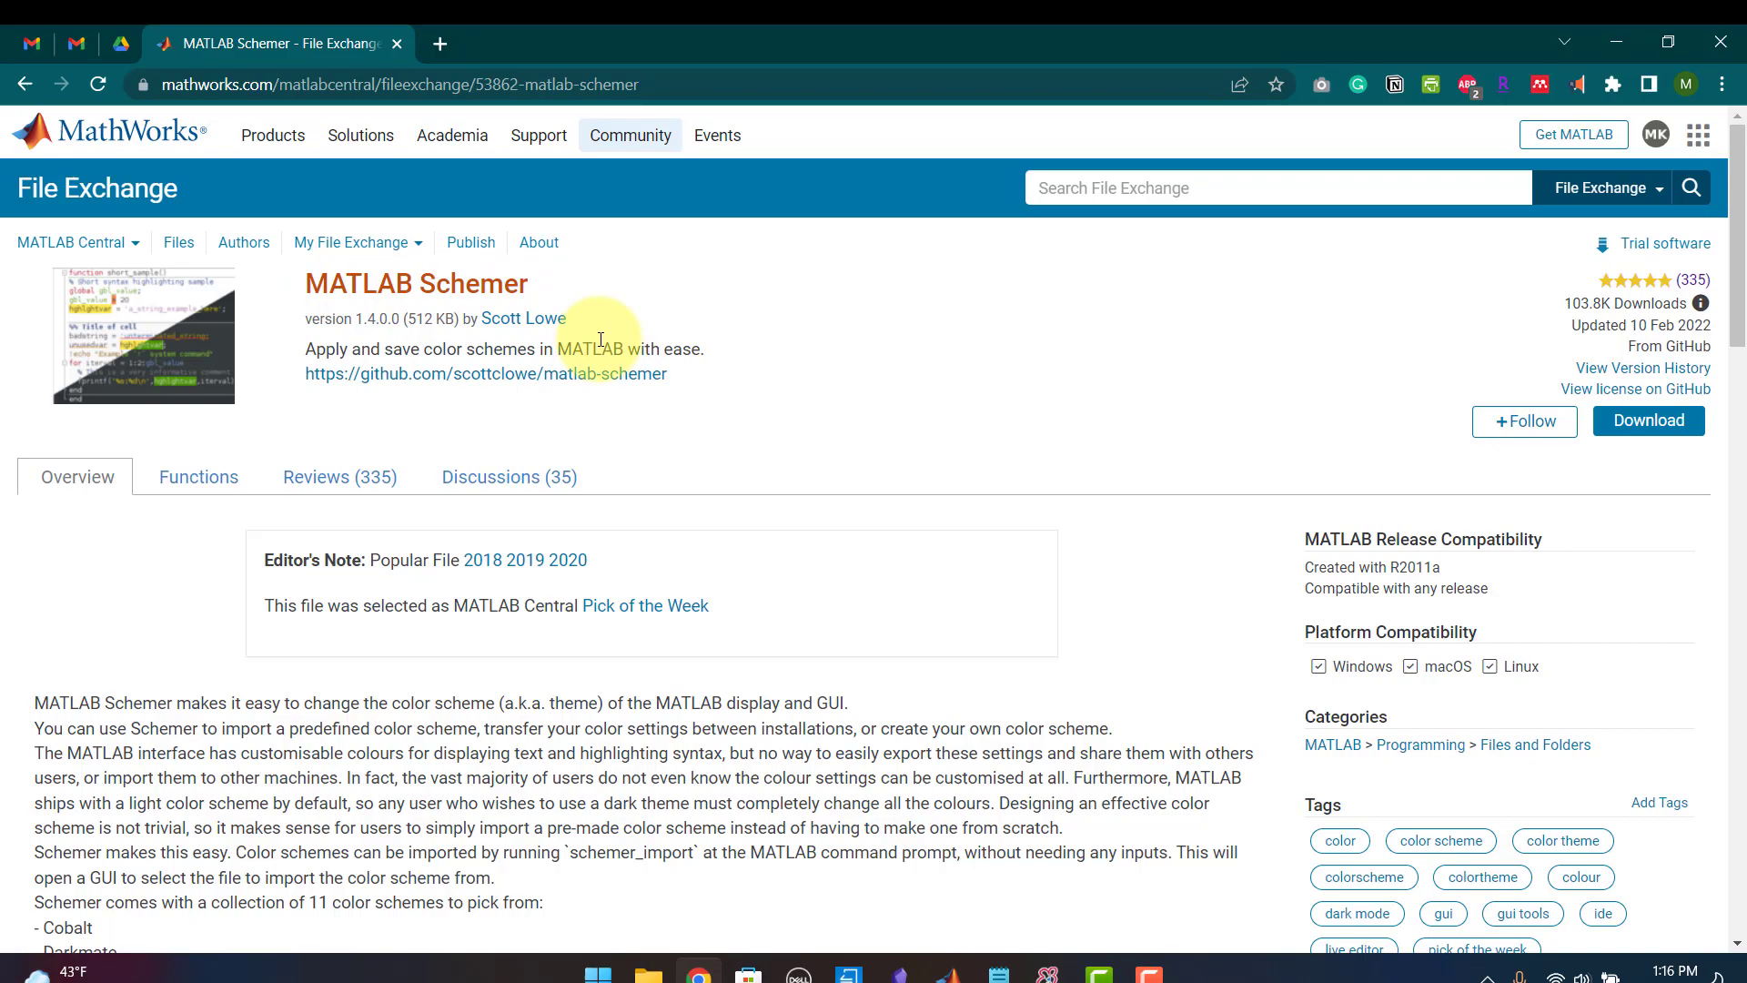
{"action": "mouse_move", "coordinate": [1624, 307]}
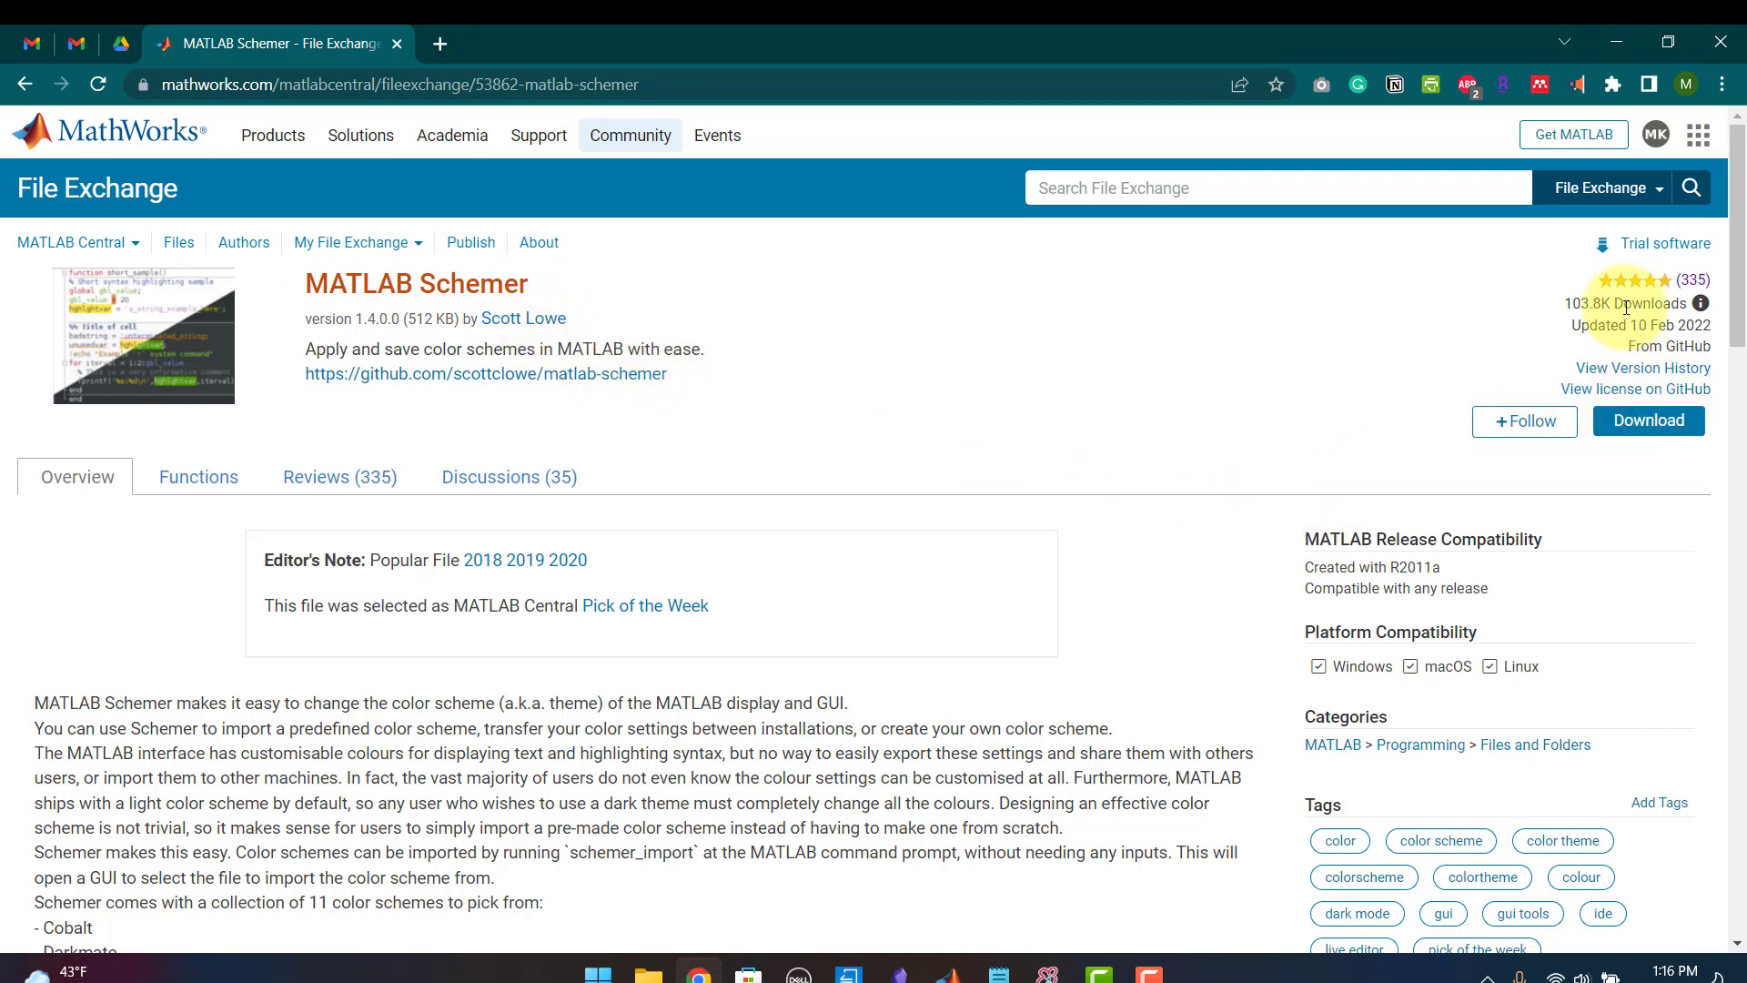
{"action": "left_click", "coordinate": [1648, 421]}
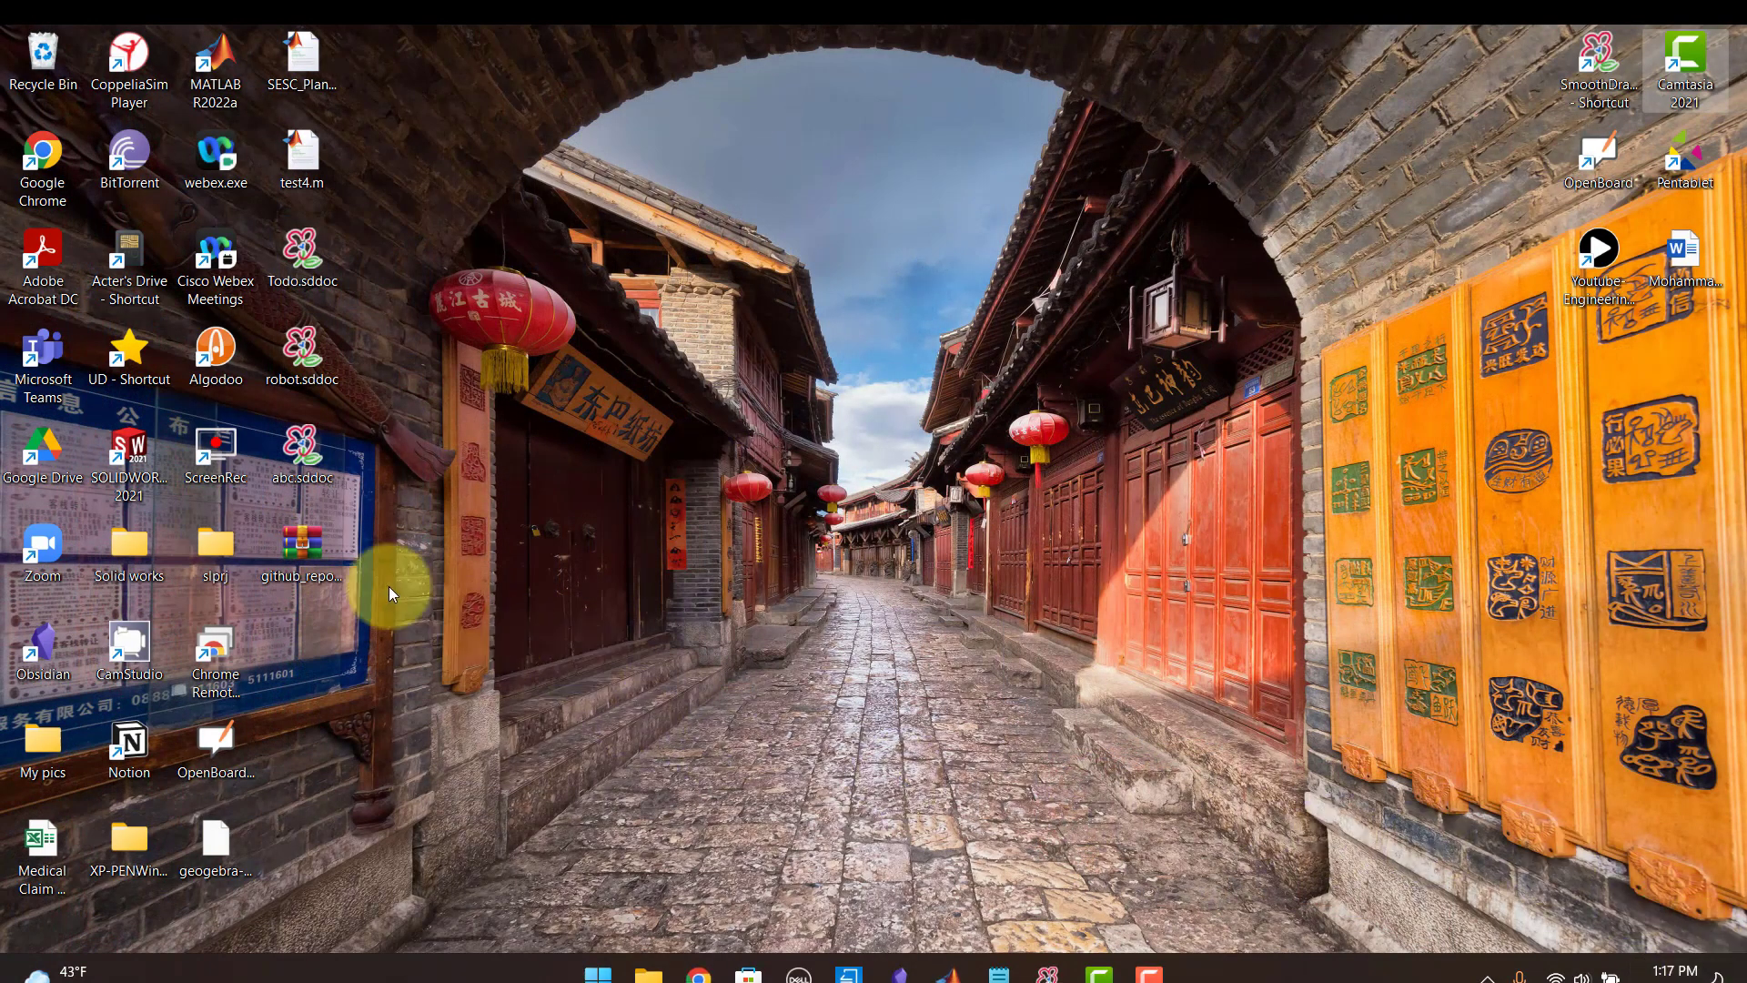
Extract github_repo.zip with WinRAR into a github_repo desktop folder and return to MATLAB.
{"action": "left_click", "coordinate": [301, 542]}
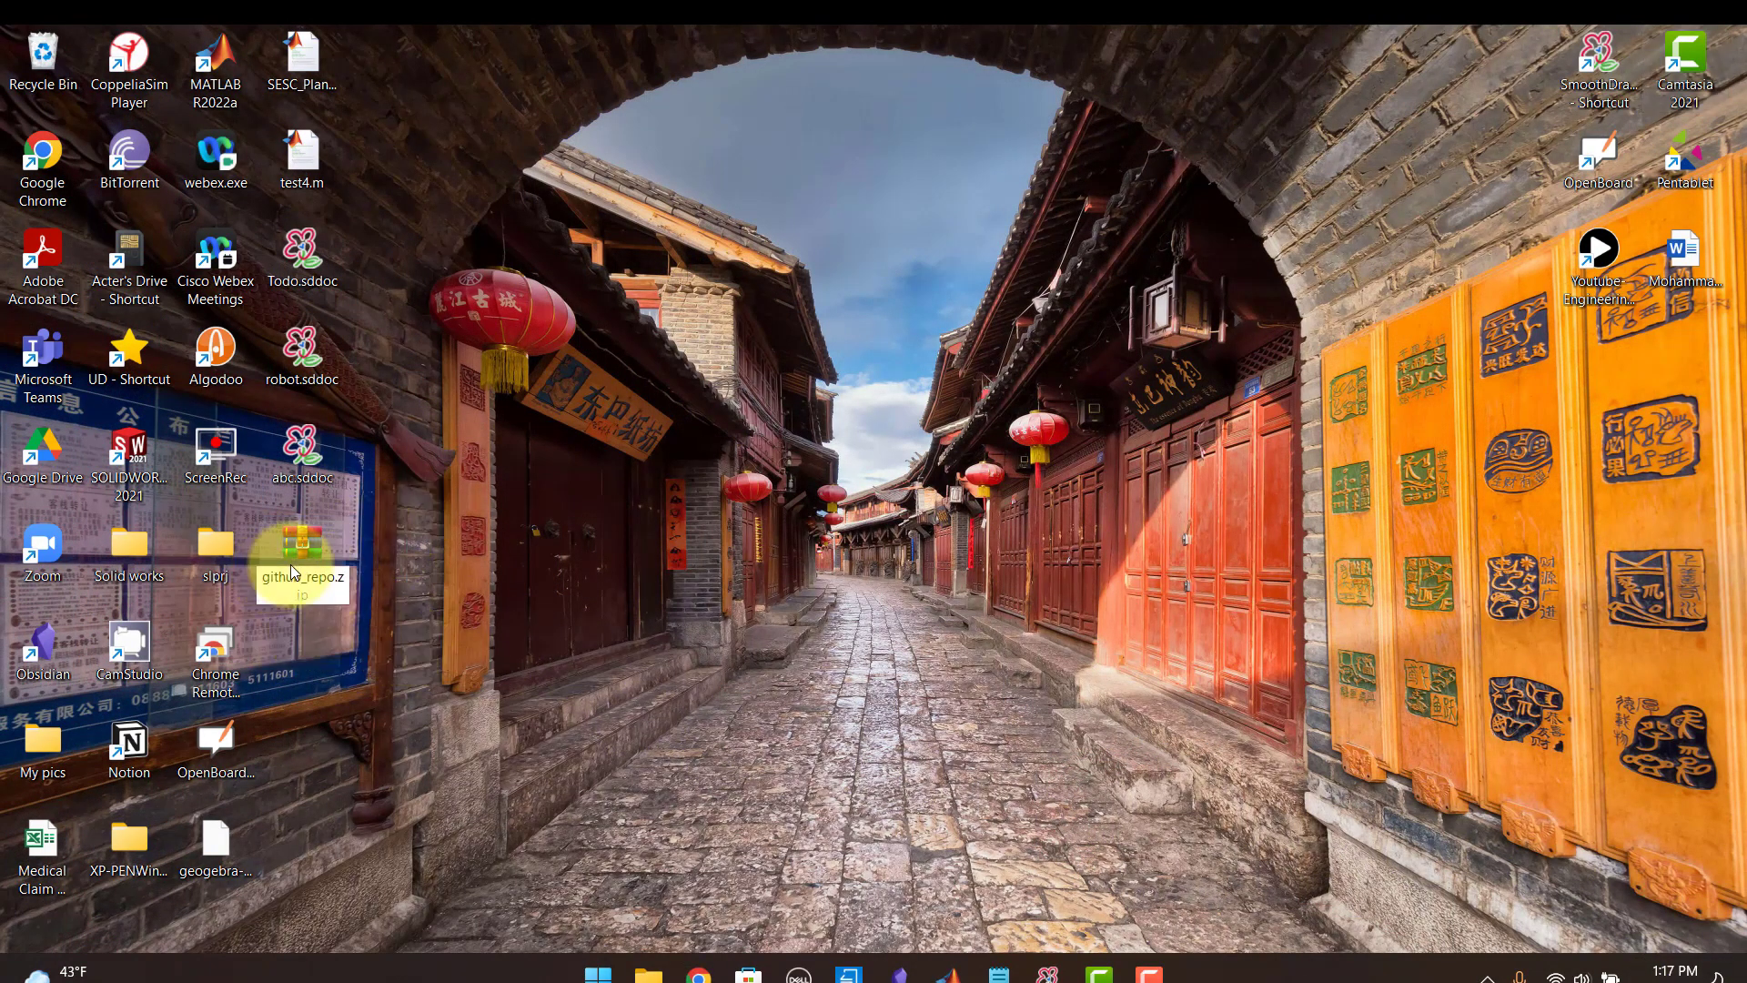
{"action": "double_click", "coordinate": [301, 546]}
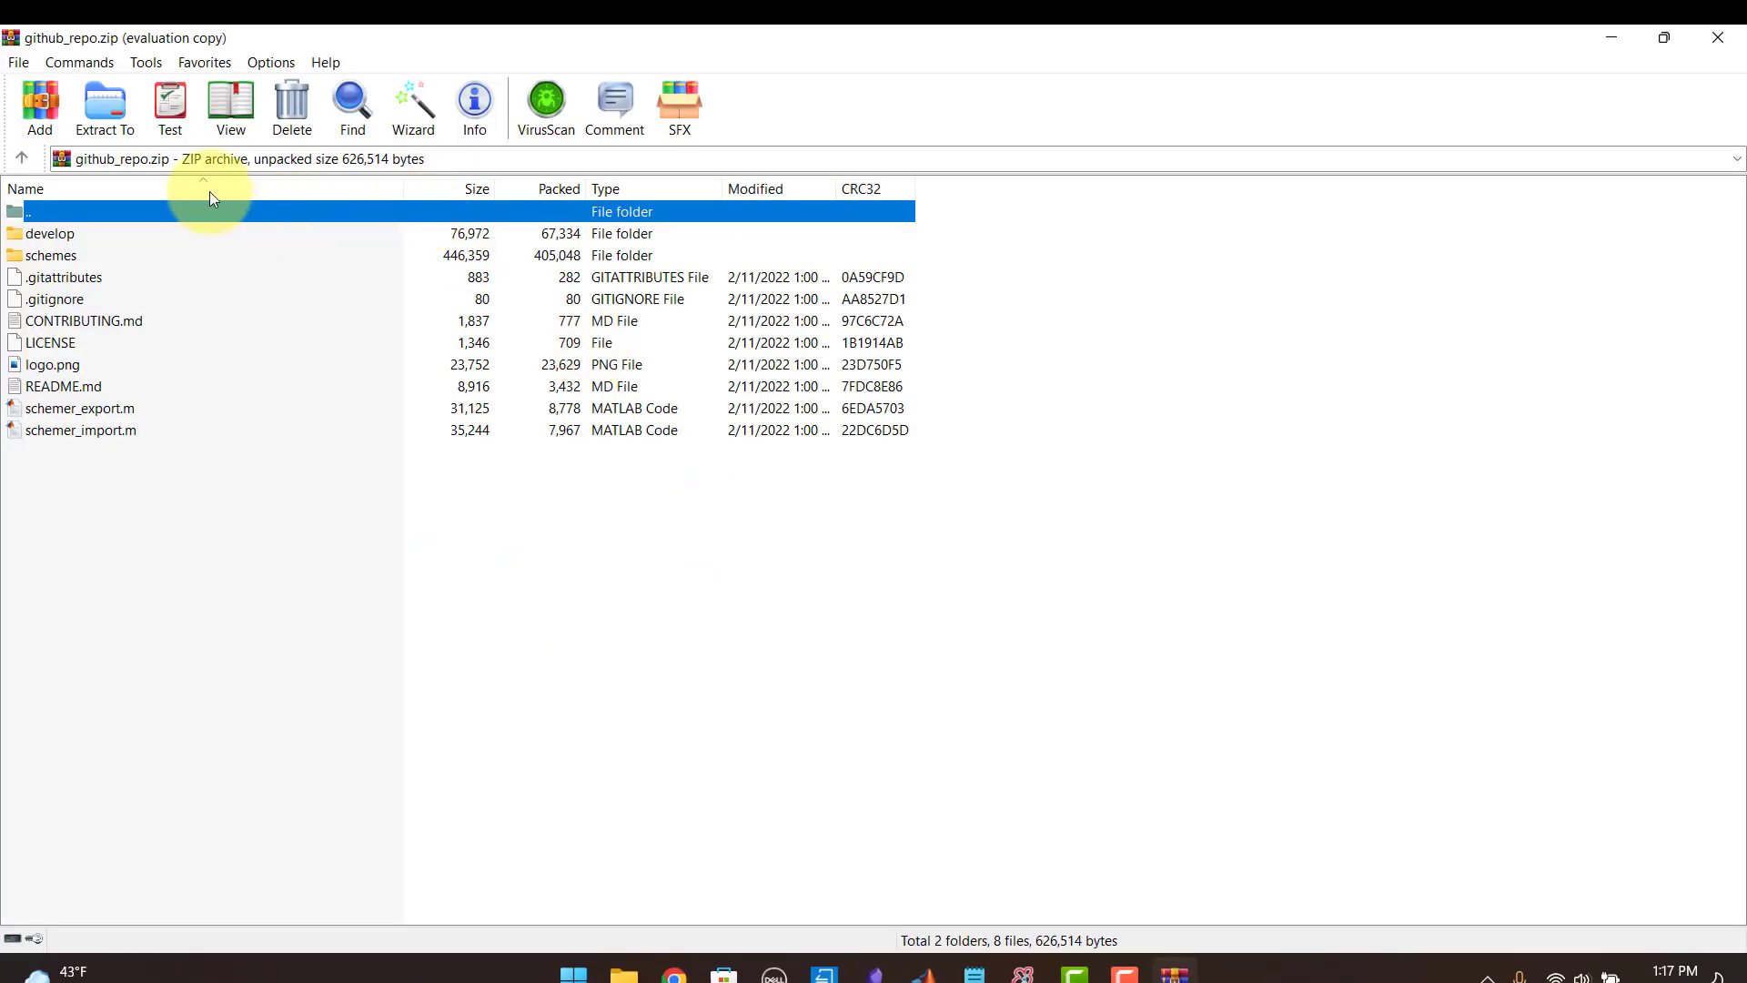
{"action": "left_click", "coordinate": [104, 108]}
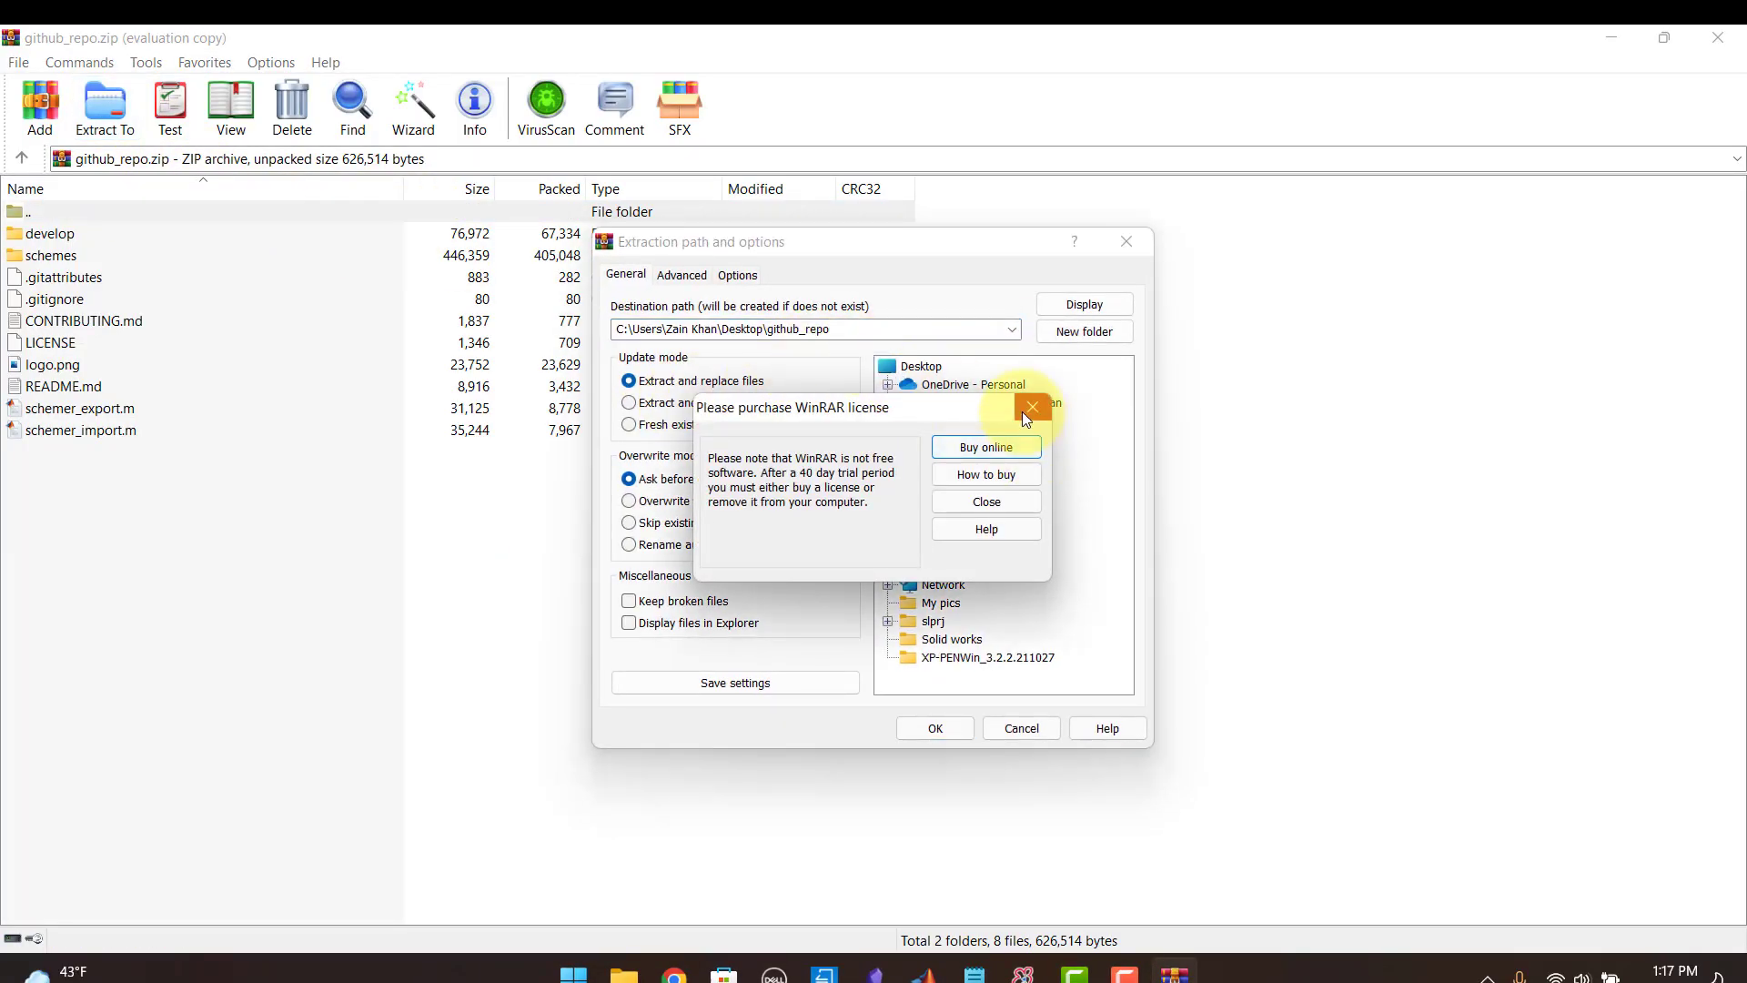
{"action": "left_click", "coordinate": [1028, 407]}
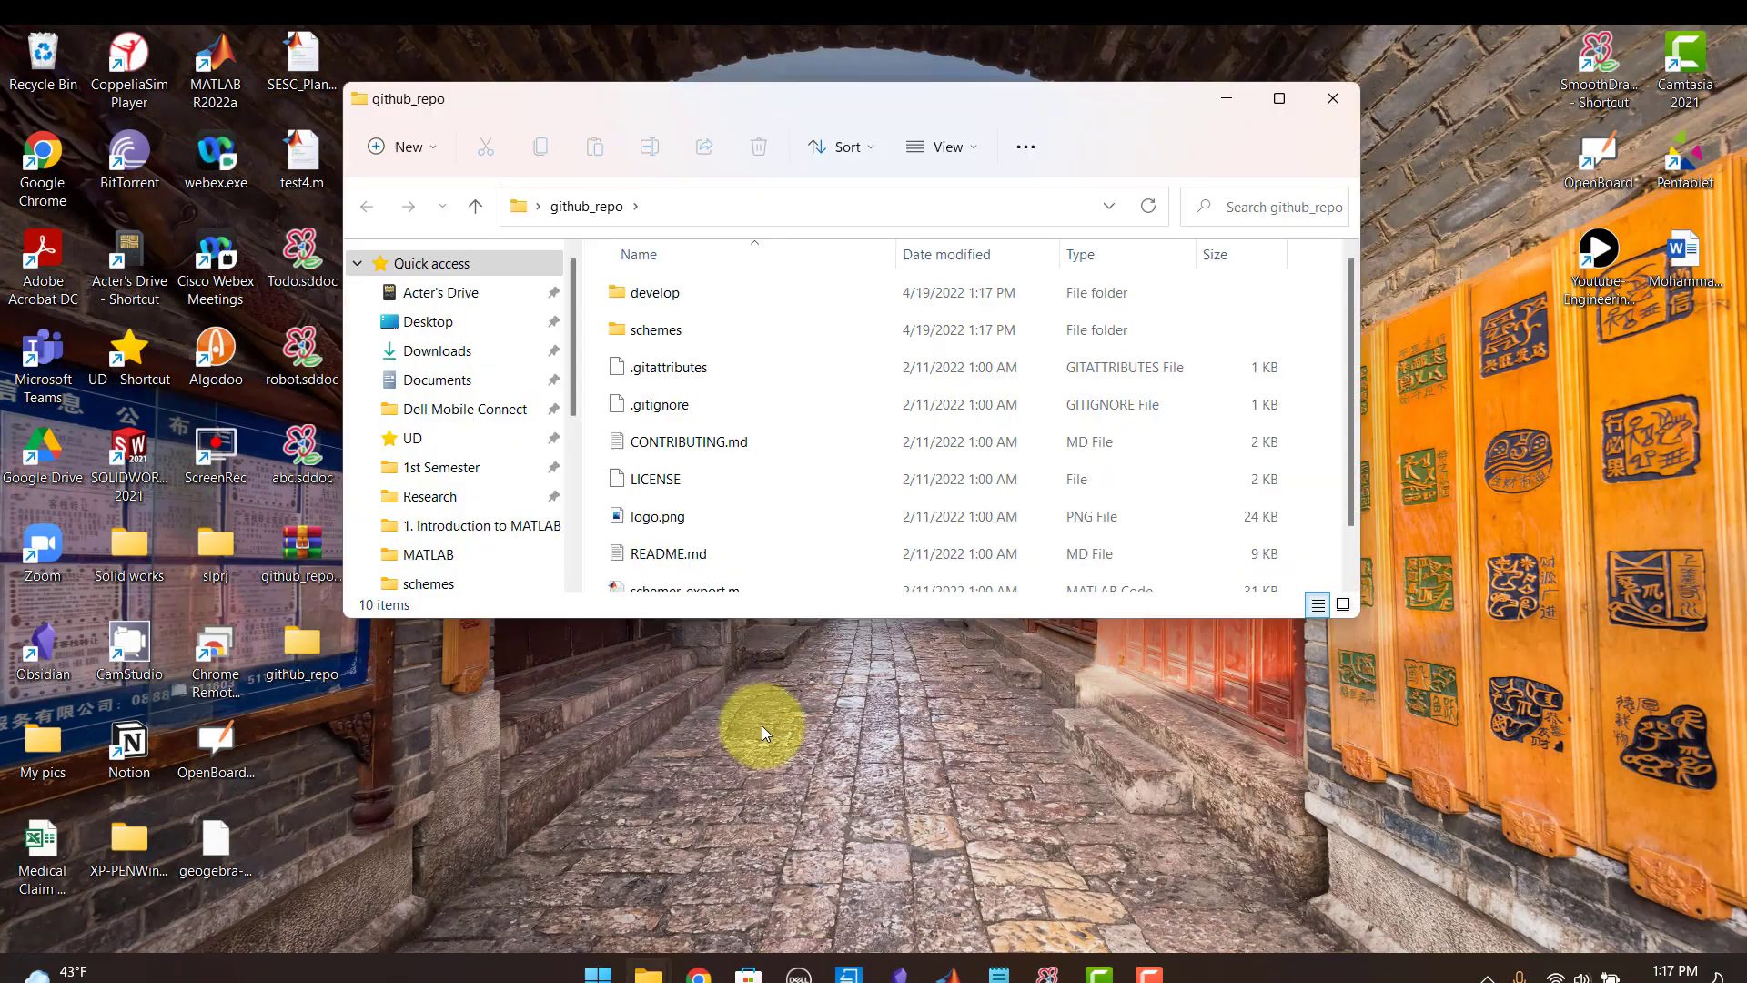
{"action": "left_click", "coordinate": [1277, 98]}
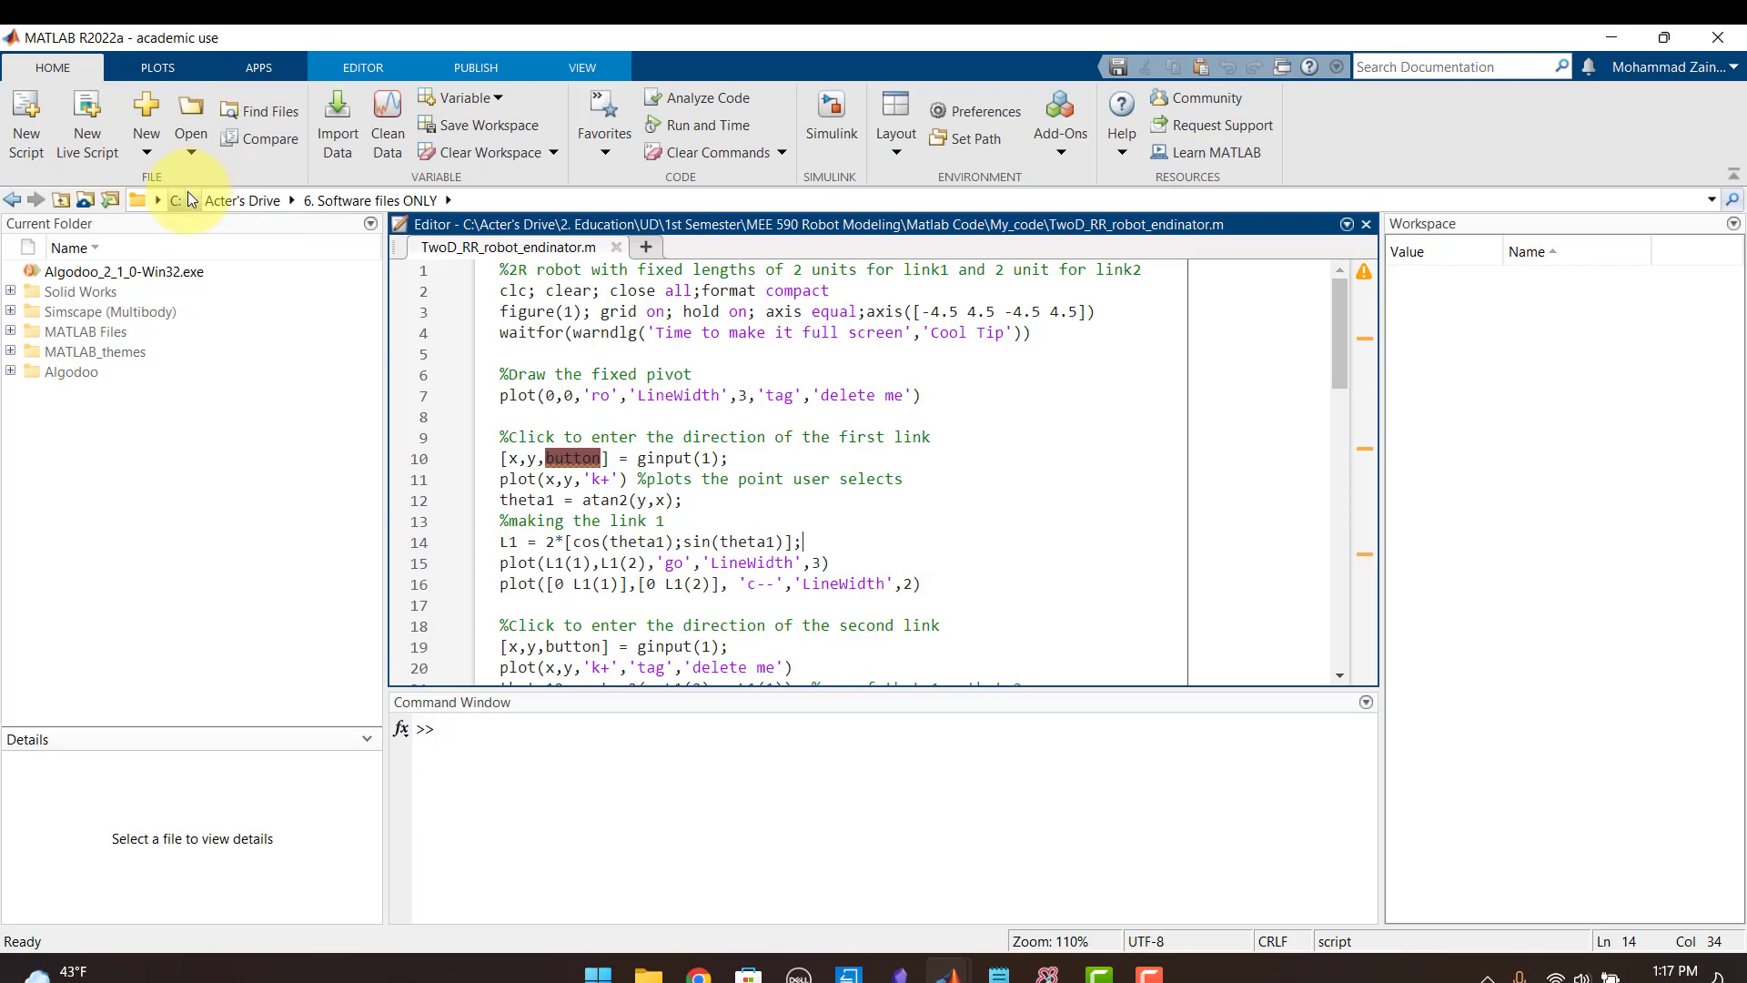
Browse the Current Folder to the Desktop's github_repo folder and focus the Command Window.
{"action": "left_click", "coordinate": [175, 199]}
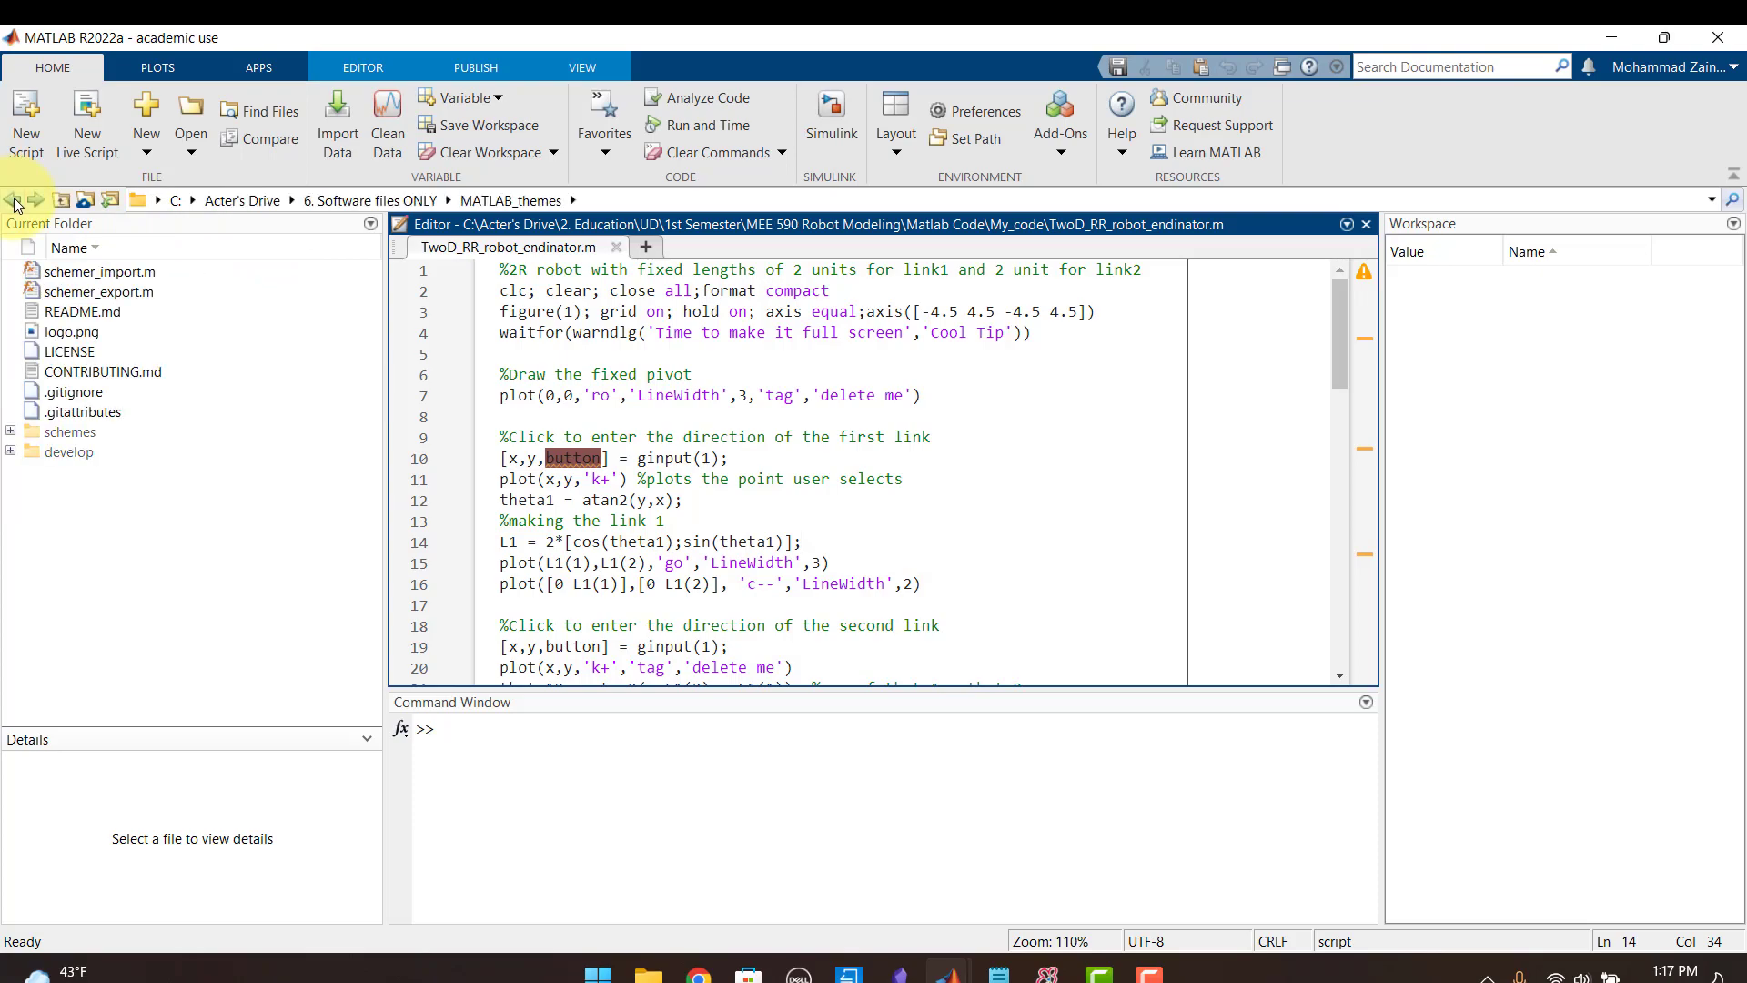
{"action": "left_click", "coordinate": [190, 200]}
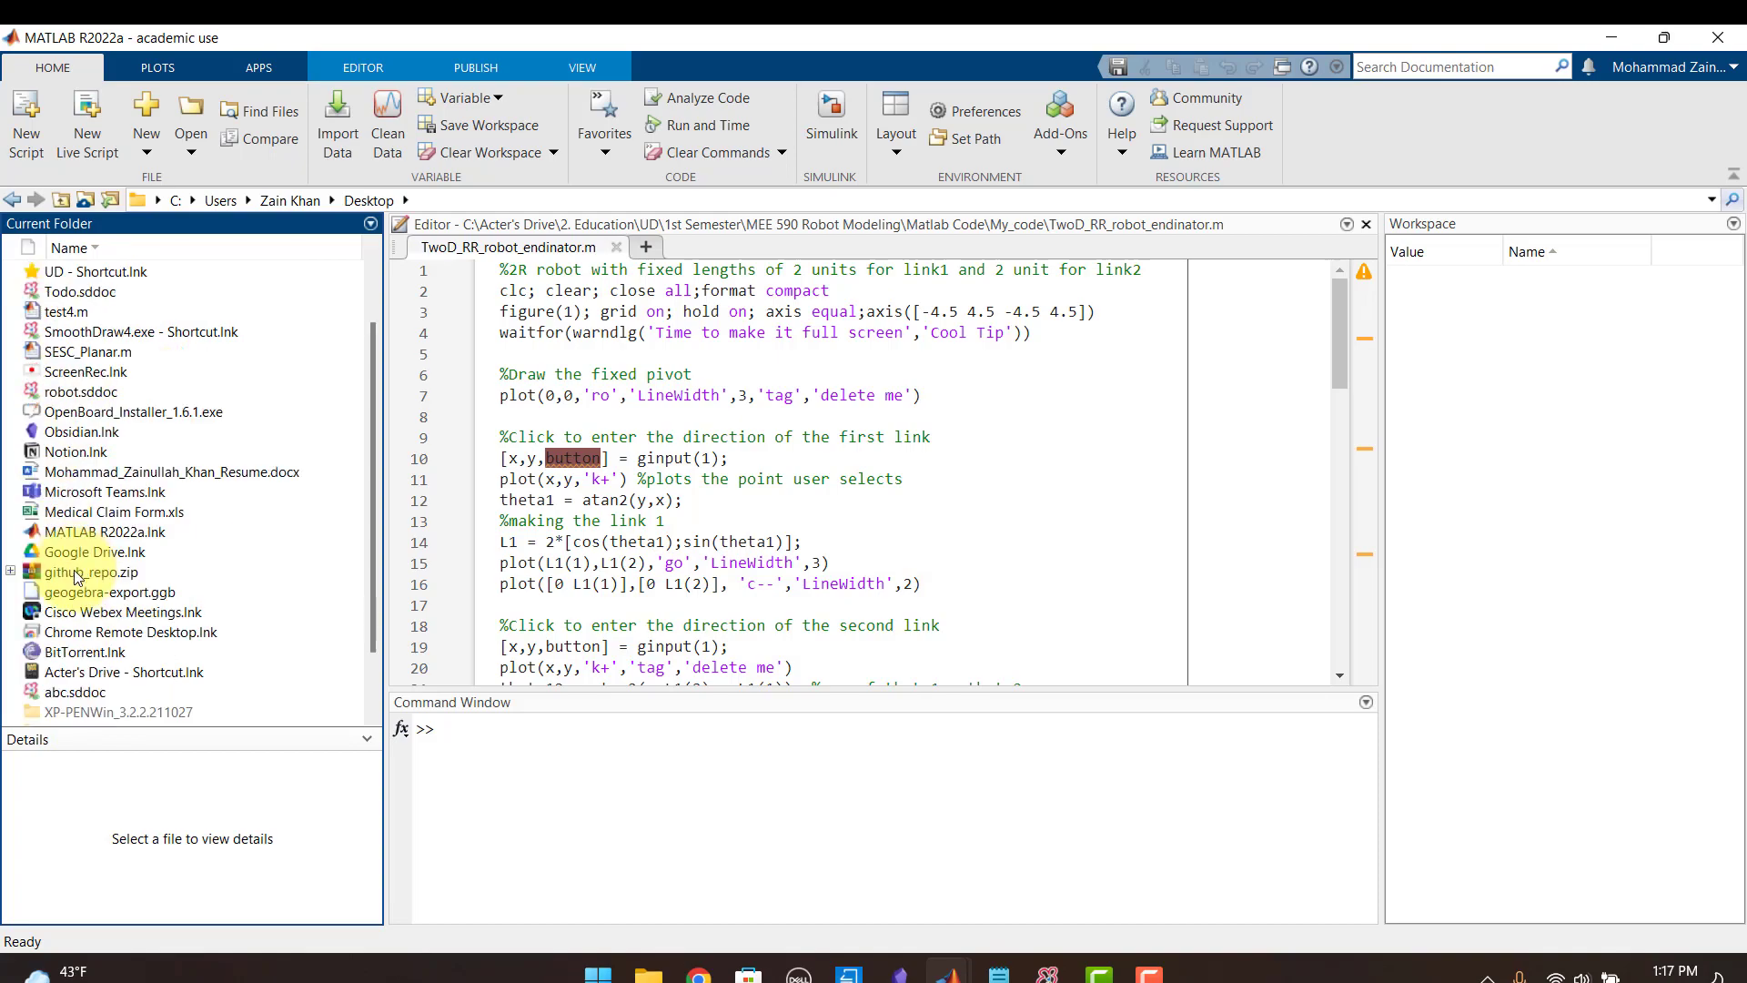
{"action": "scroll", "scroll_direction": "down", "scroll_amount": 3}
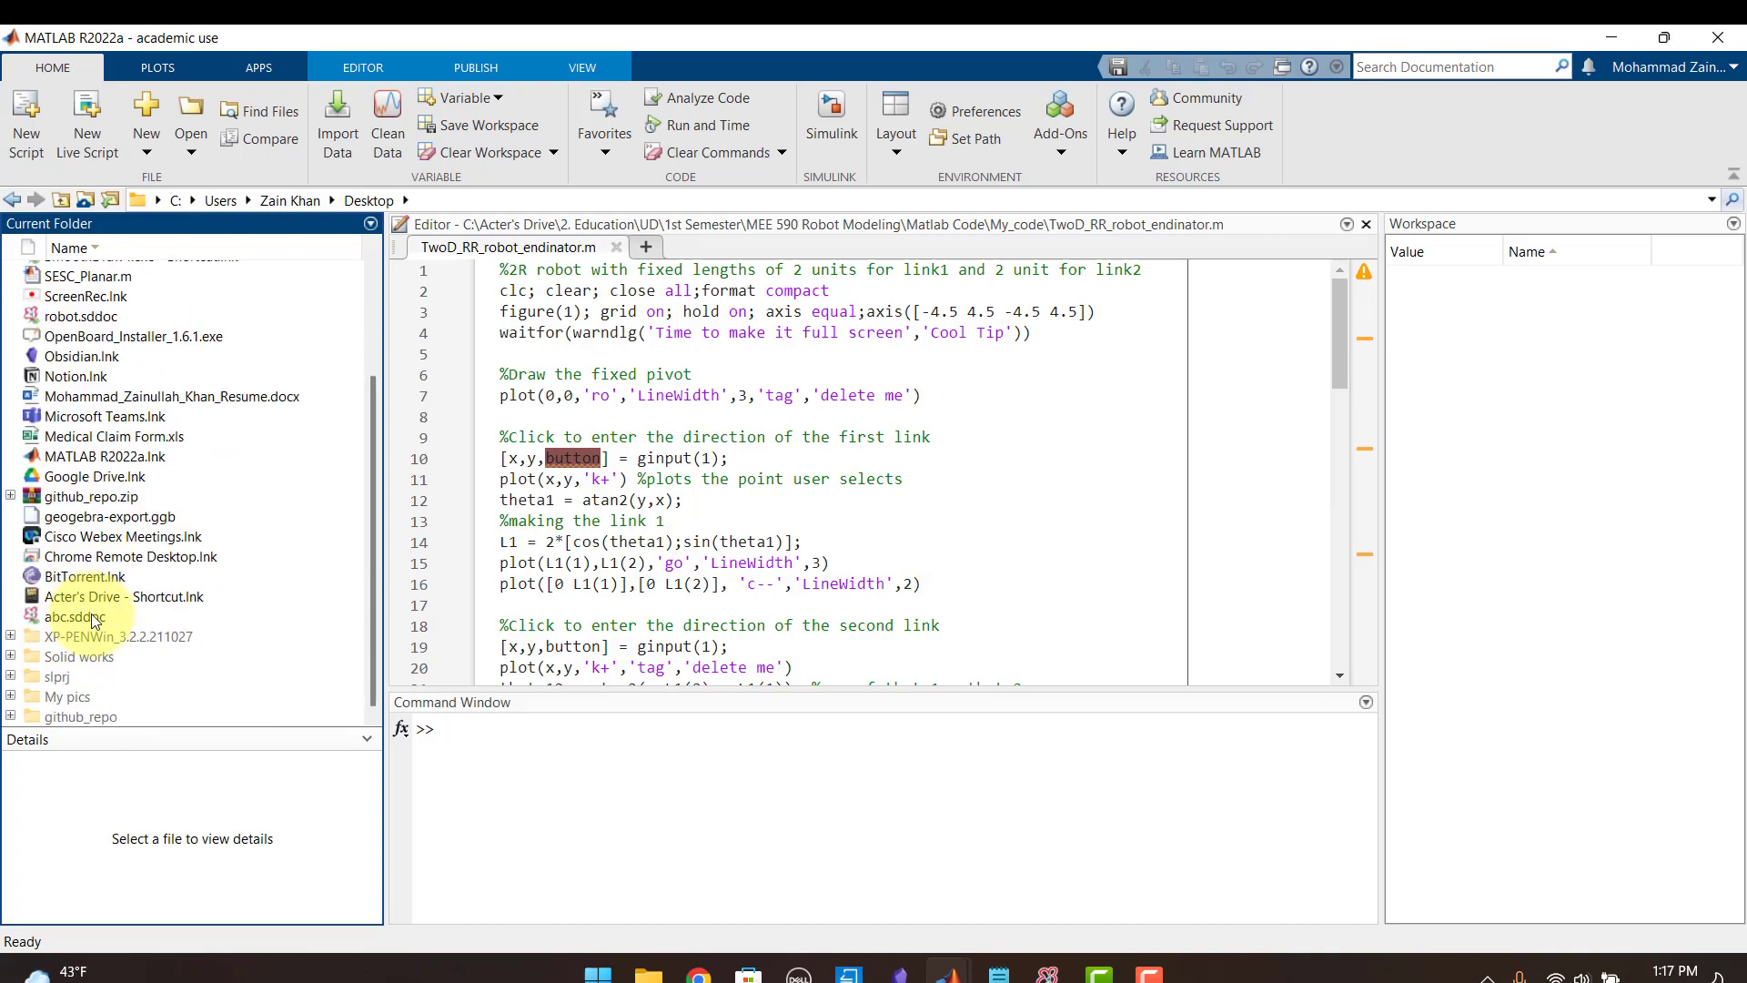
{"action": "left_click", "coordinate": [78, 715]}
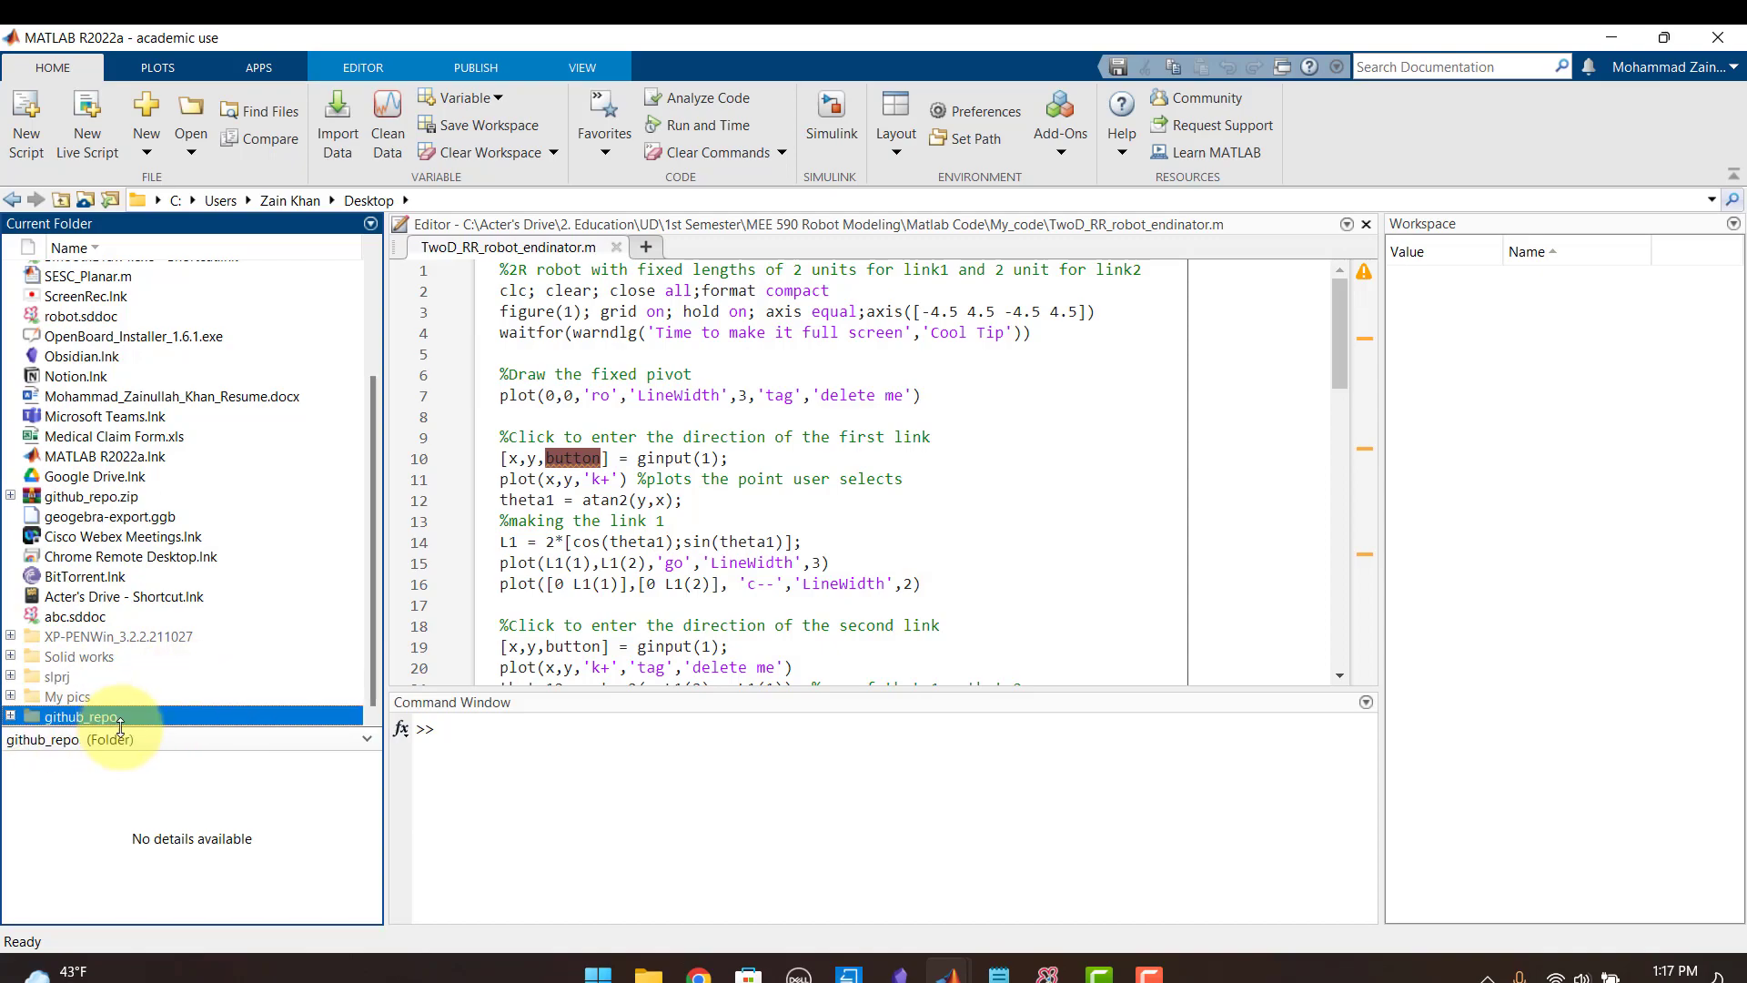
{"action": "double_click", "coordinate": [83, 716]}
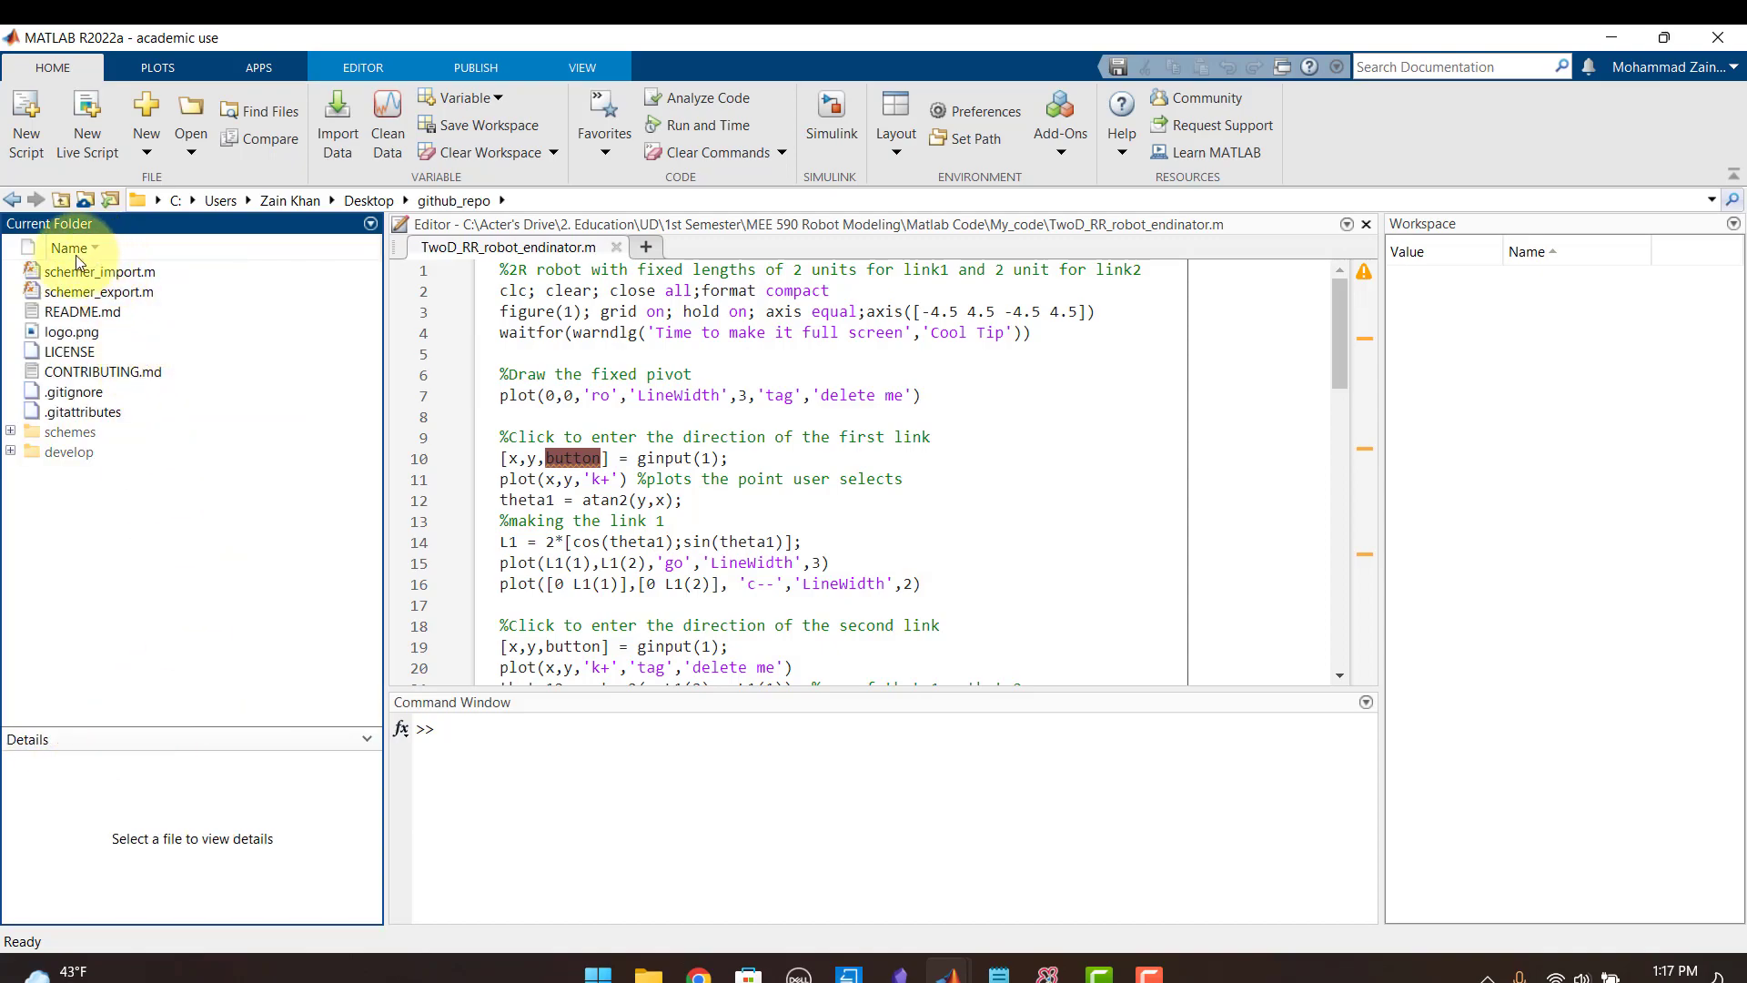
{"action": "mouse_move", "coordinate": [145, 249]}
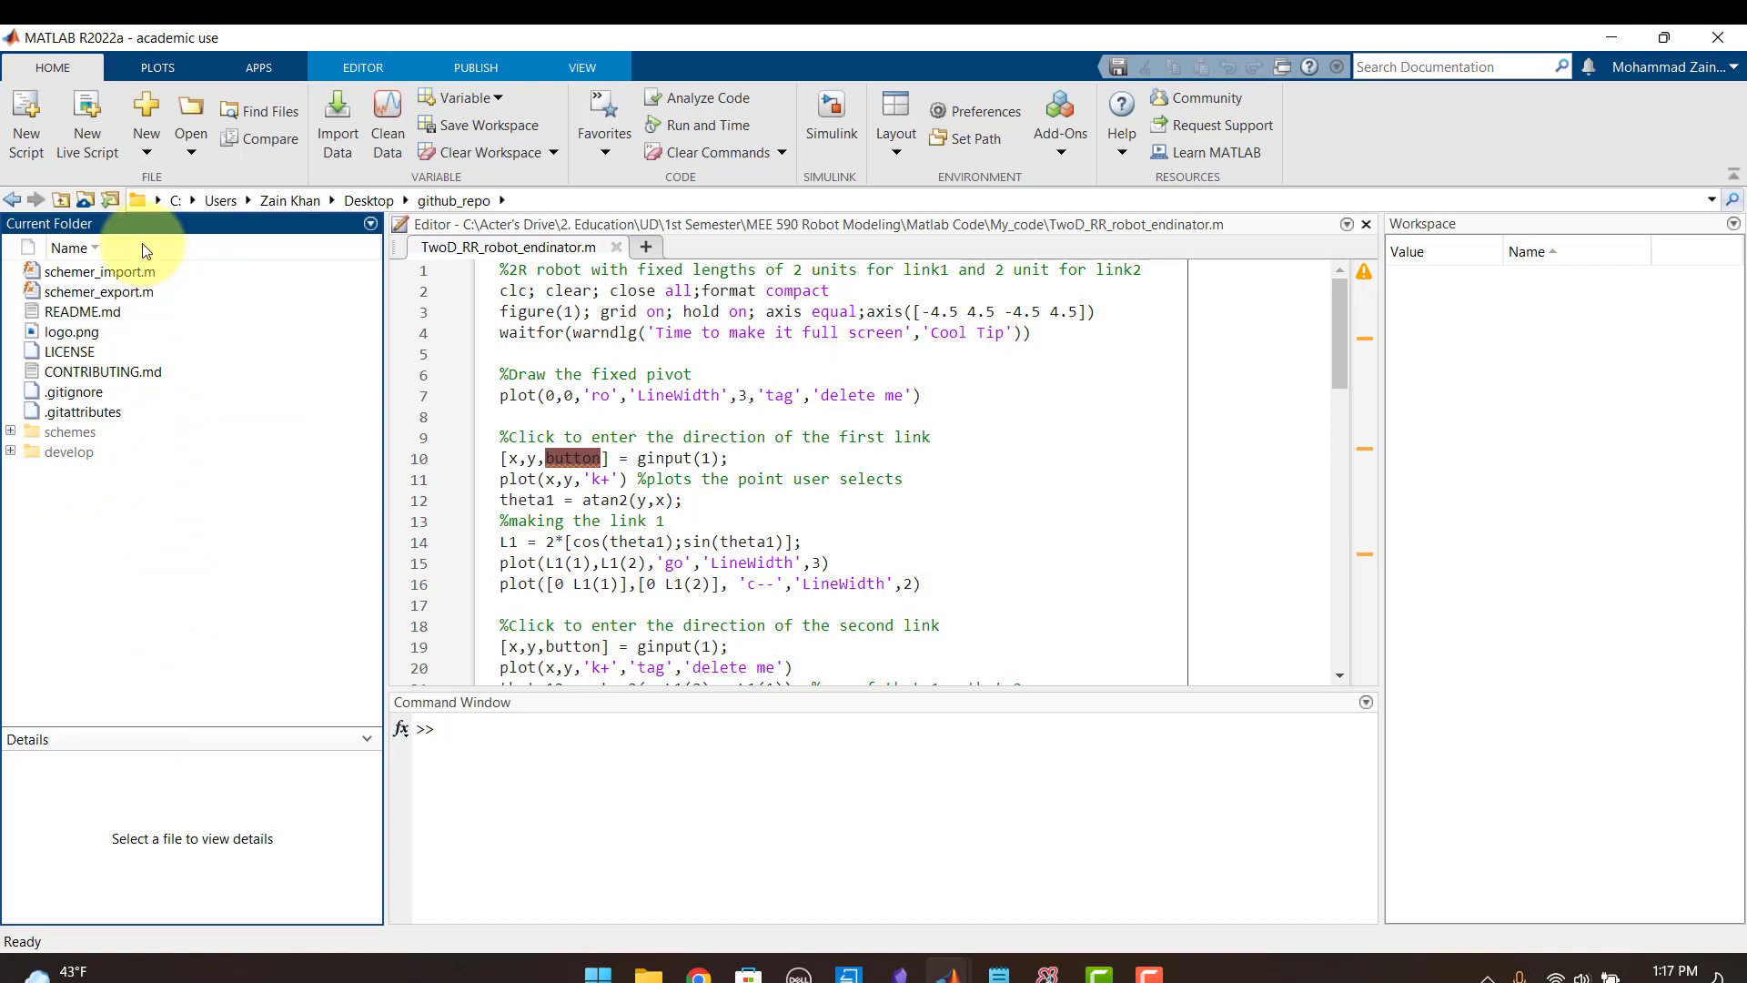
{"action": "mouse_move", "coordinate": [104, 473]}
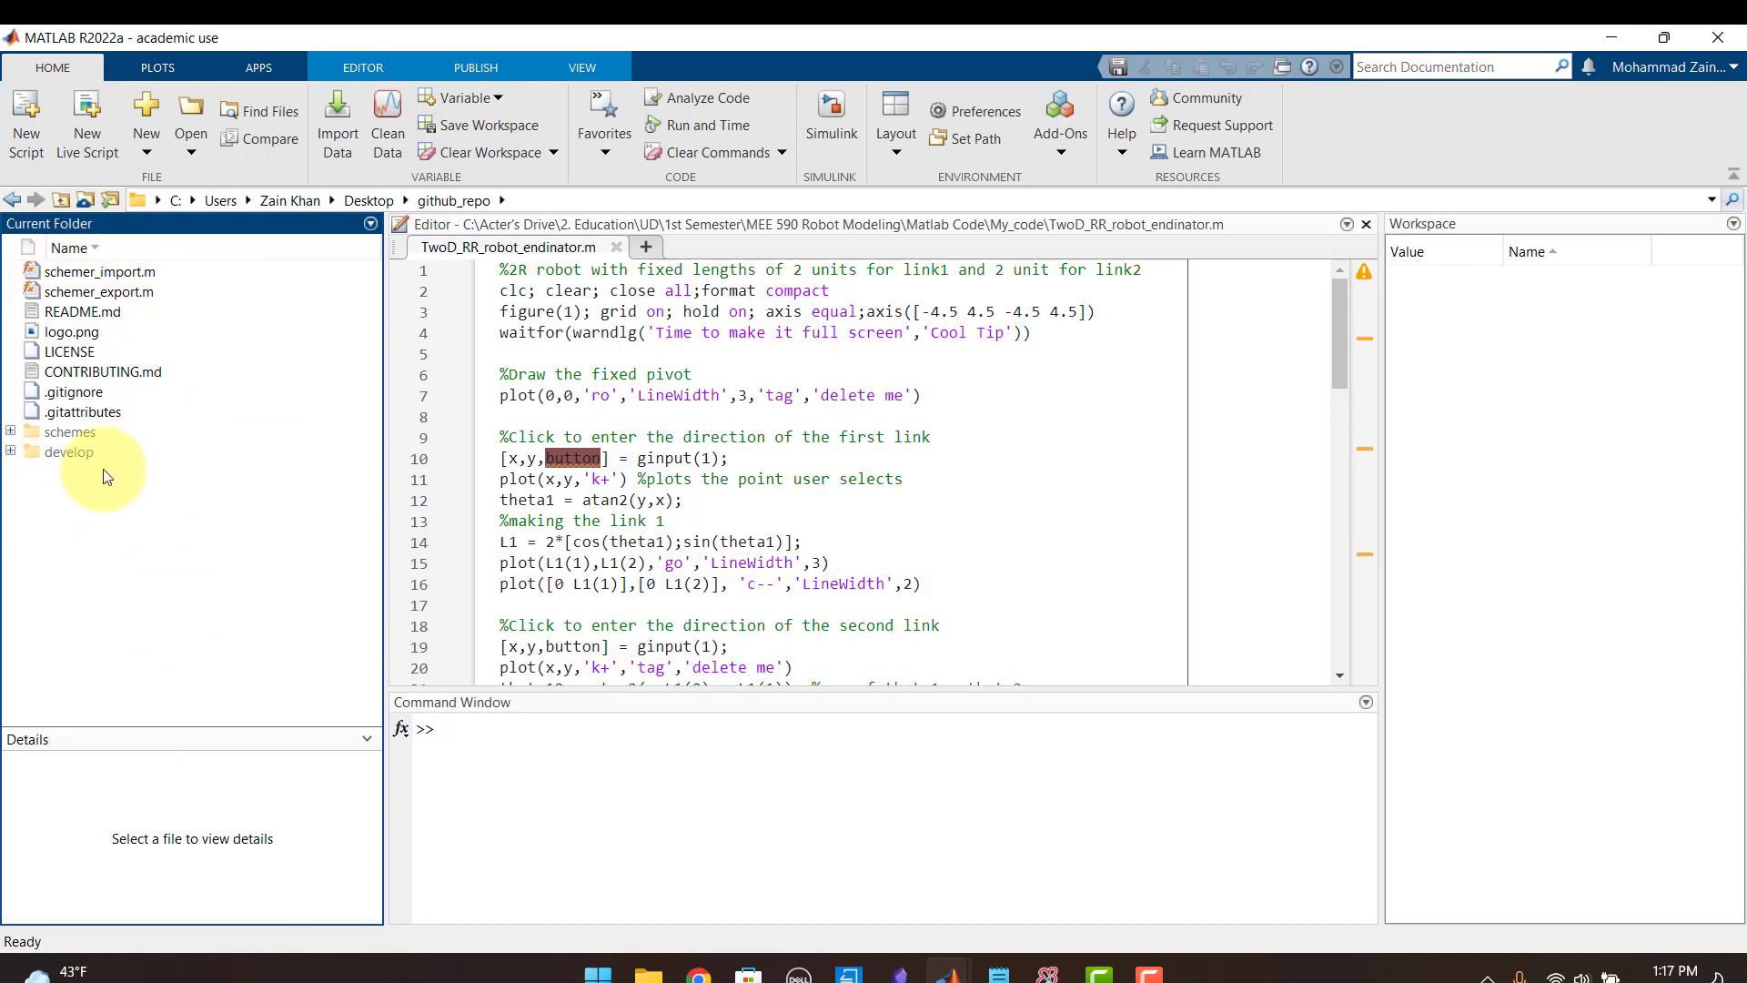
{"action": "left_click", "coordinate": [507, 750]}
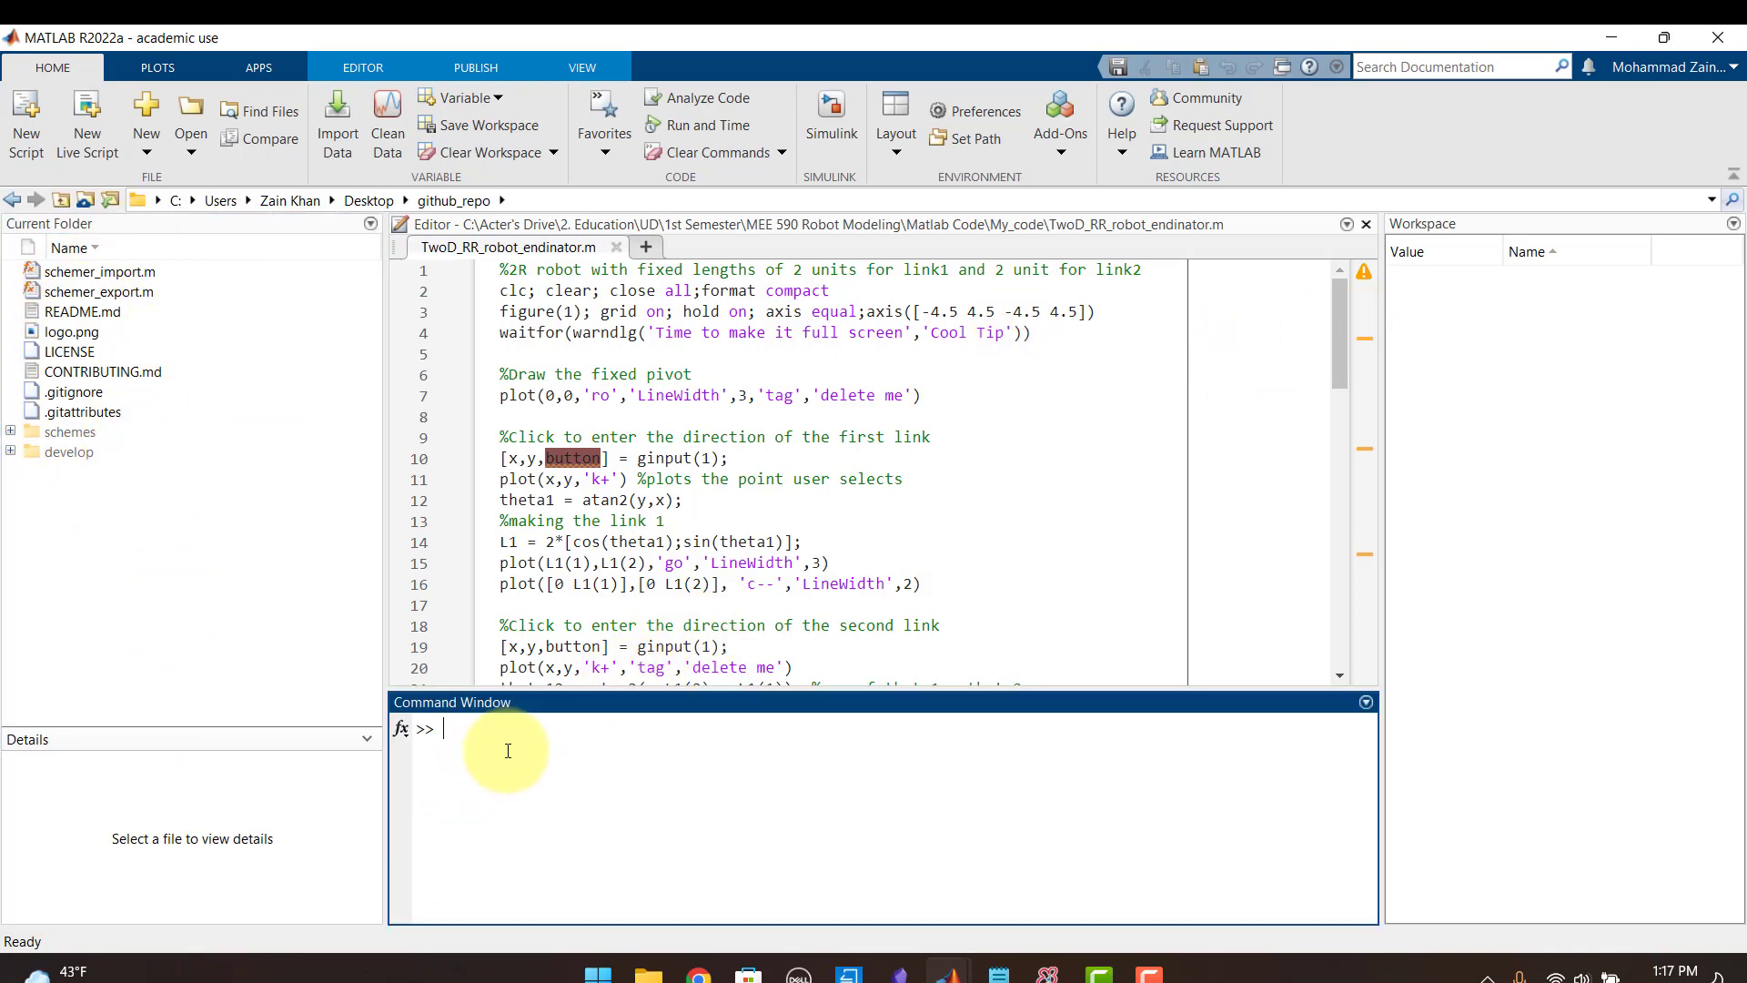
Run schemer_import and import cobalt.prf from the schemes folder.
{"action": "type", "text": "schemer_import"}
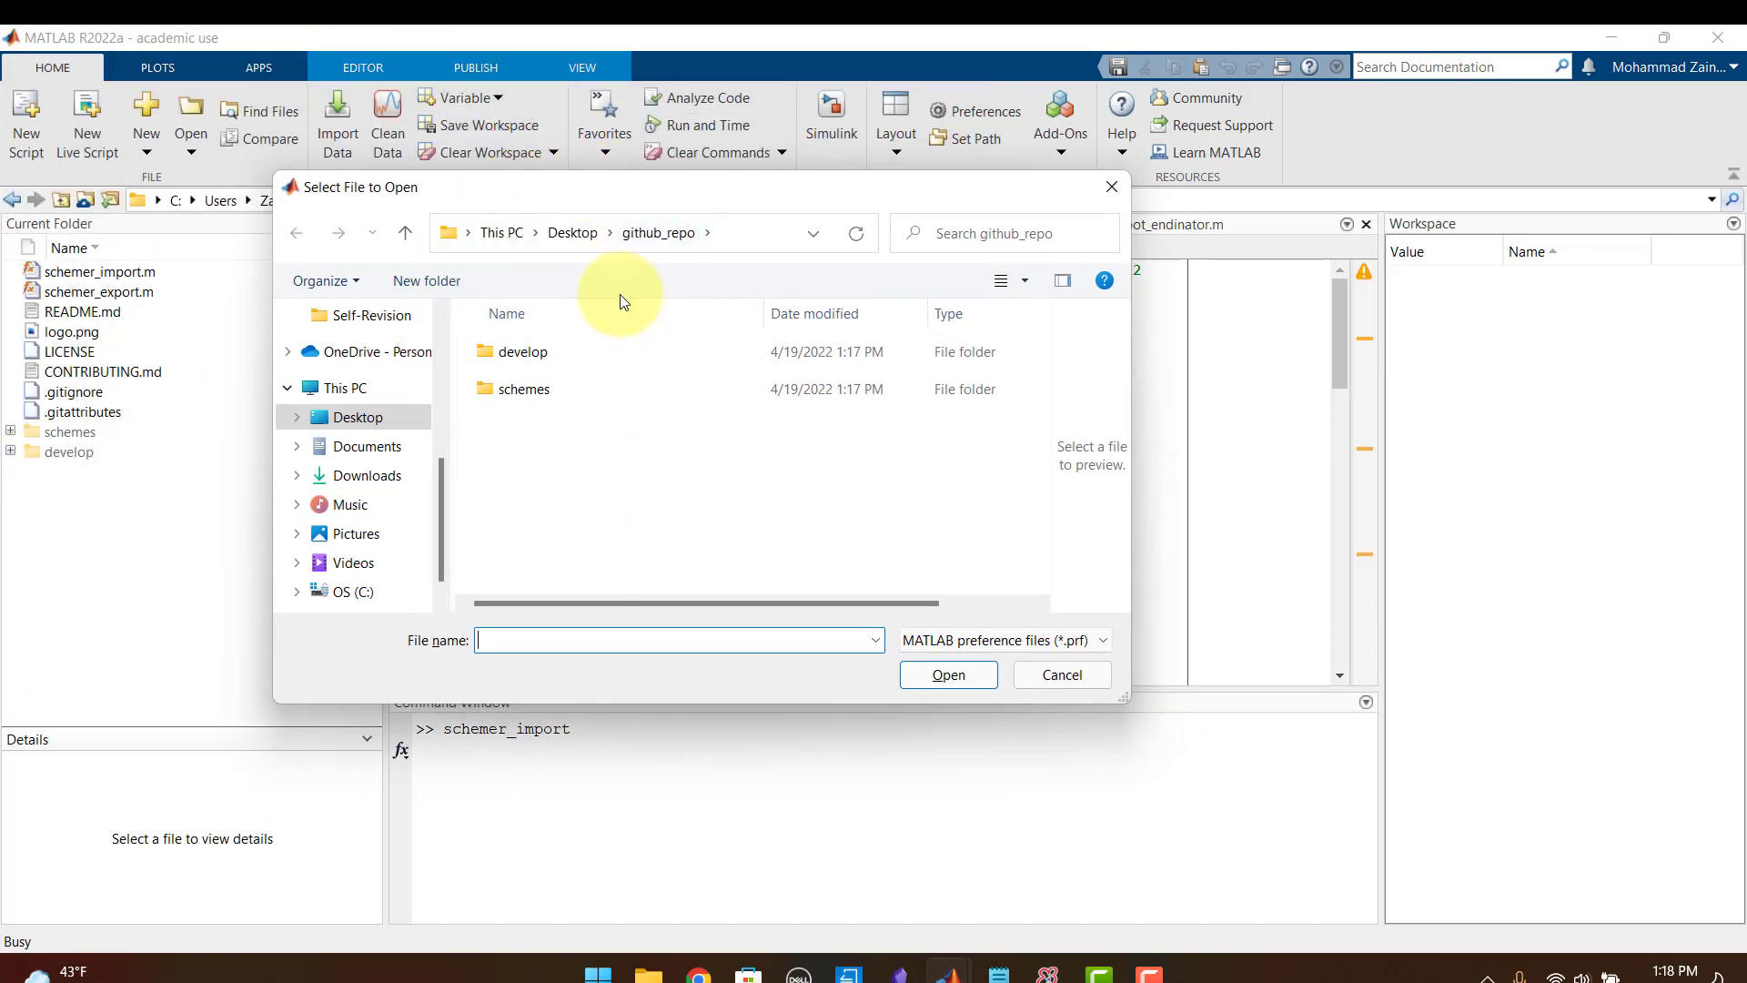
{"action": "left_click", "coordinate": [519, 351]}
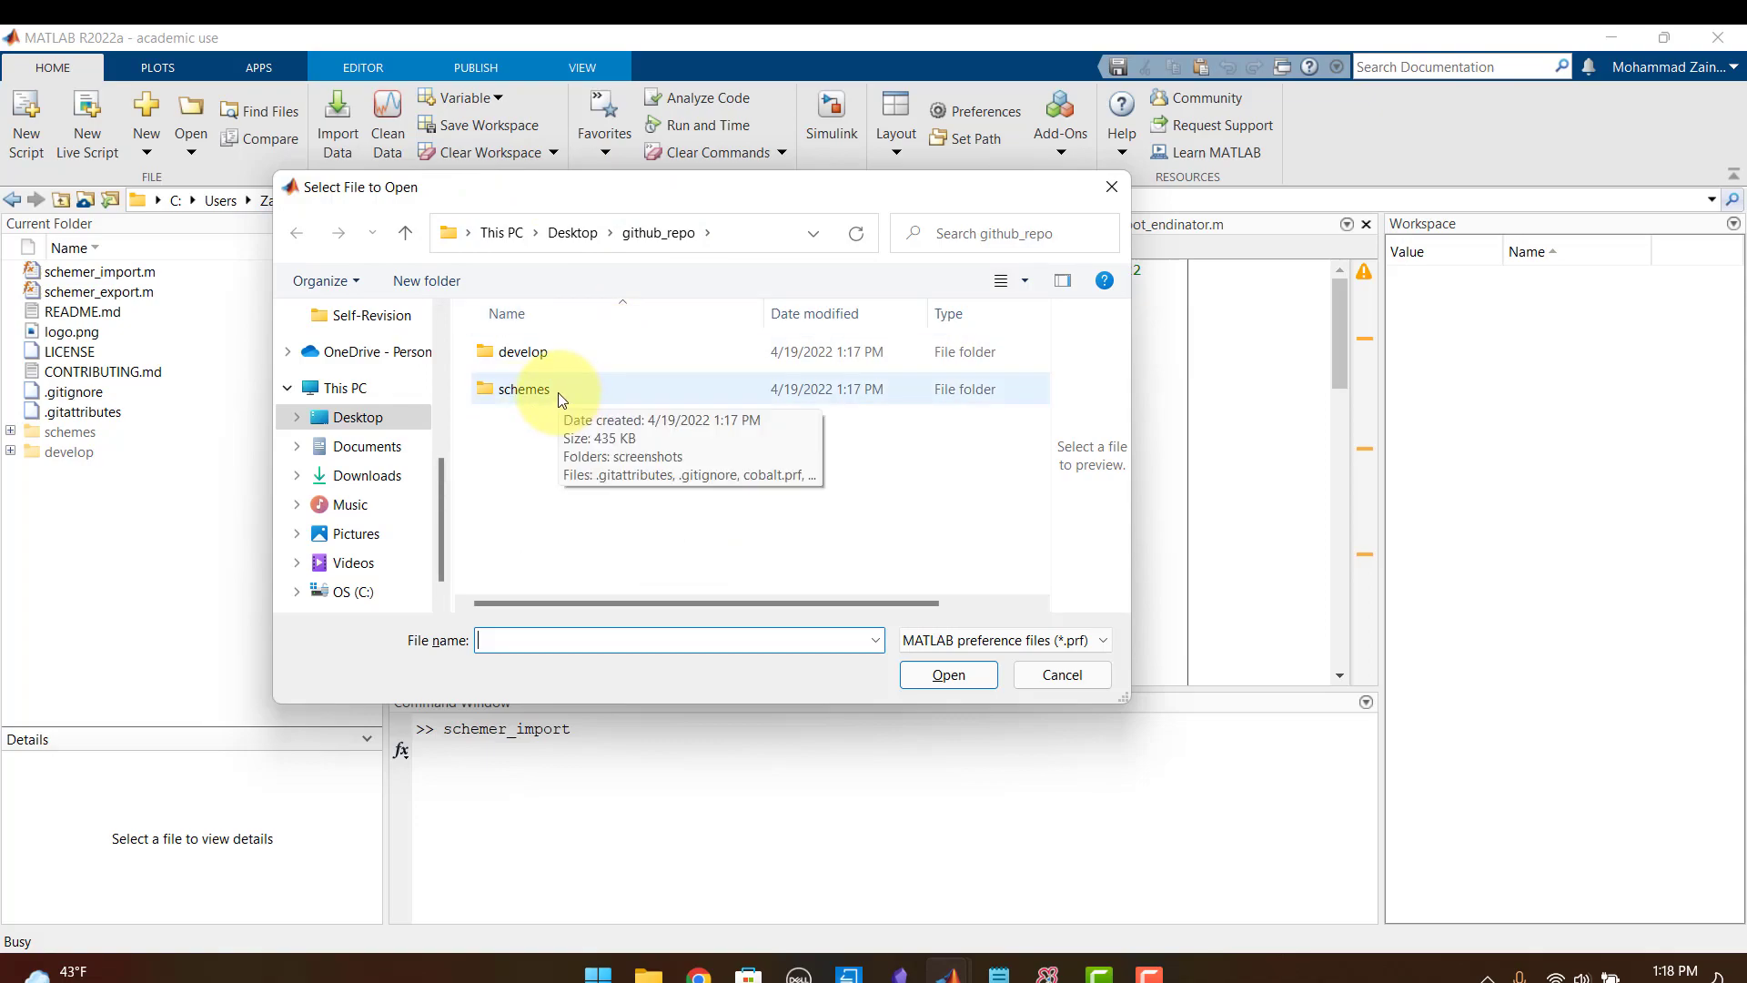
{"action": "double_click", "coordinate": [522, 389]}
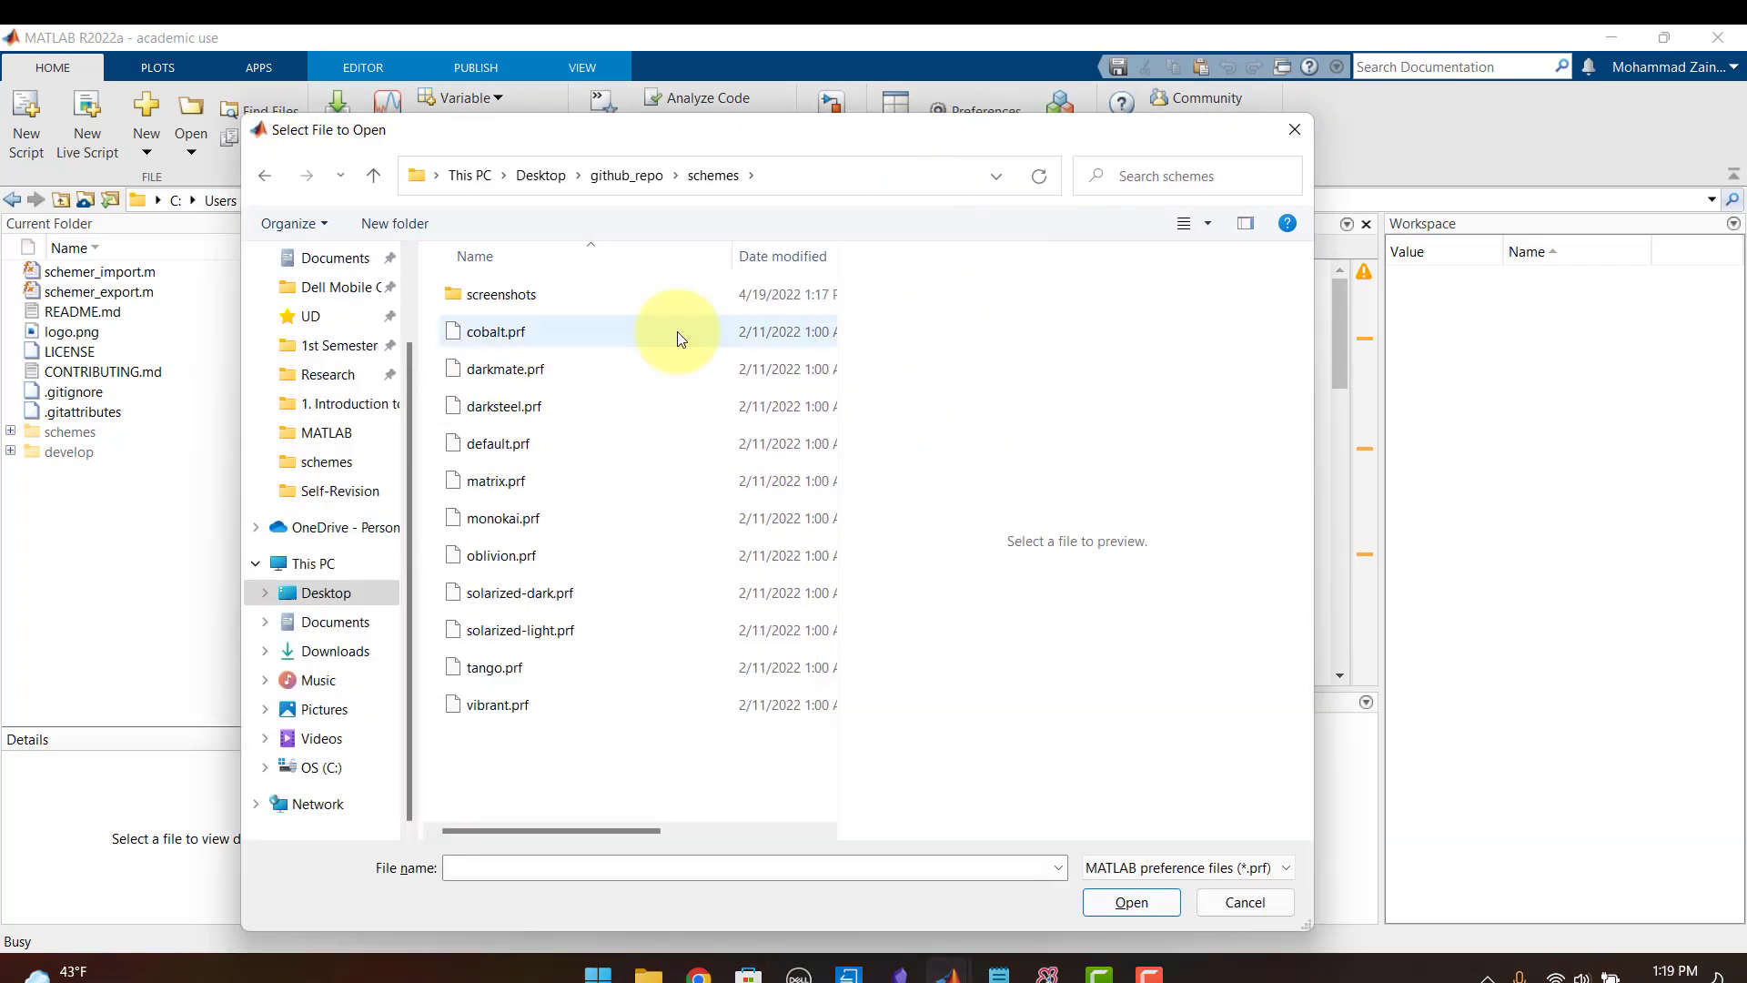
{"action": "left_click", "coordinate": [502, 406]}
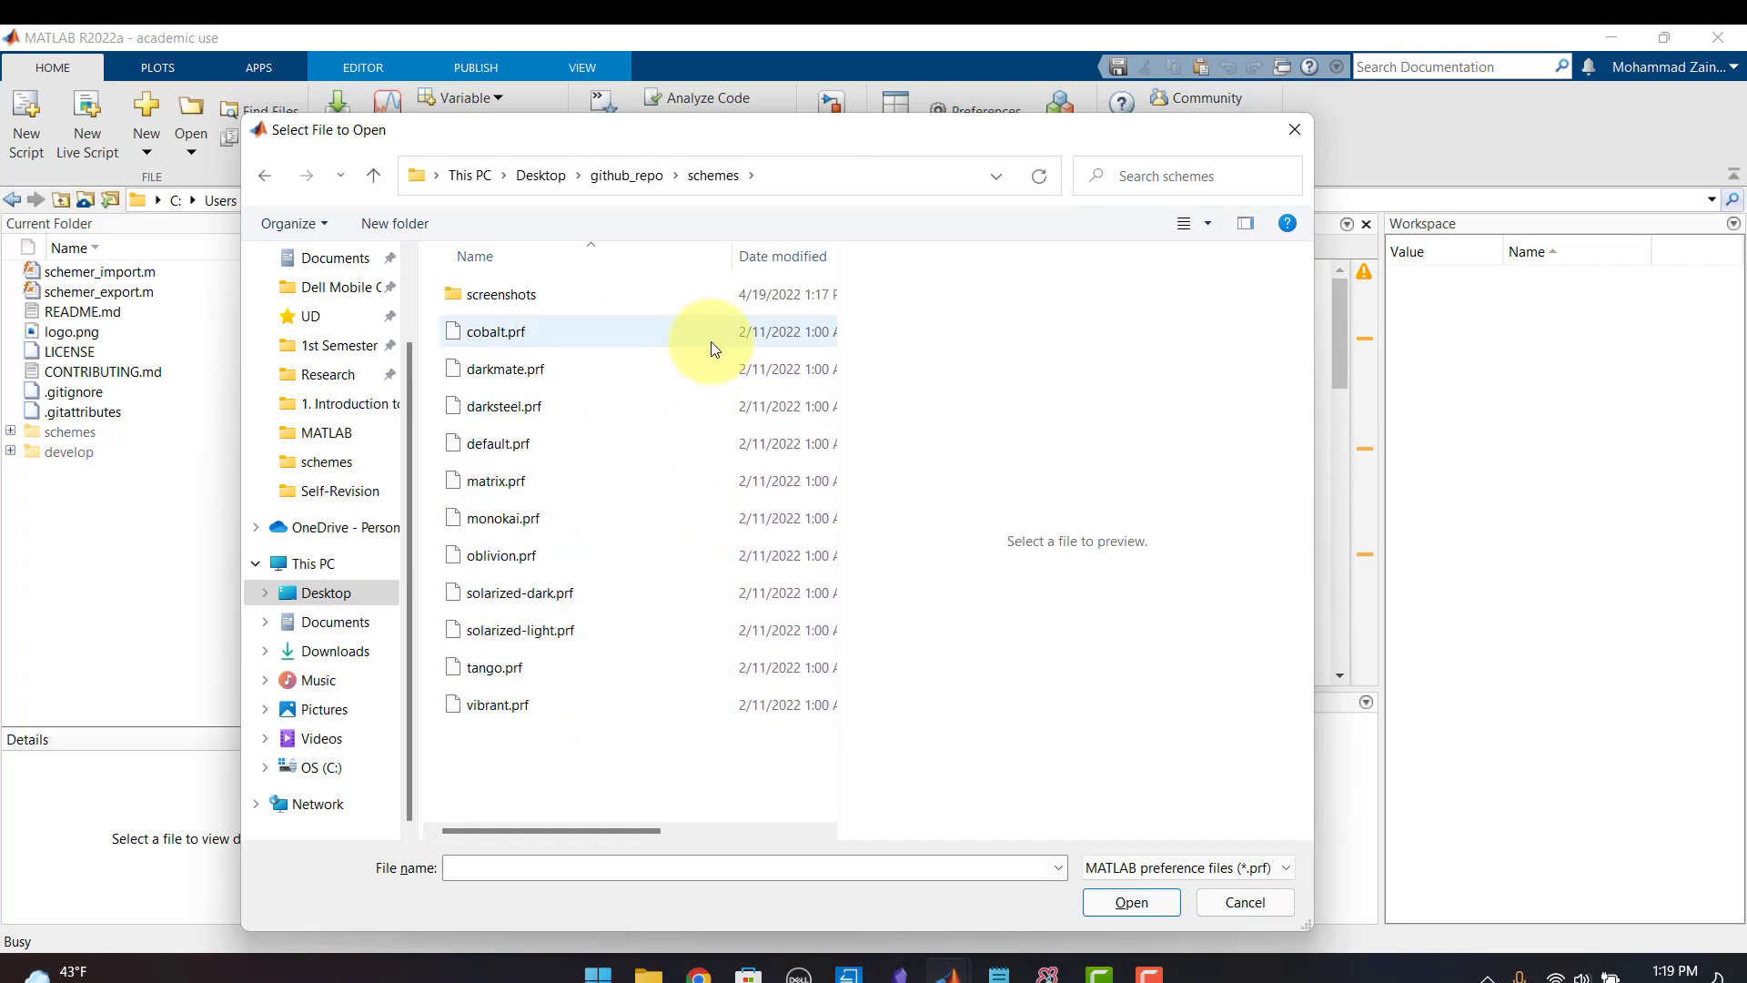
{"action": "left_click", "coordinate": [1128, 902]}
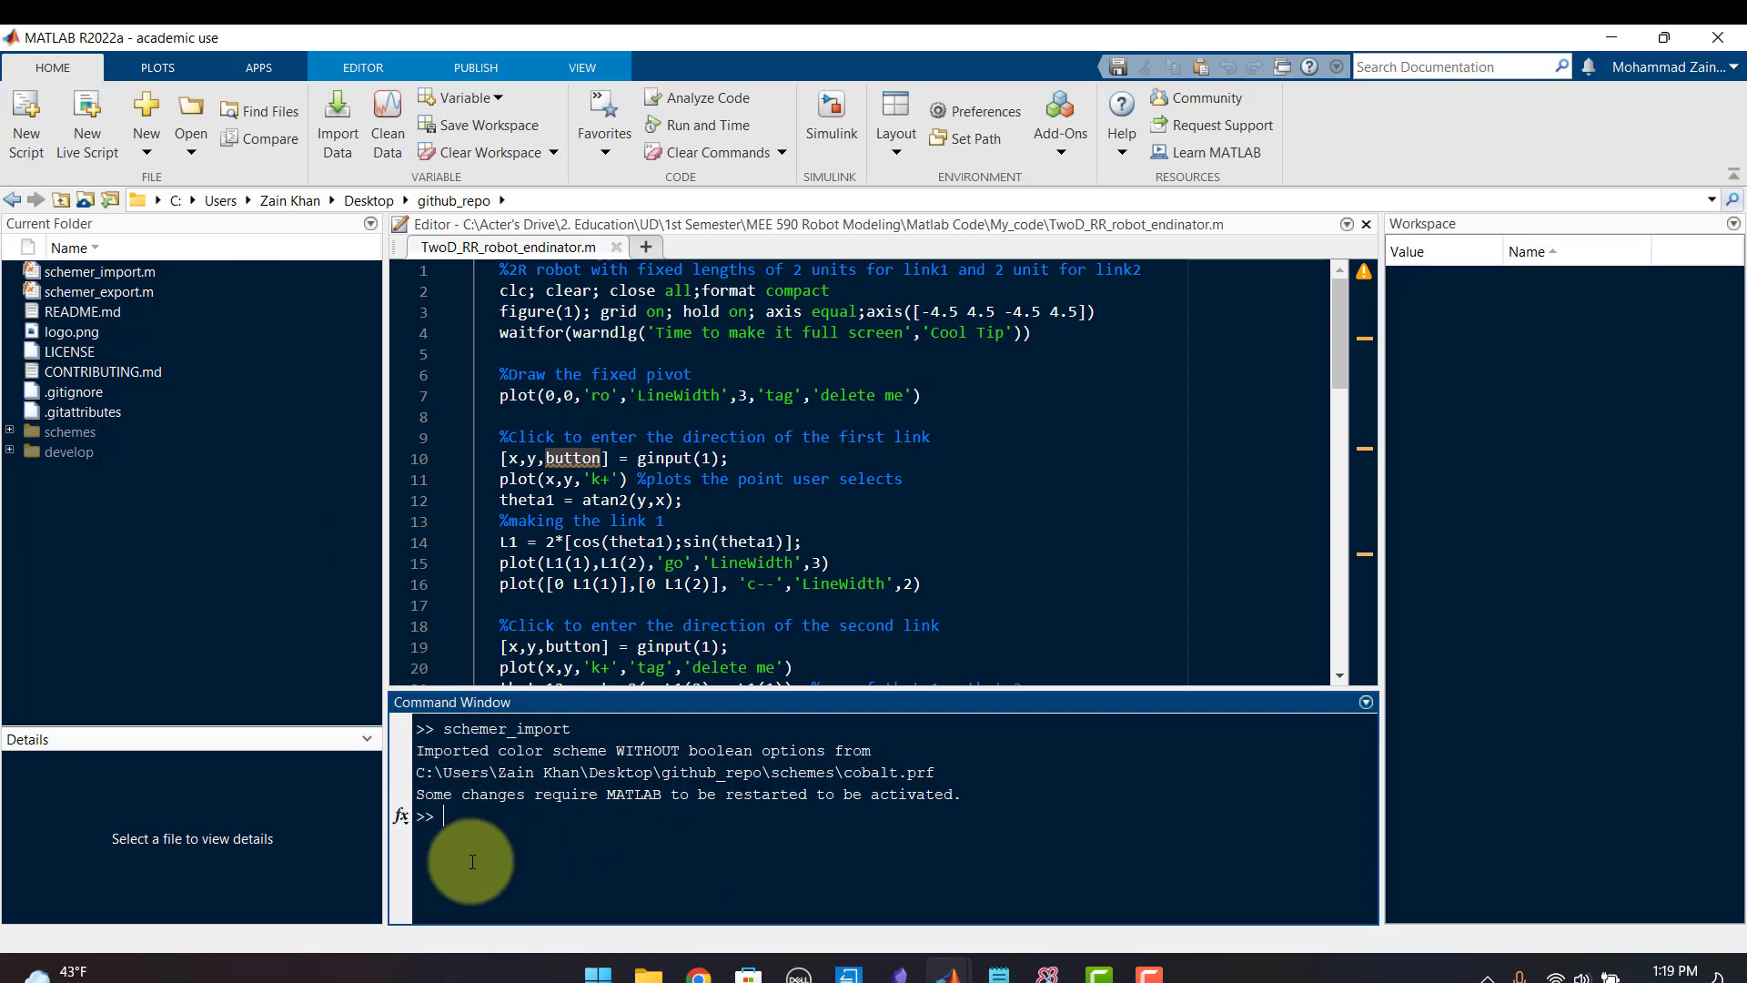
Rerun schemer_import to import the darkmate scheme and make the command output slightly taller.
{"action": "type", "text": "schemer_import"}
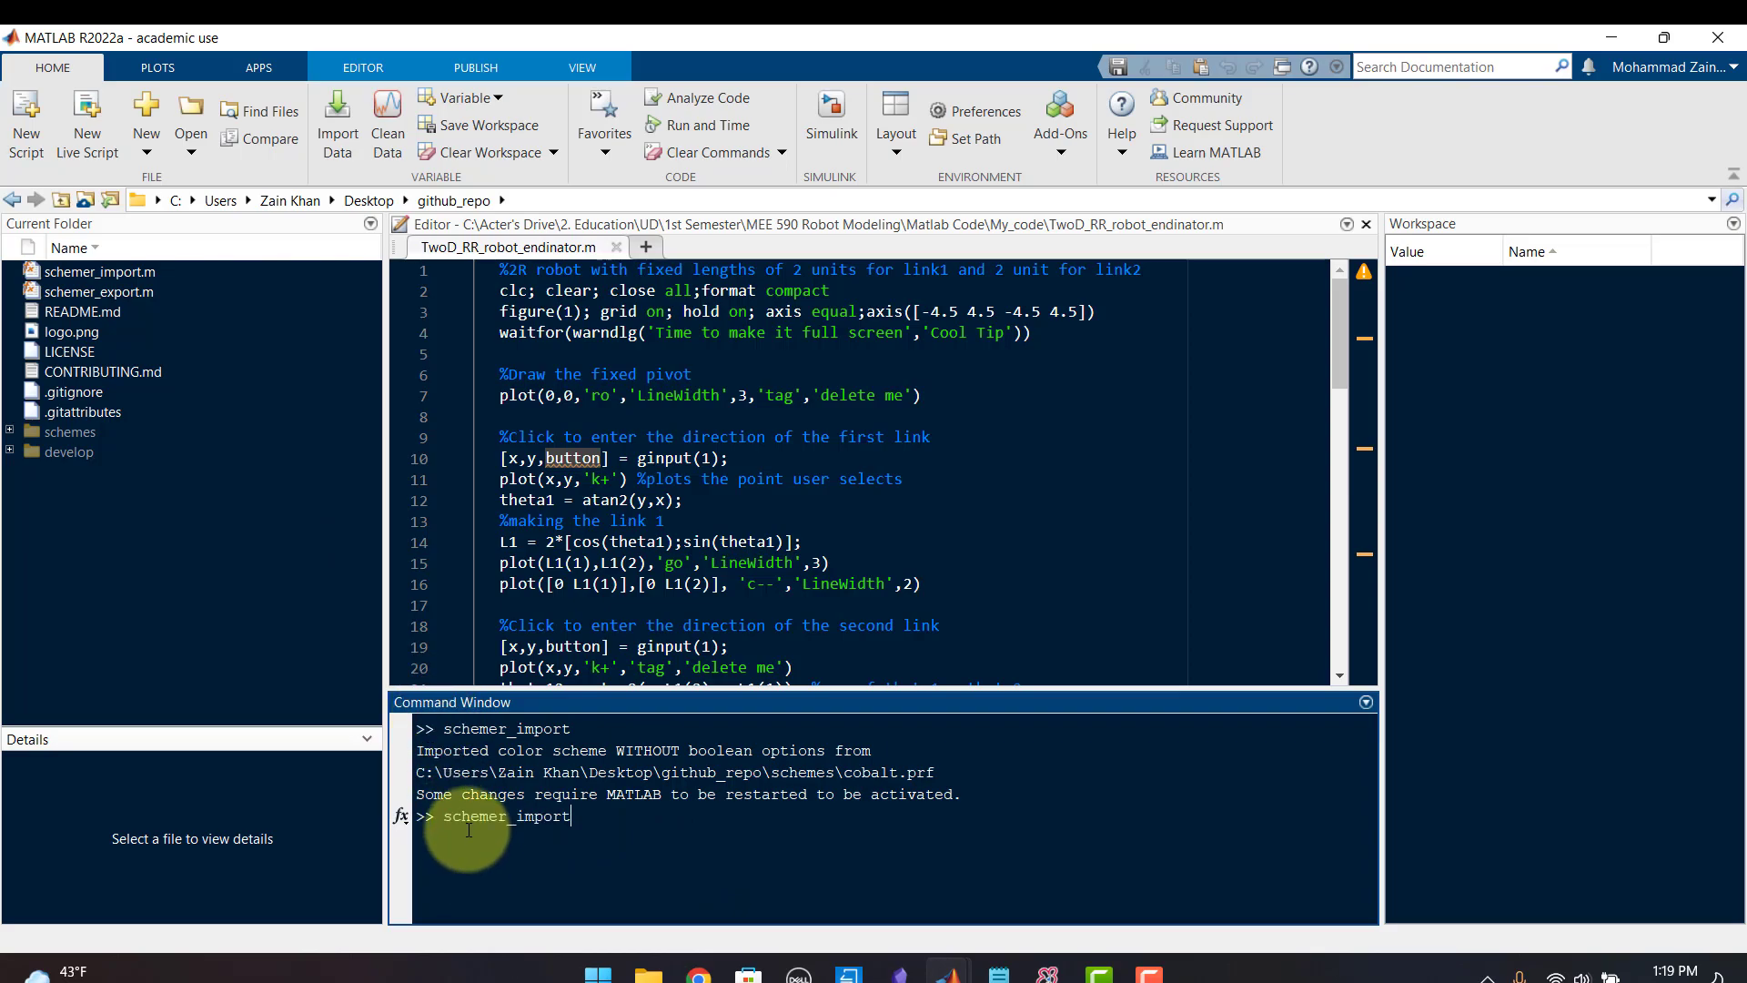
{"action": "key", "text": "enter"}
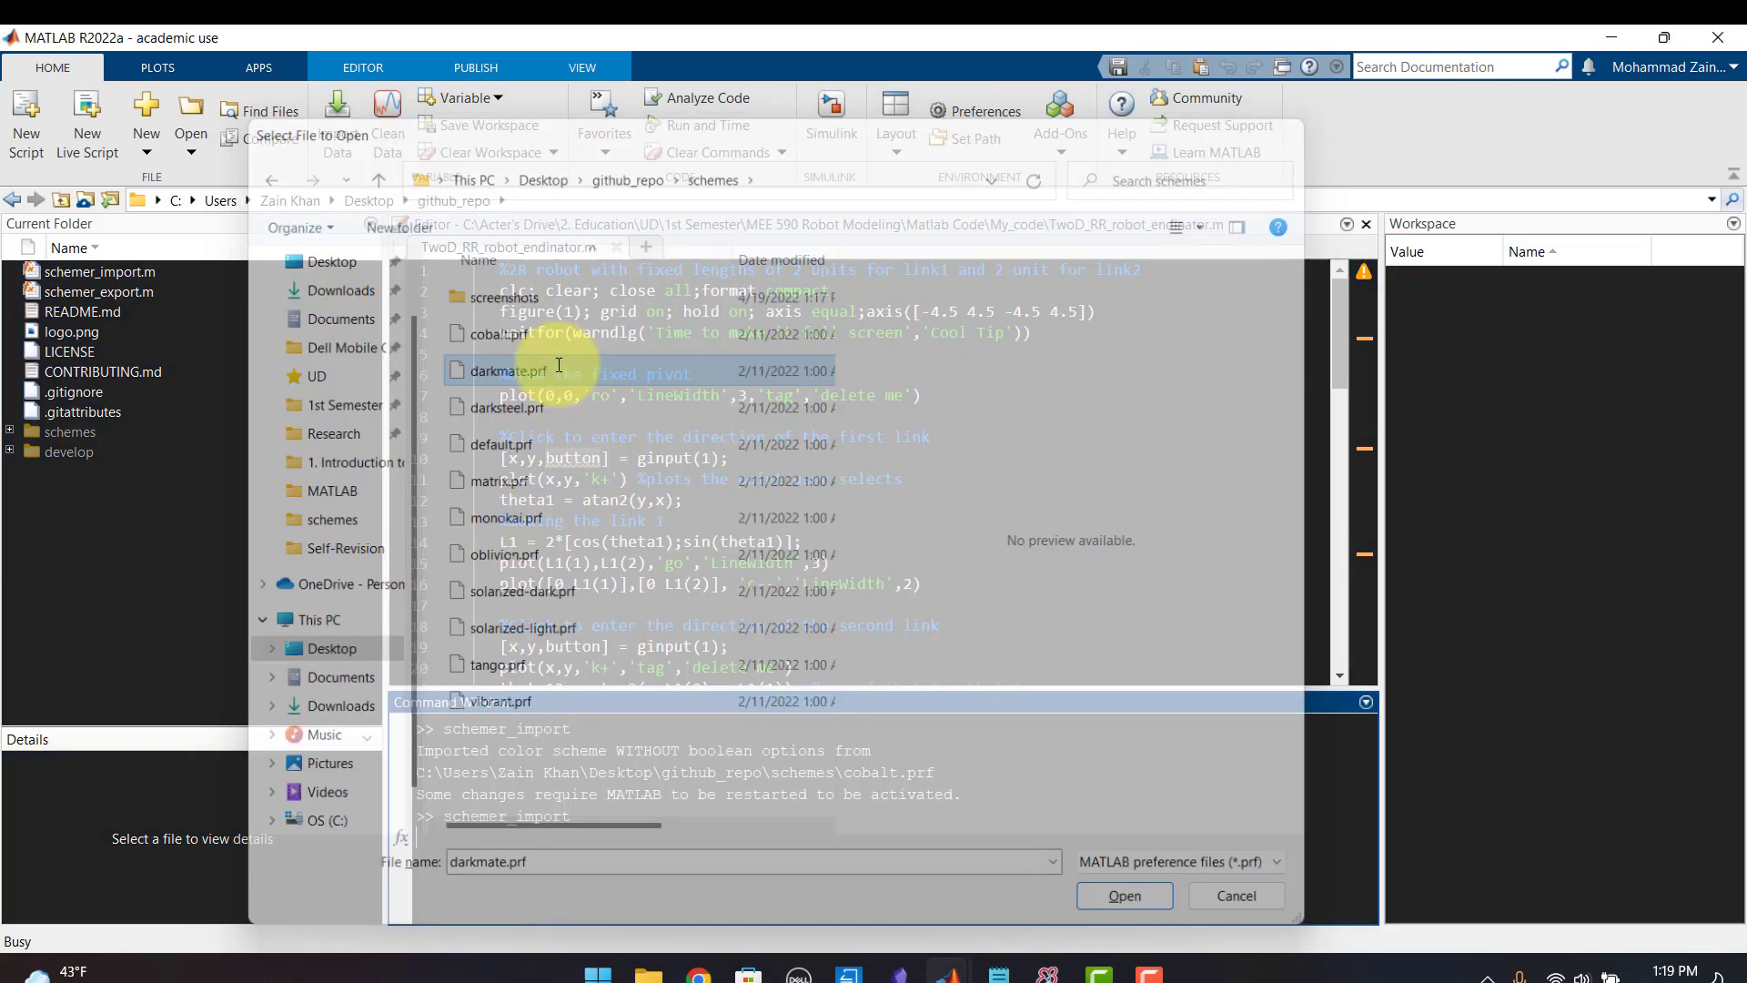
{"action": "left_click", "coordinate": [1122, 894]}
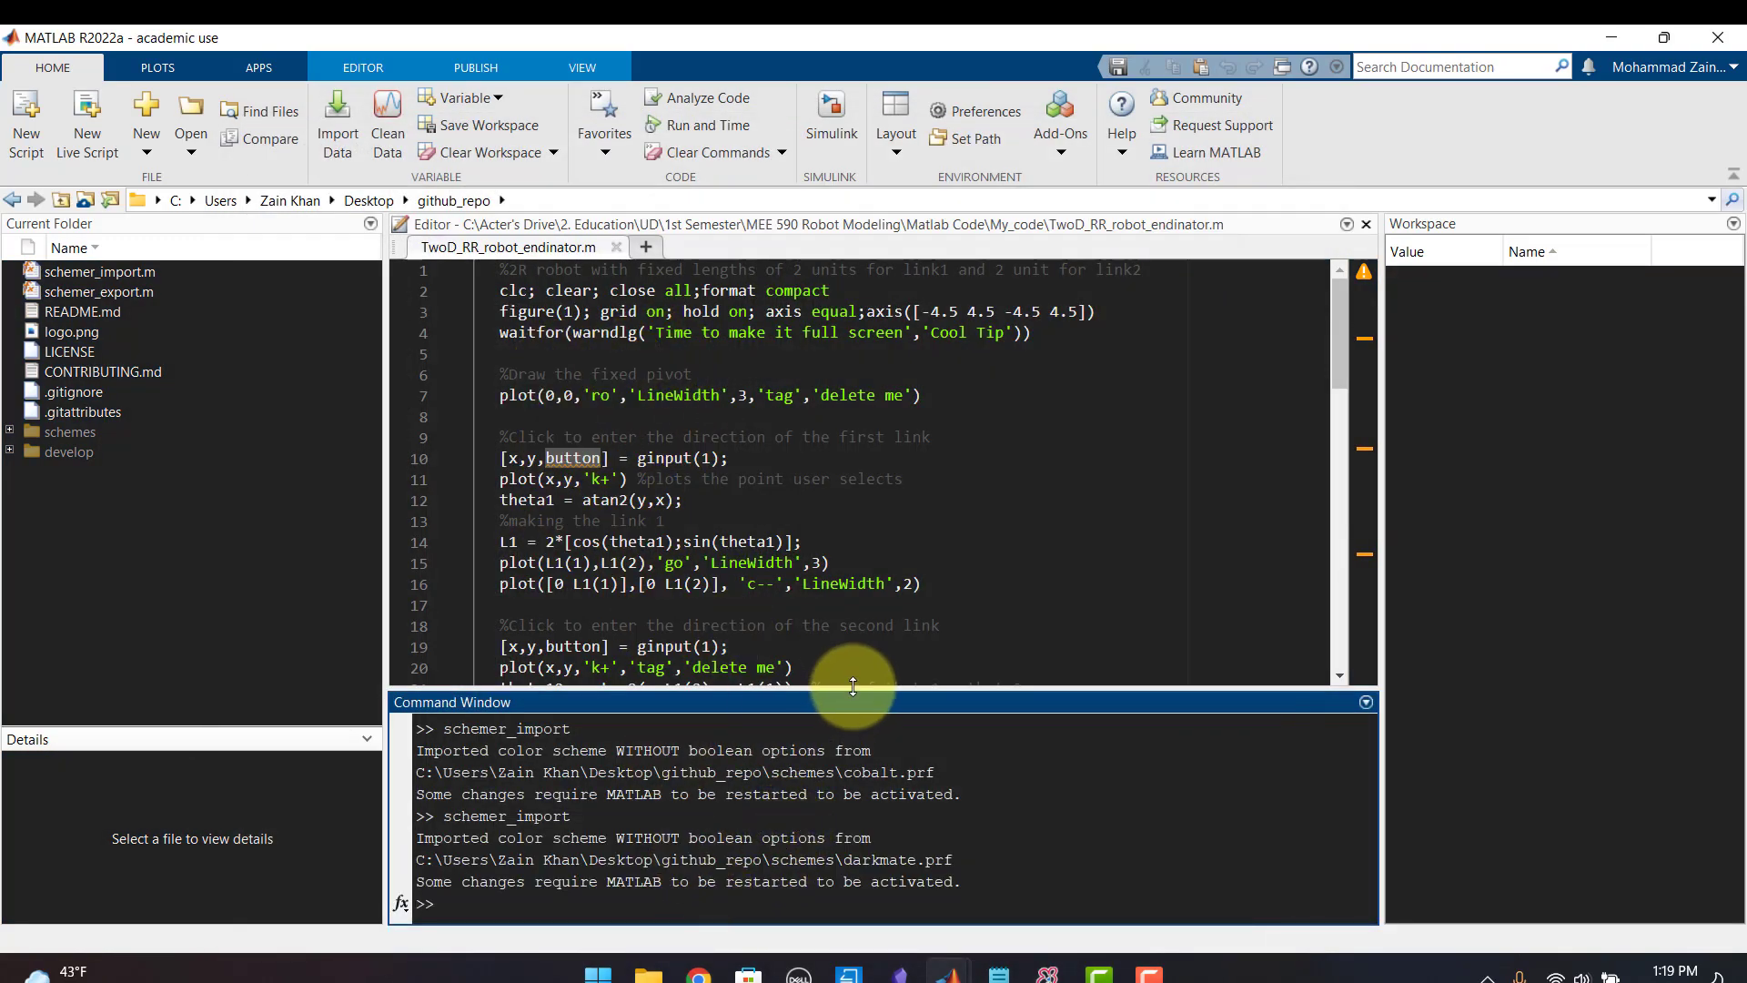
{"action": "left_click_drag", "start_coordinate": [852, 685], "coordinate": [853, 676]}
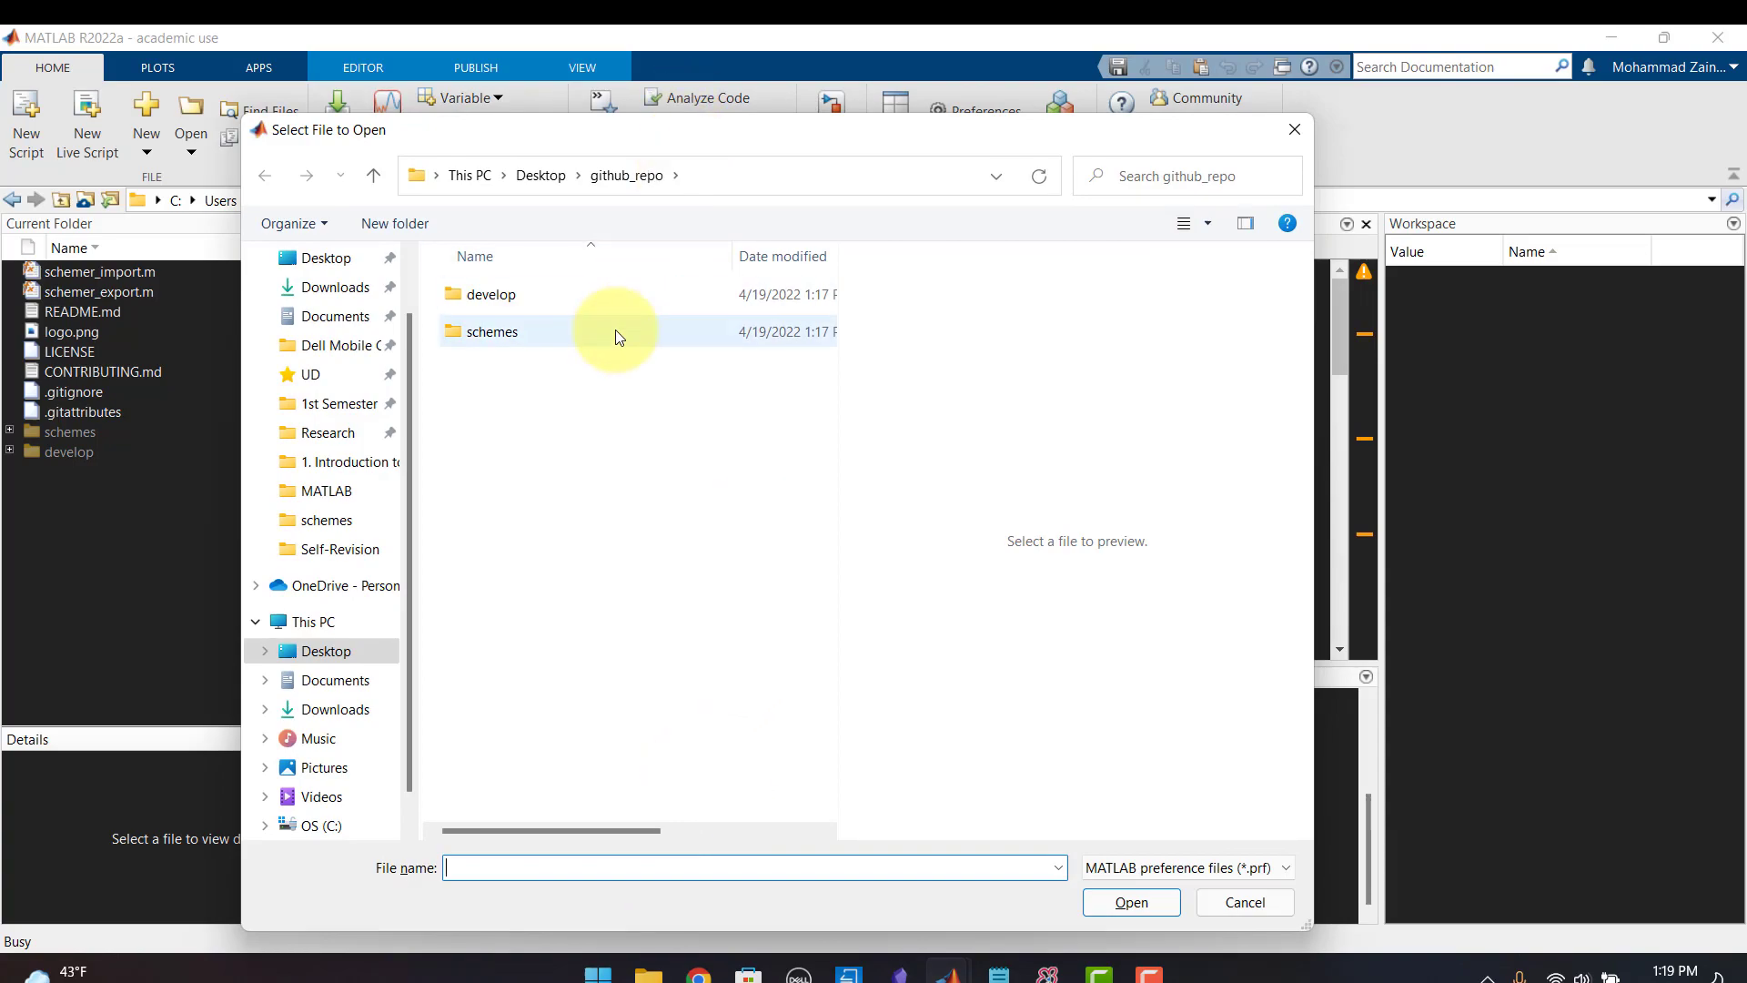
Try the solarized-dark scheme, then import darkmate.prf again.
{"action": "double_click", "coordinate": [492, 332]}
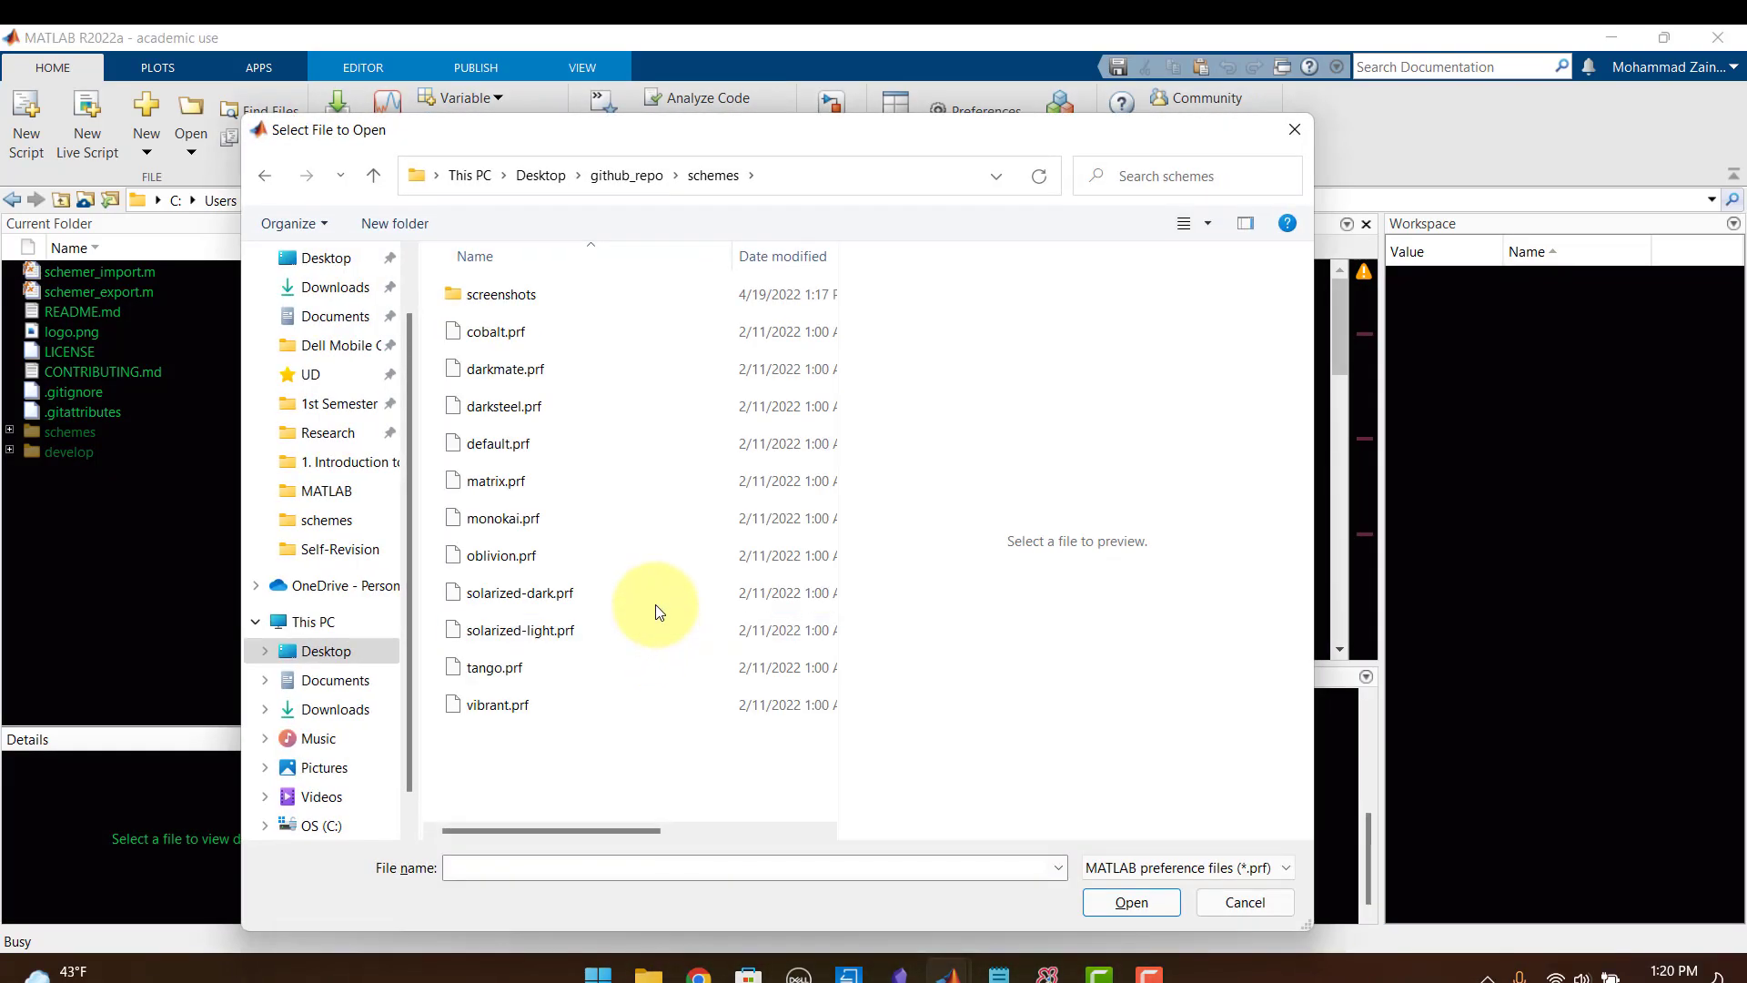
{"action": "left_click", "coordinate": [626, 175]}
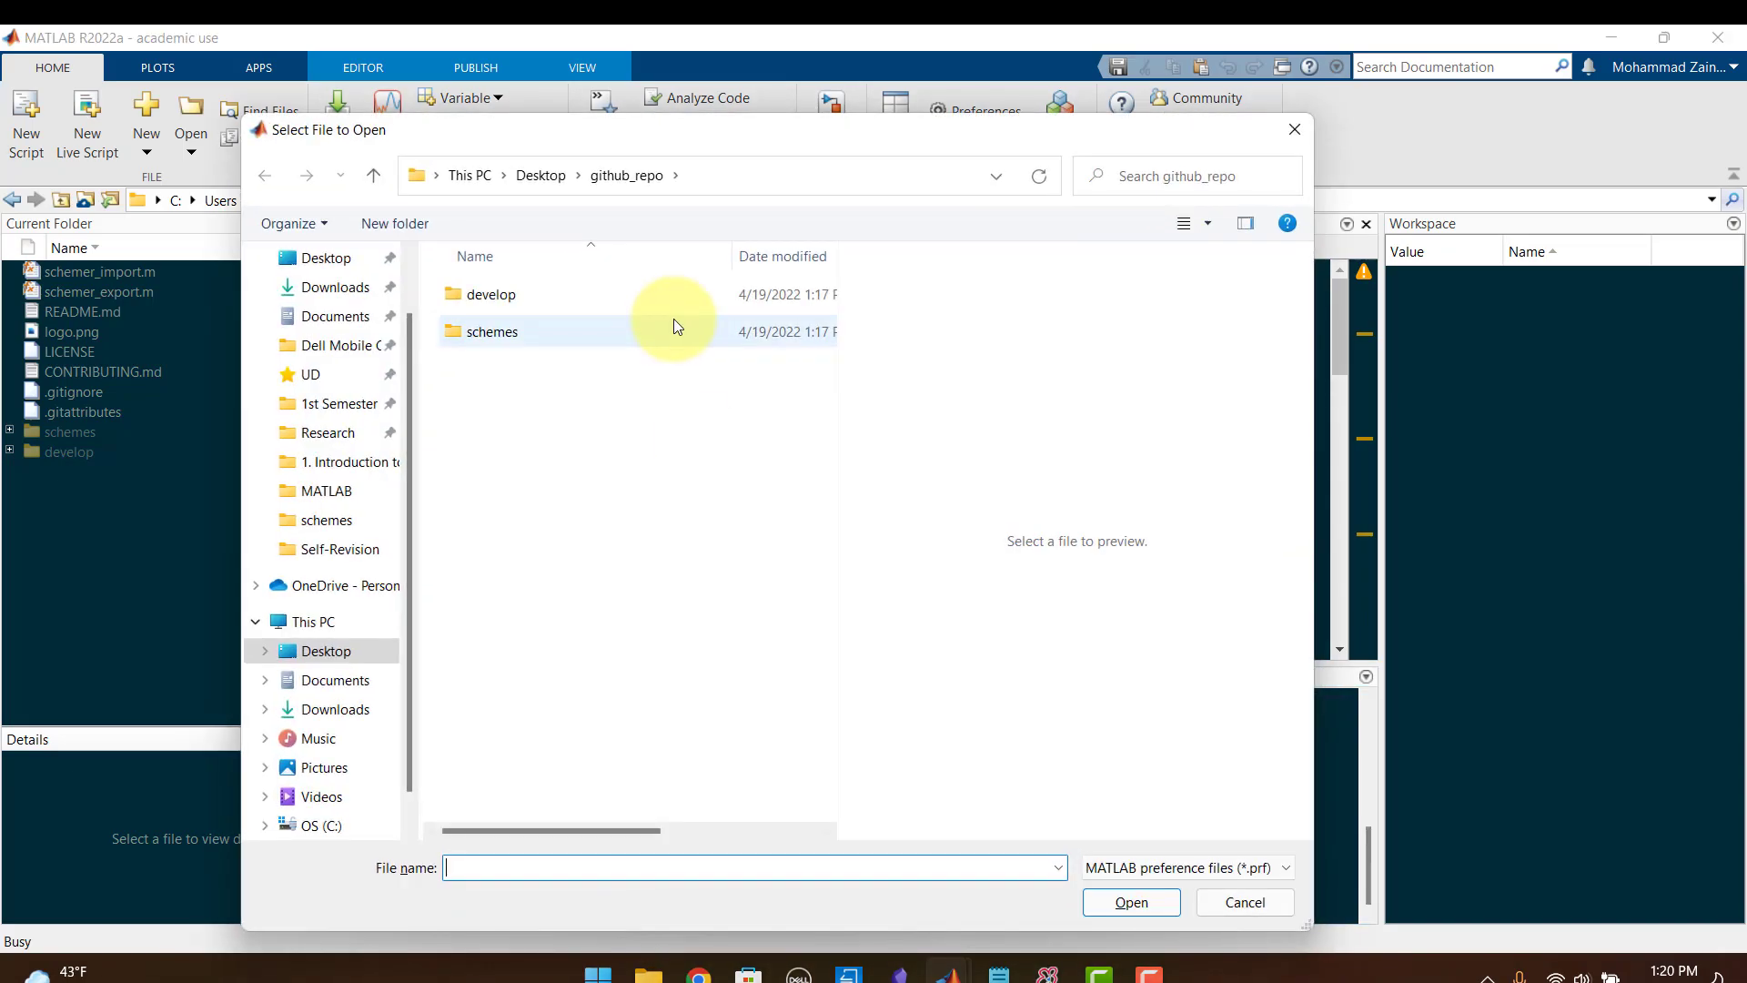
{"action": "double_click", "coordinate": [491, 331]}
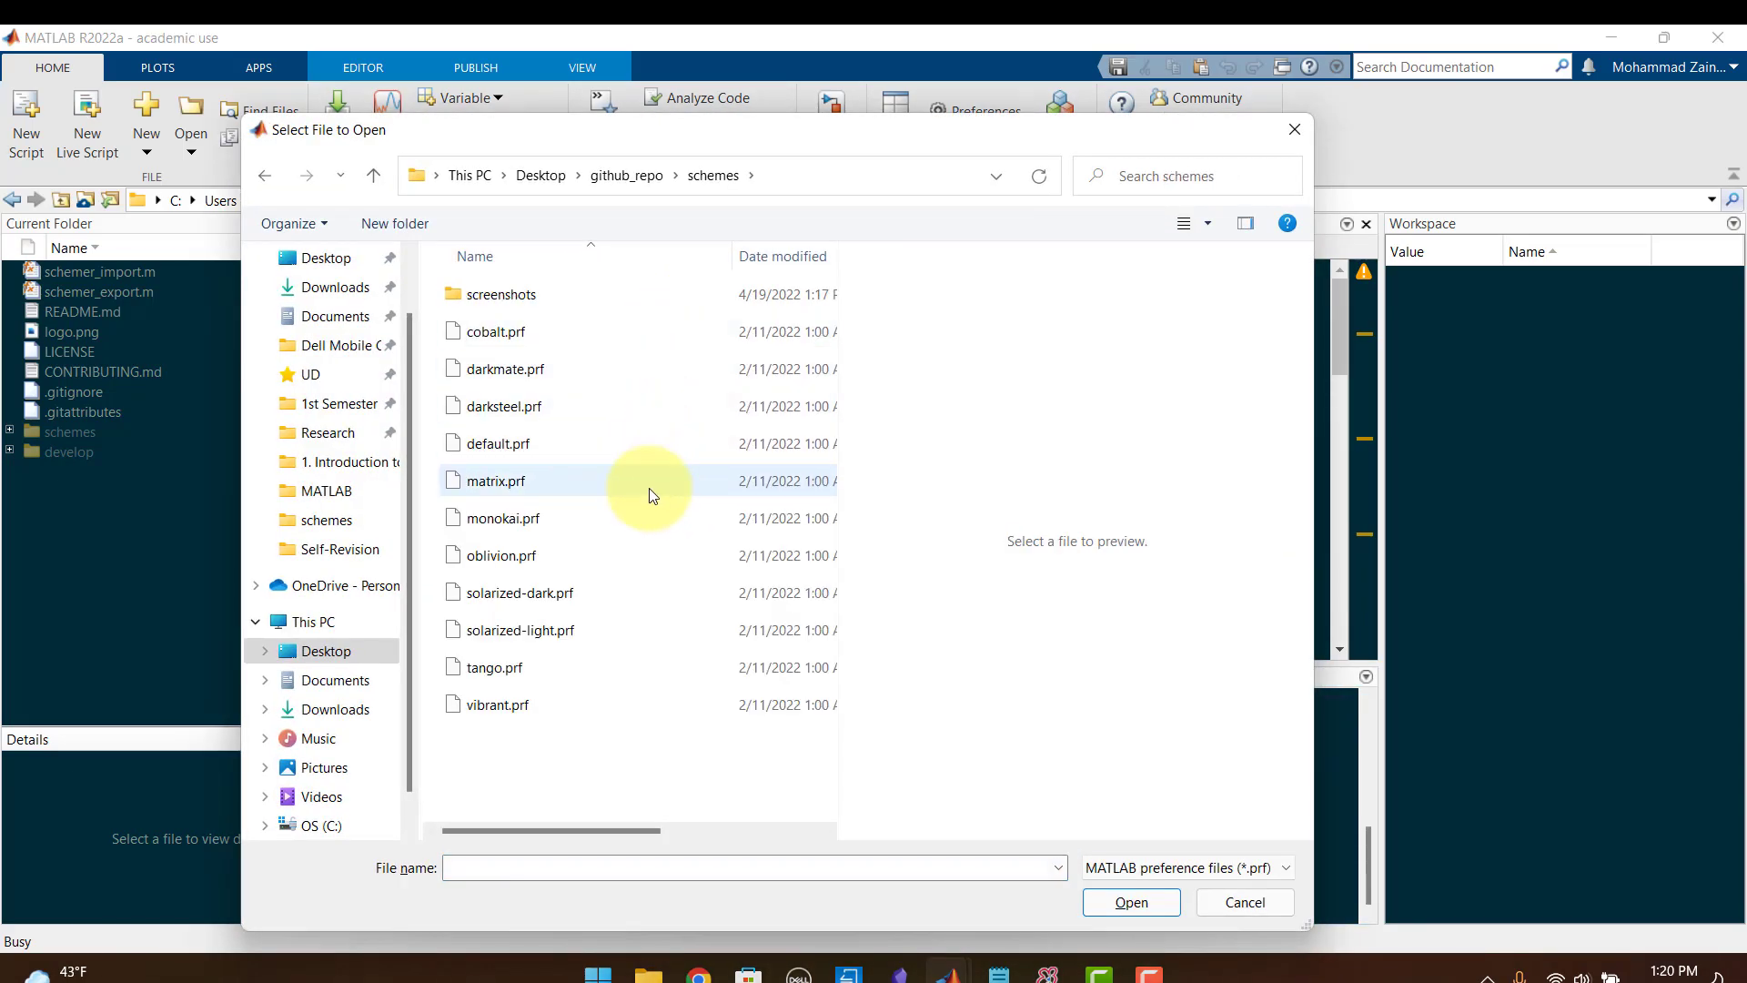
{"action": "left_click", "coordinate": [502, 369]}
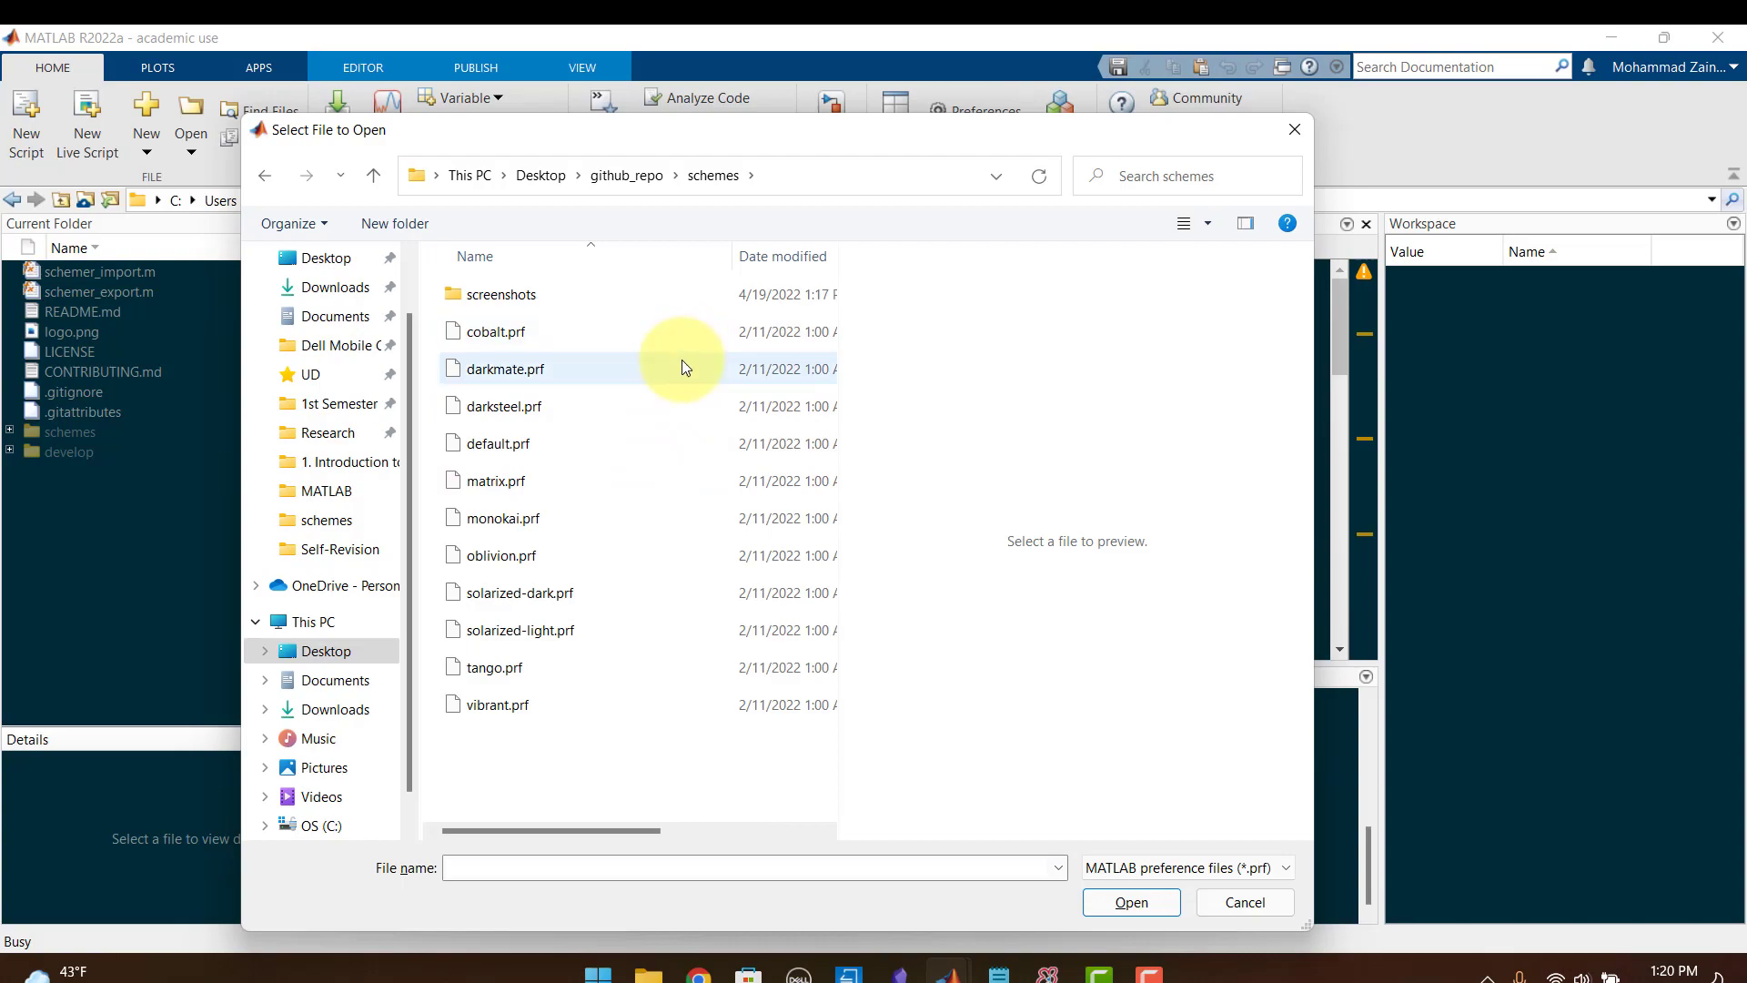
{"action": "left_click", "coordinate": [1130, 902]}
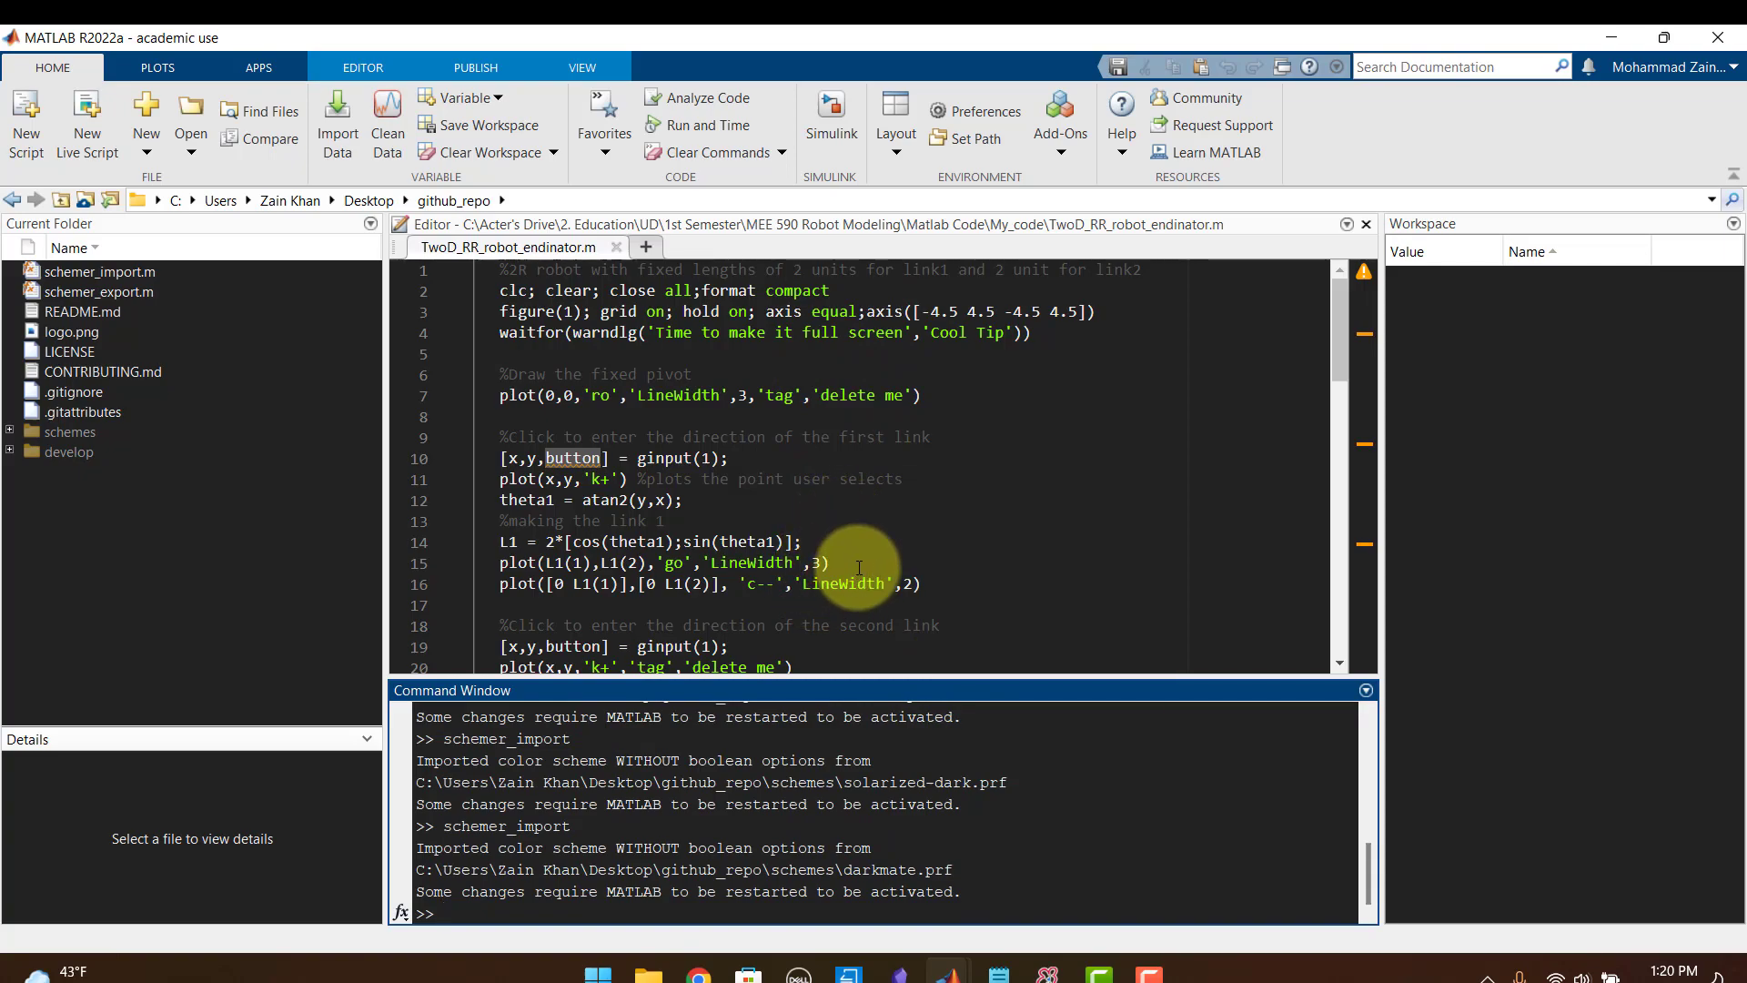
{"action": "mouse_move", "coordinate": [780, 516]}
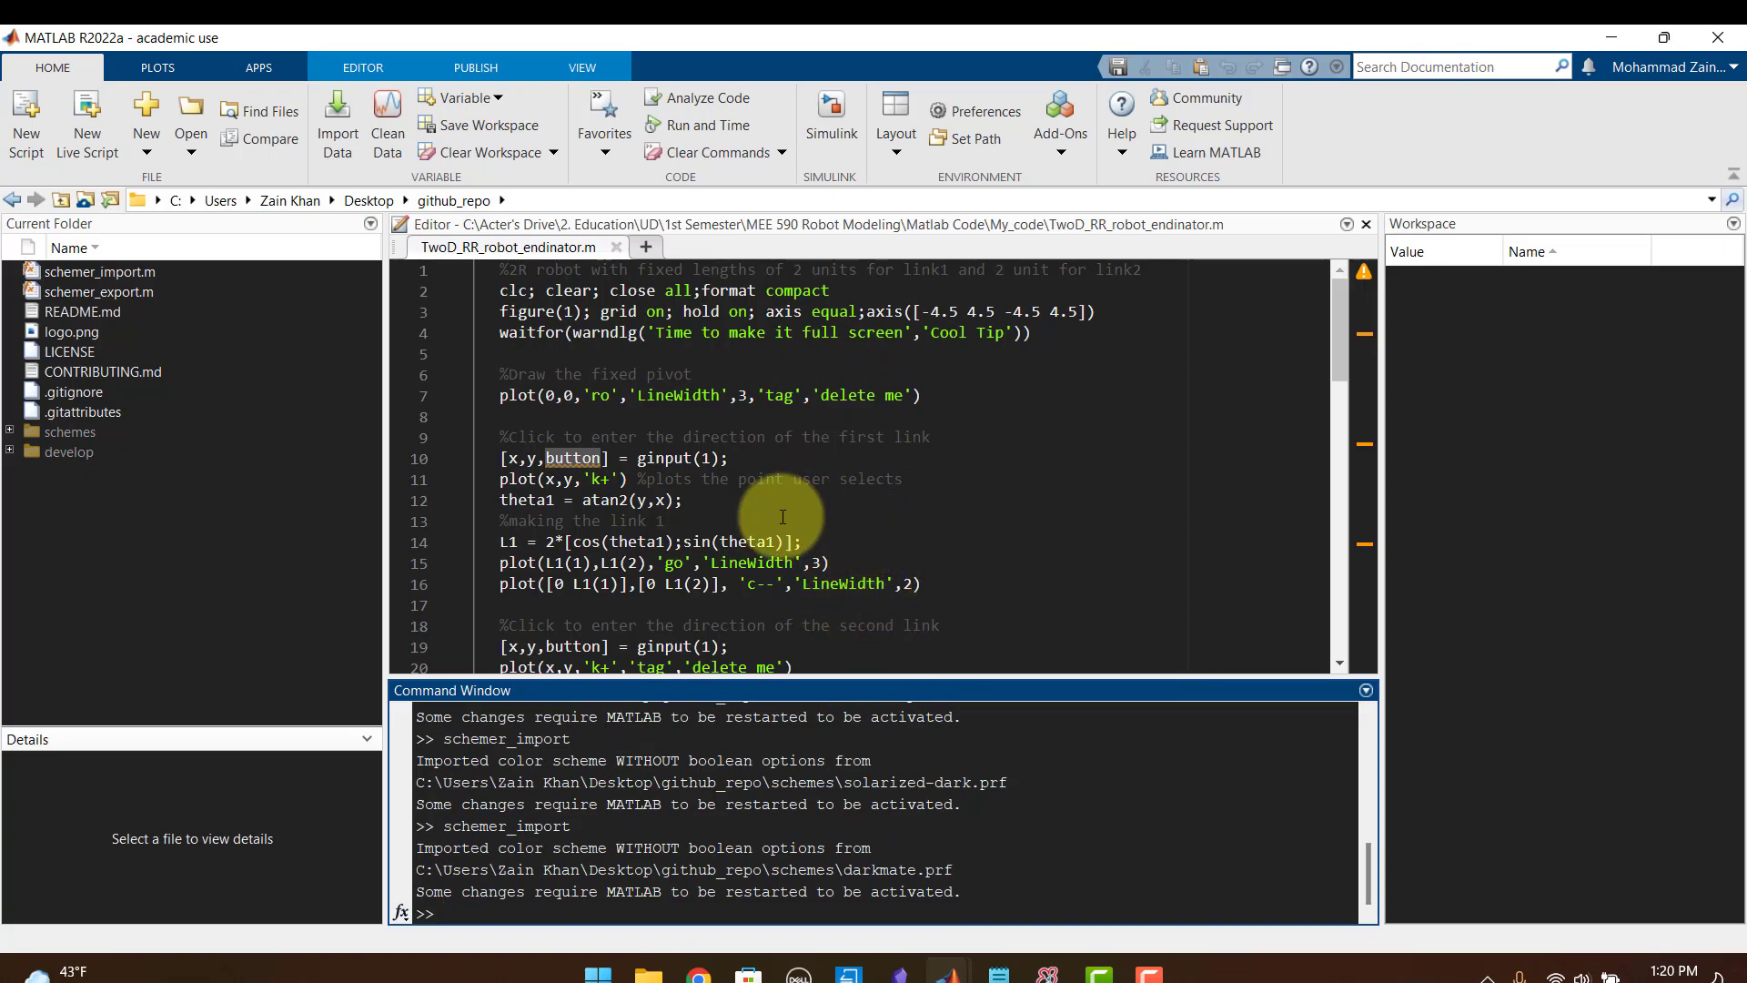
{"action": "mouse_move", "coordinate": [930, 245]}
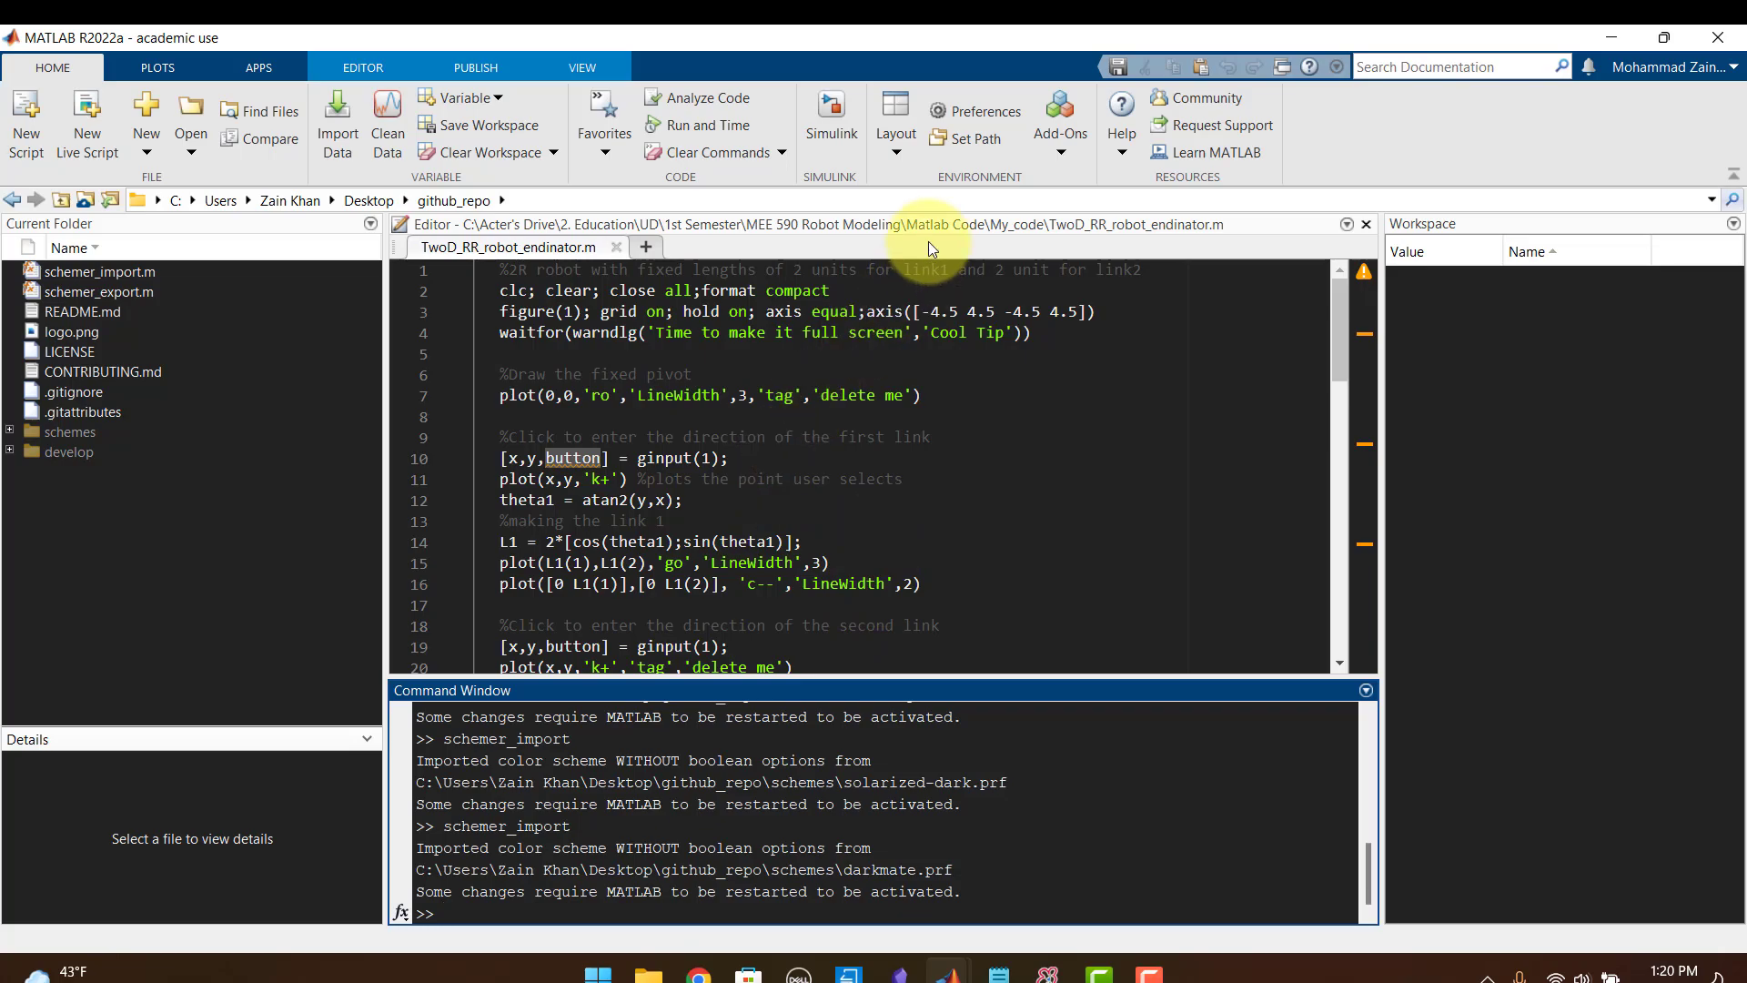
{"action": "left_click", "coordinate": [984, 111]}
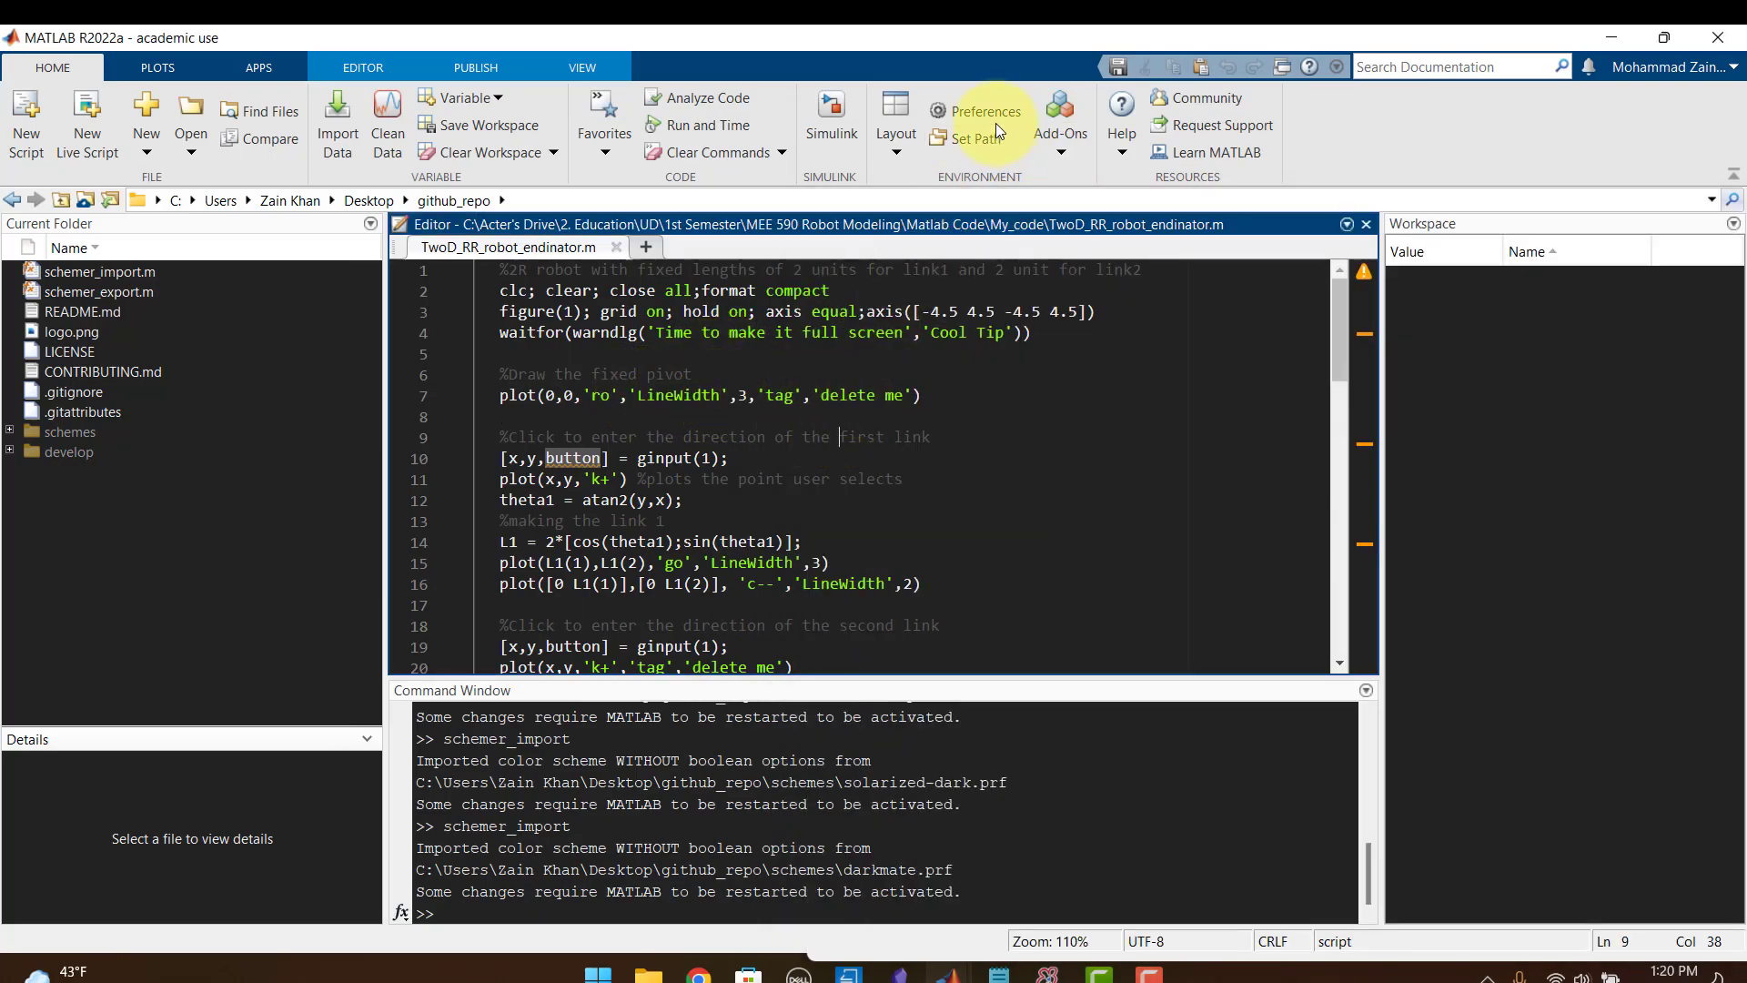
Change the Strings syntax color from green to yellow in Preferences > Colors.
{"action": "left_click", "coordinate": [982, 111]}
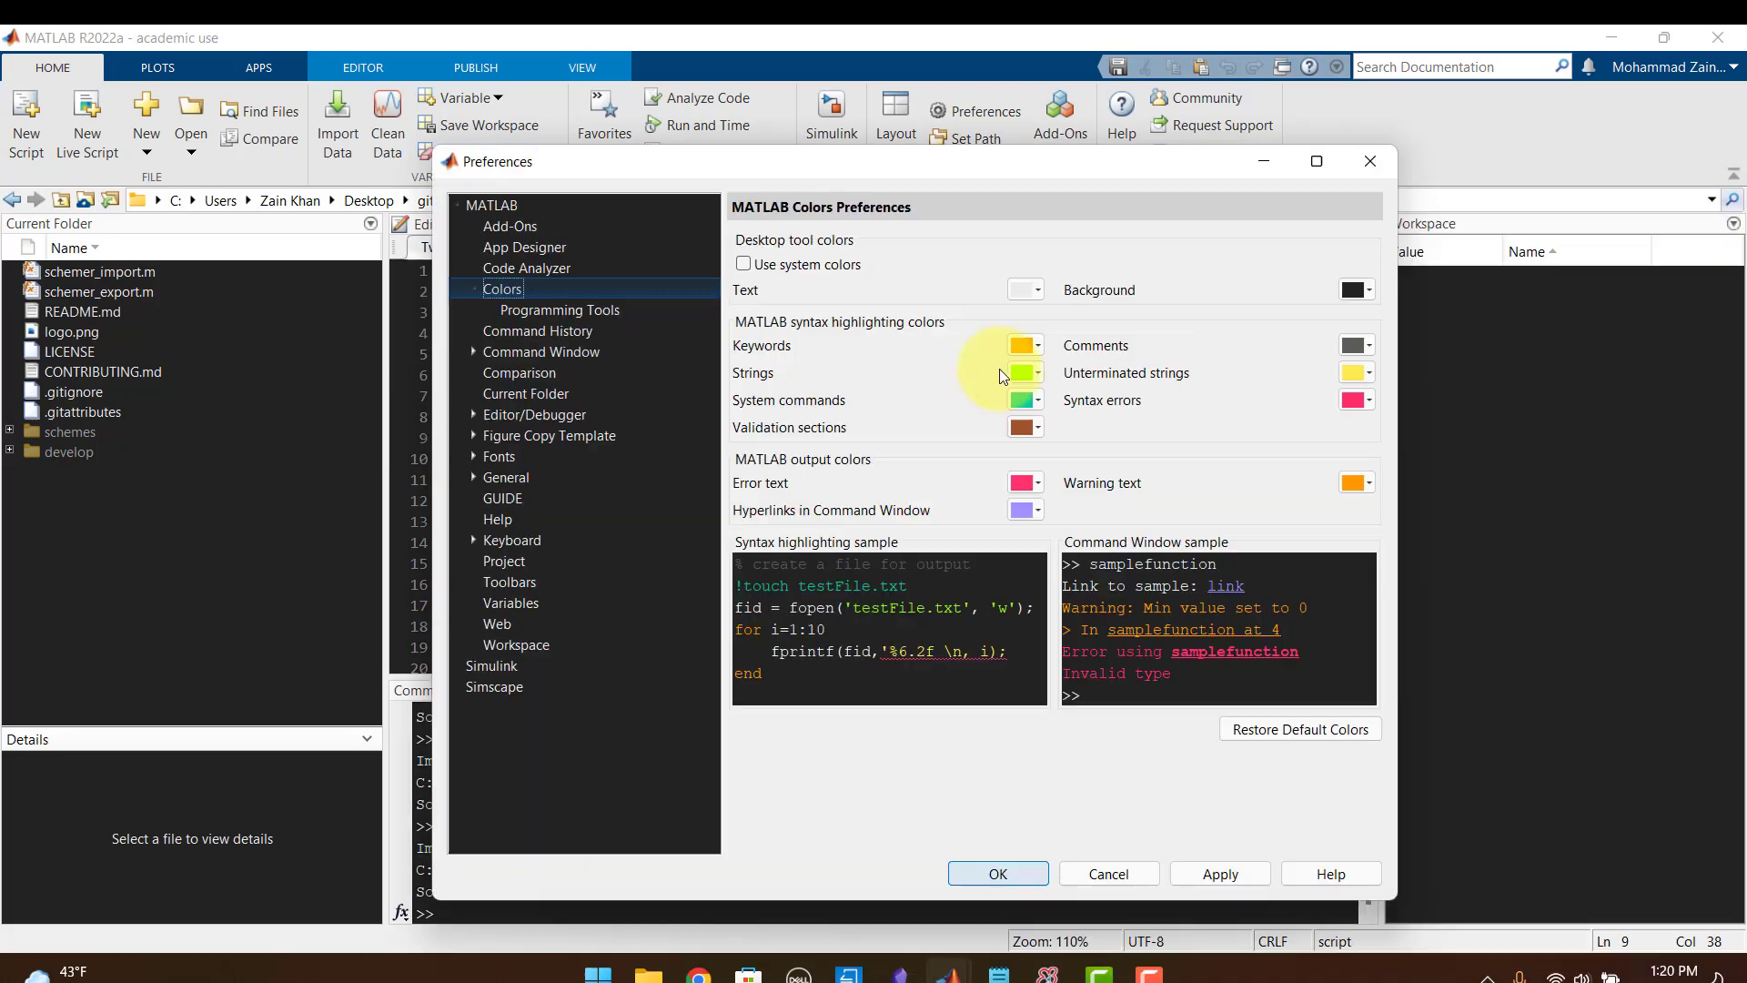
{"action": "left_click", "coordinate": [1037, 372]}
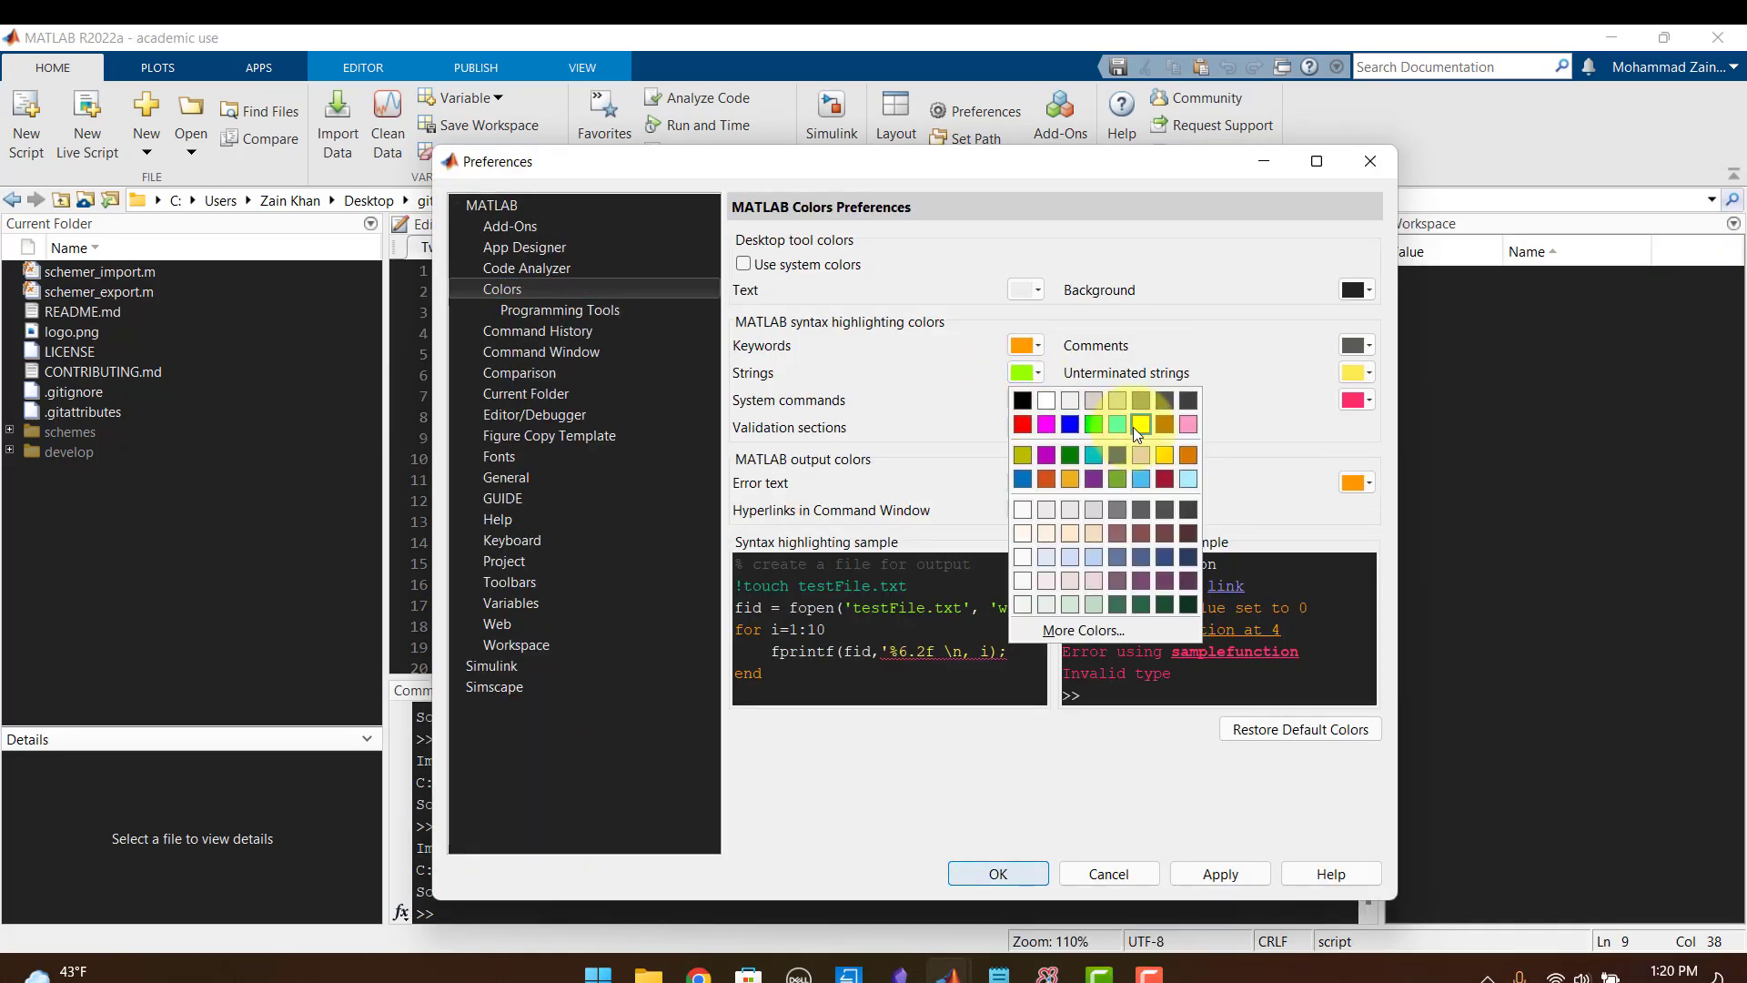
{"action": "left_click", "coordinate": [1135, 429]}
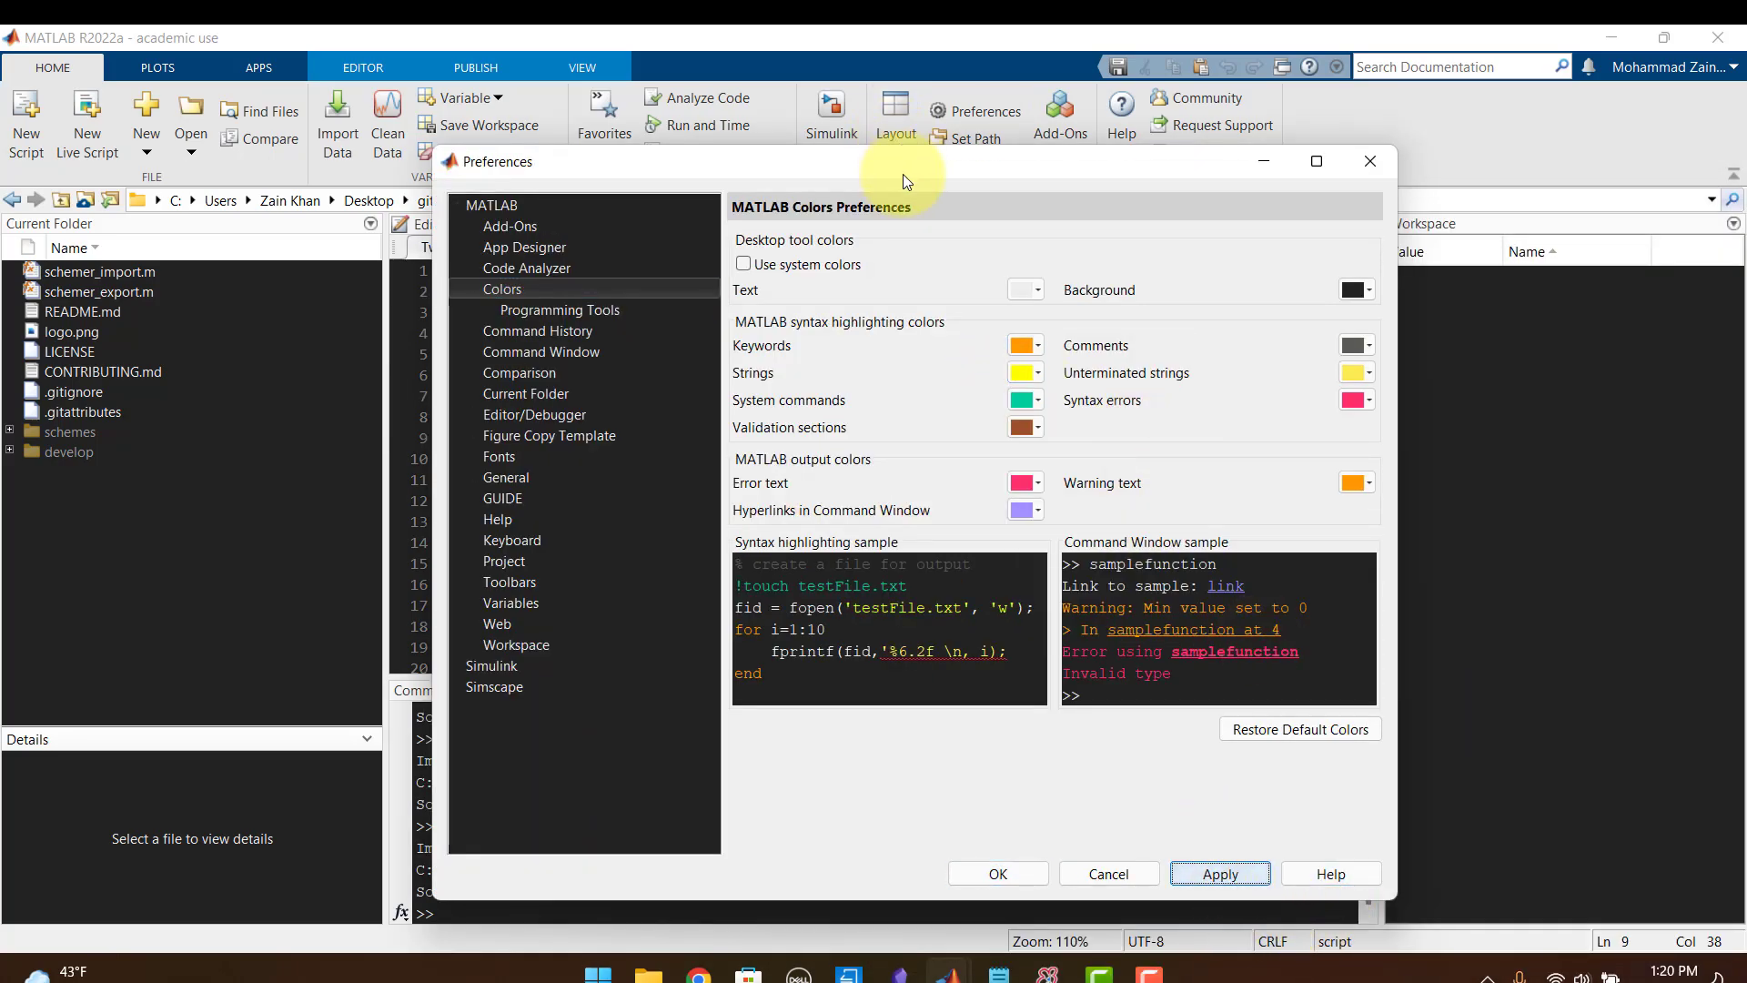